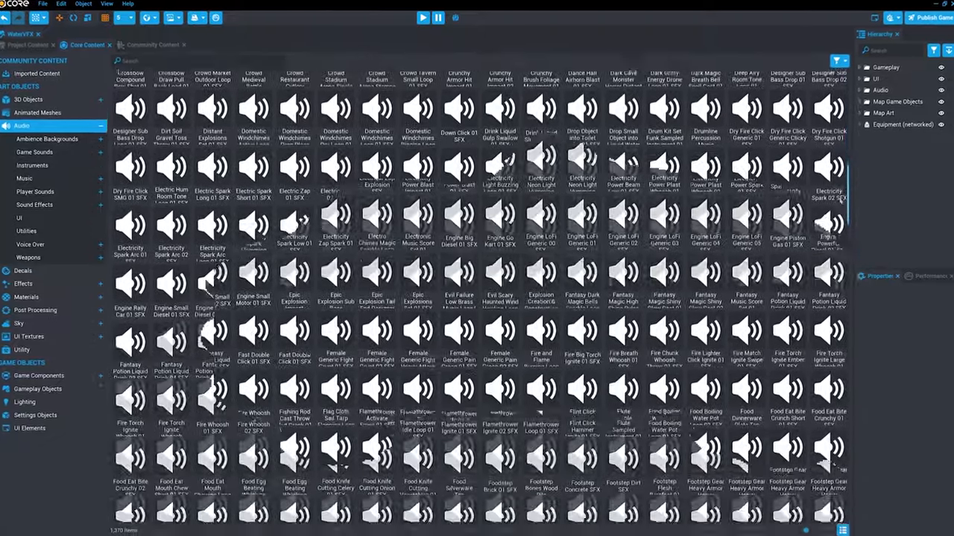
# - Browse the Core Content assets, inspect the bridge logs, and start previewing the forest level
pyautogui.click(30, 99)
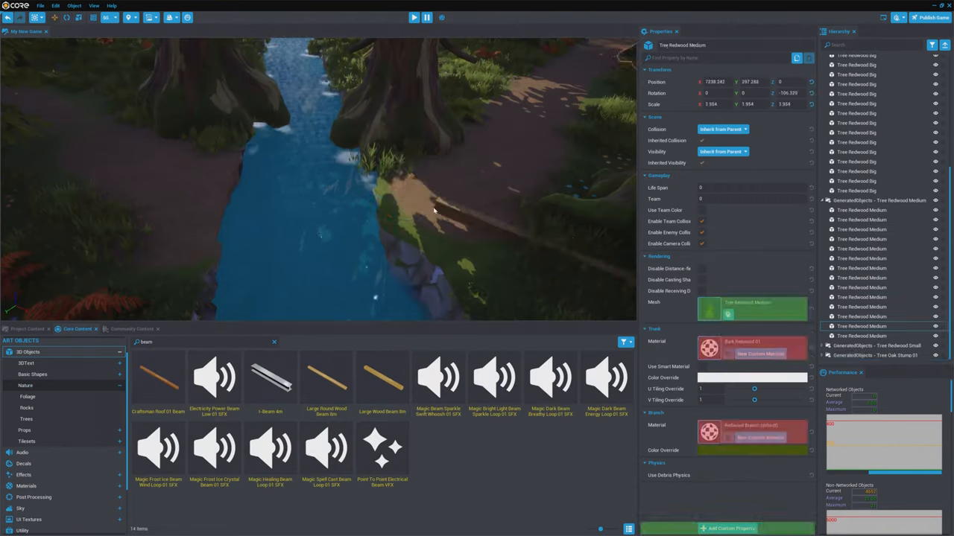
pyautogui.doubleClick(325, 380)
pyautogui.write('wood')
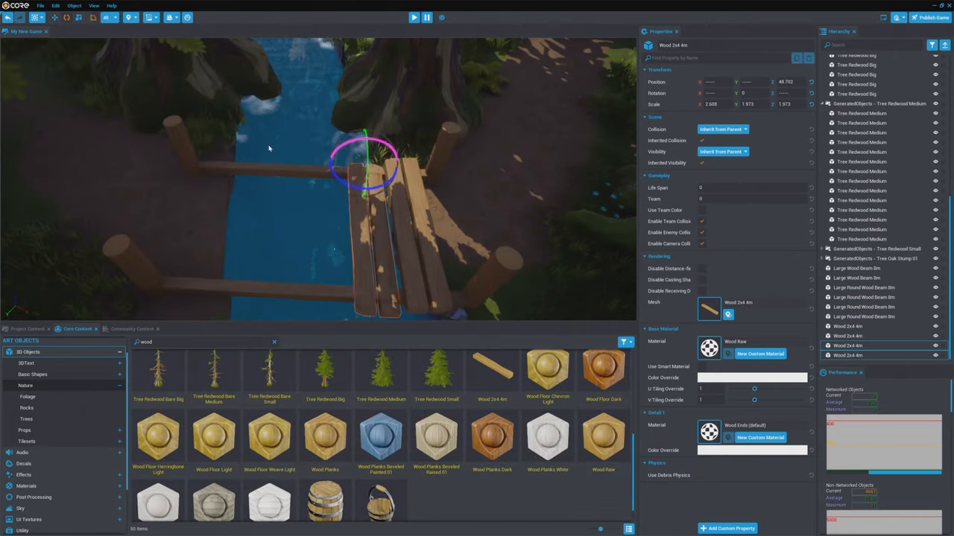
pyautogui.click(414, 18)
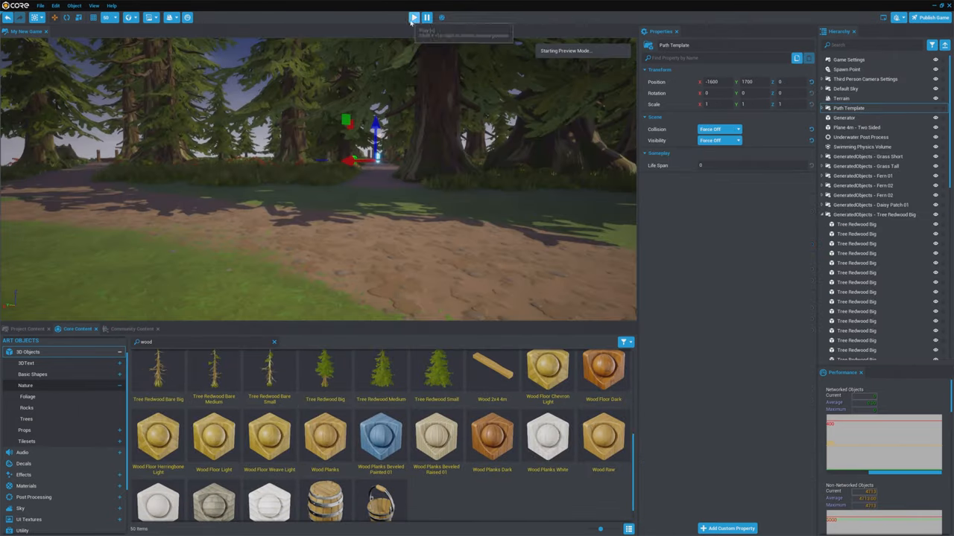
pyautogui.click(415, 18)
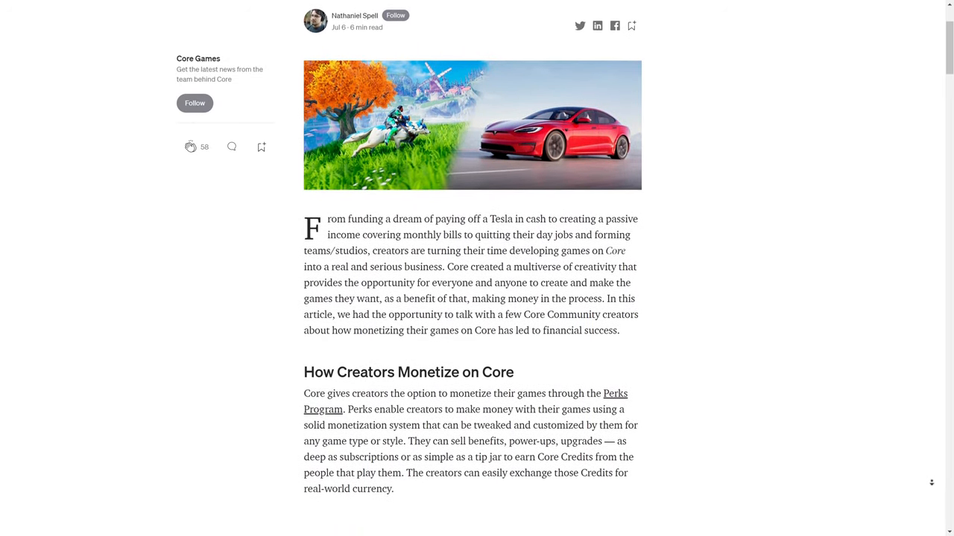
# - Scroll through the Medium article's 'How Creators Monetize on Core' section
pyautogui.scroll(-3)
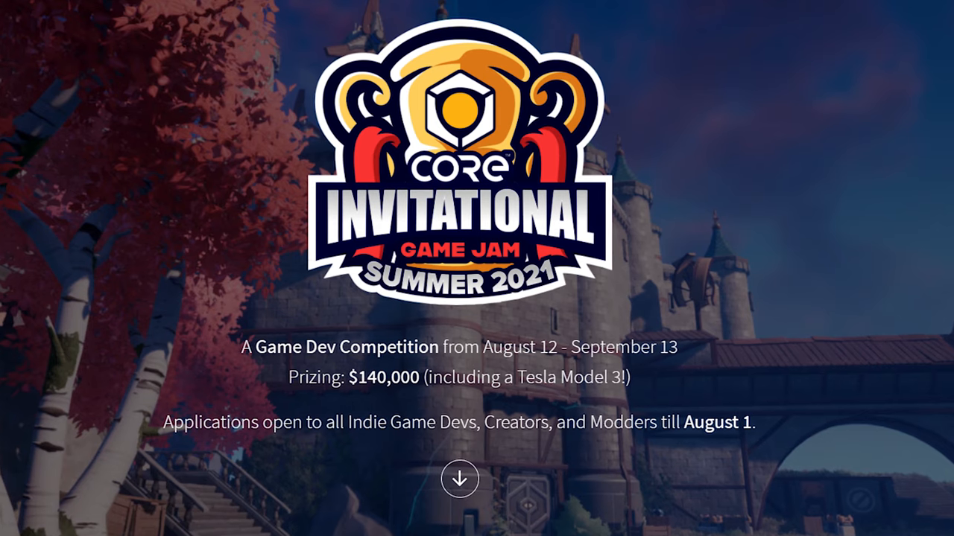
# - Scroll the Core website to the Core Invitational Game Jam Summer 2021 banner
pyautogui.scroll(-3)
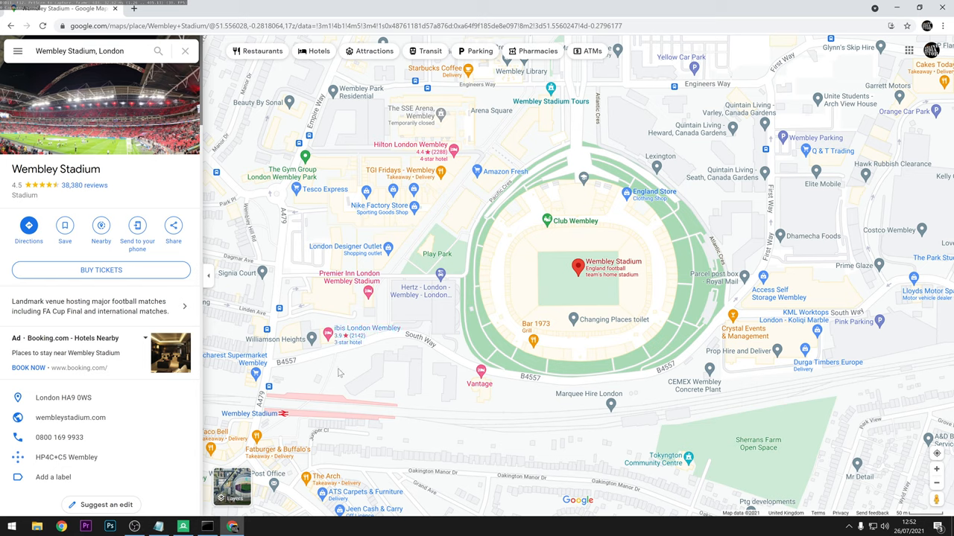
# - Show the Layers panel map type options for the Wembley Stadium view in Google Maps
pyautogui.click(232, 489)
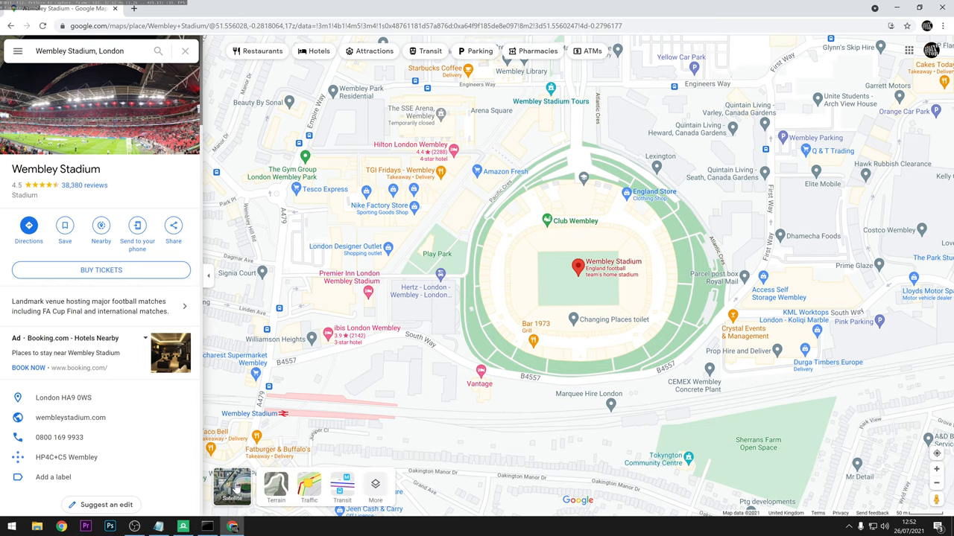
pyautogui.click(232, 489)
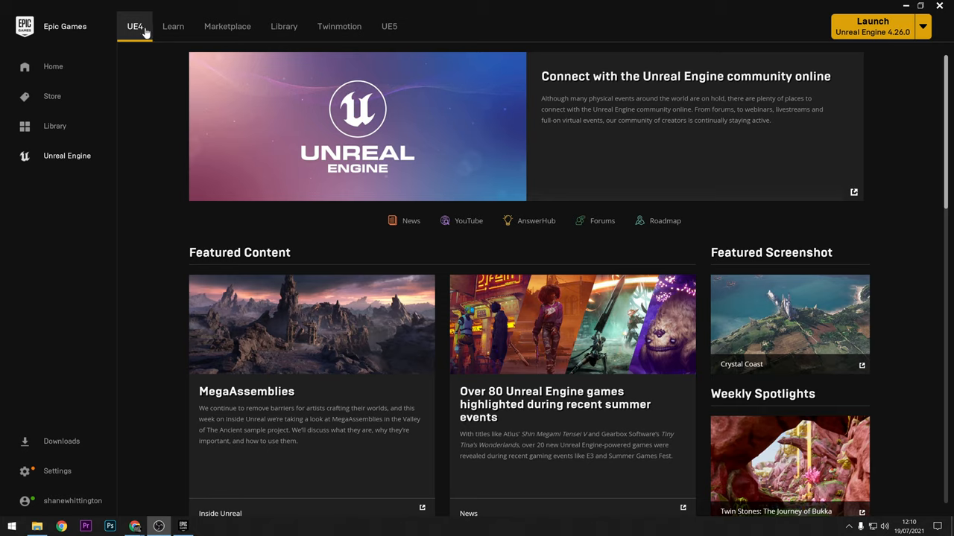
pyautogui.moveTo(62, 157)
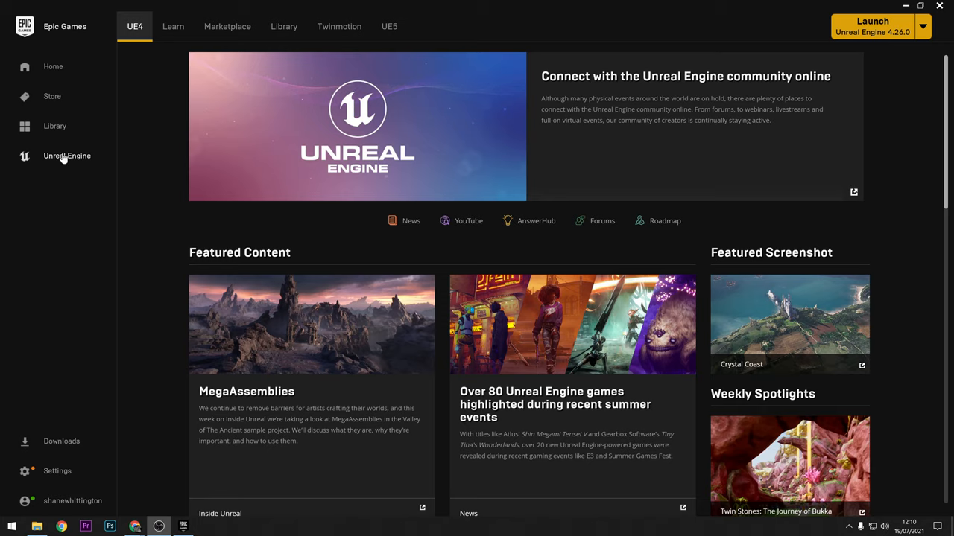
pyautogui.moveTo(388, 27)
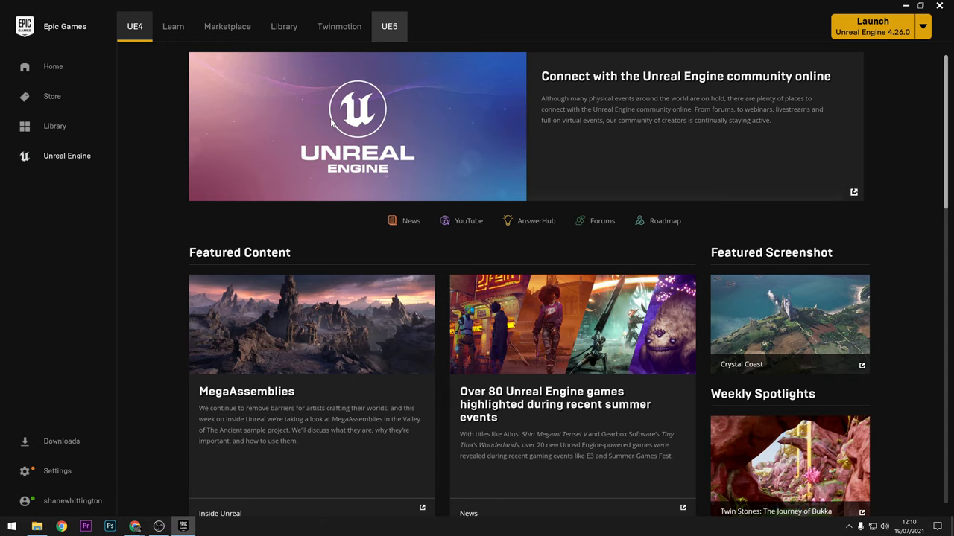
# - Download Unreal Engine 5.0.0 Early Access 2 from the launcher's UE5 page into the Library
pyautogui.click(389, 27)
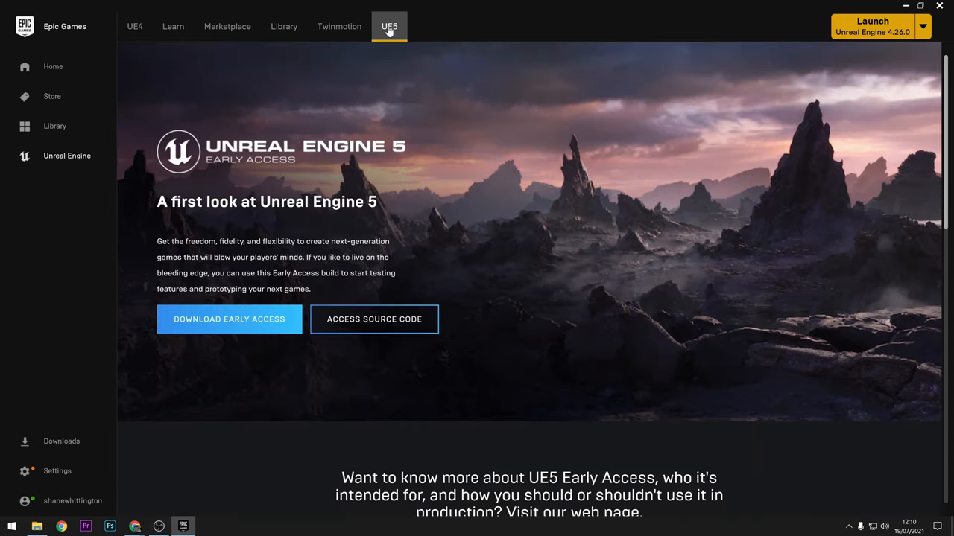
pyautogui.moveTo(432, 90)
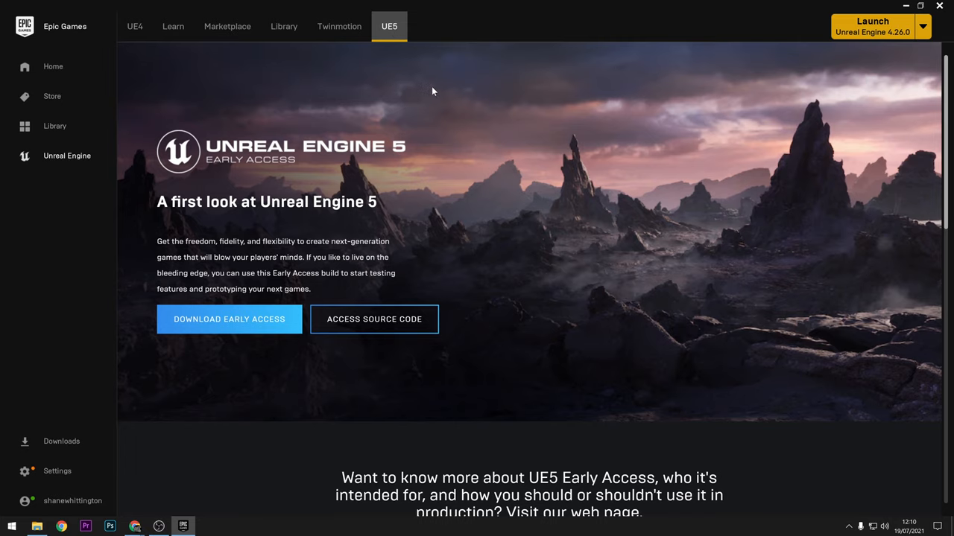
pyautogui.moveTo(221, 322)
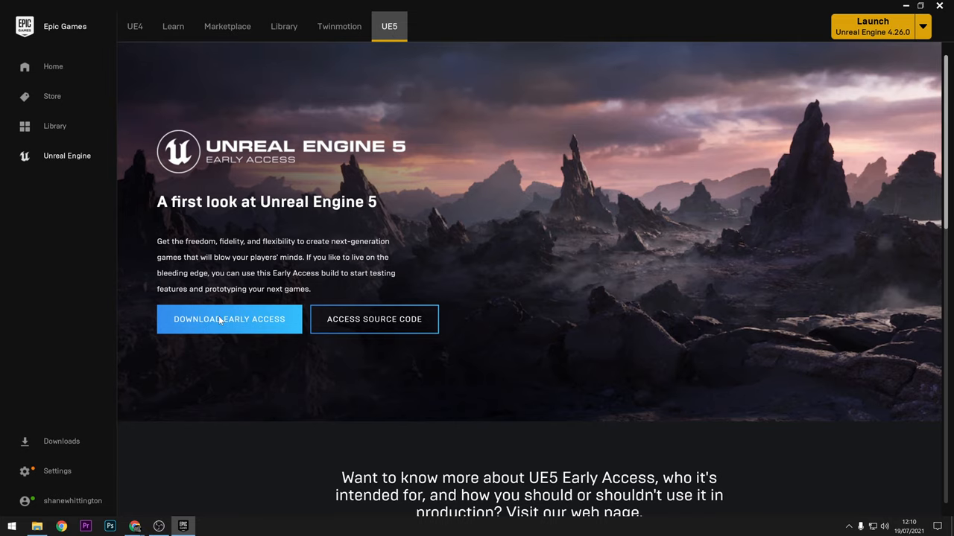
pyautogui.click(283, 27)
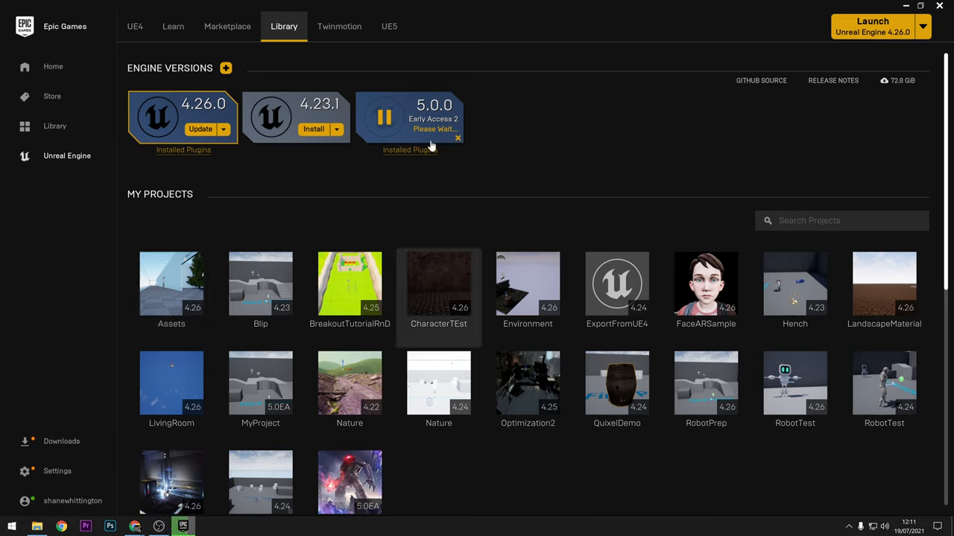
pyautogui.moveTo(477, 96)
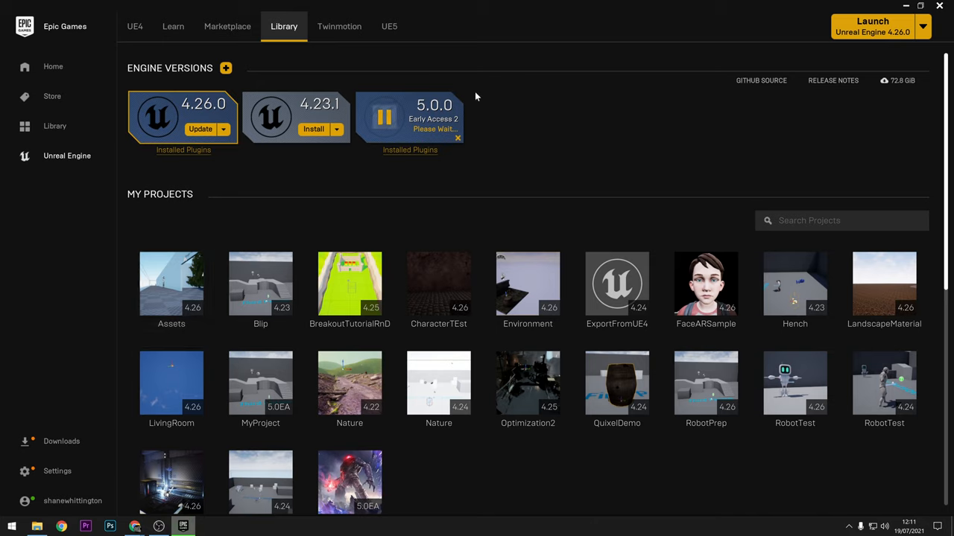
pyautogui.moveTo(578, 69)
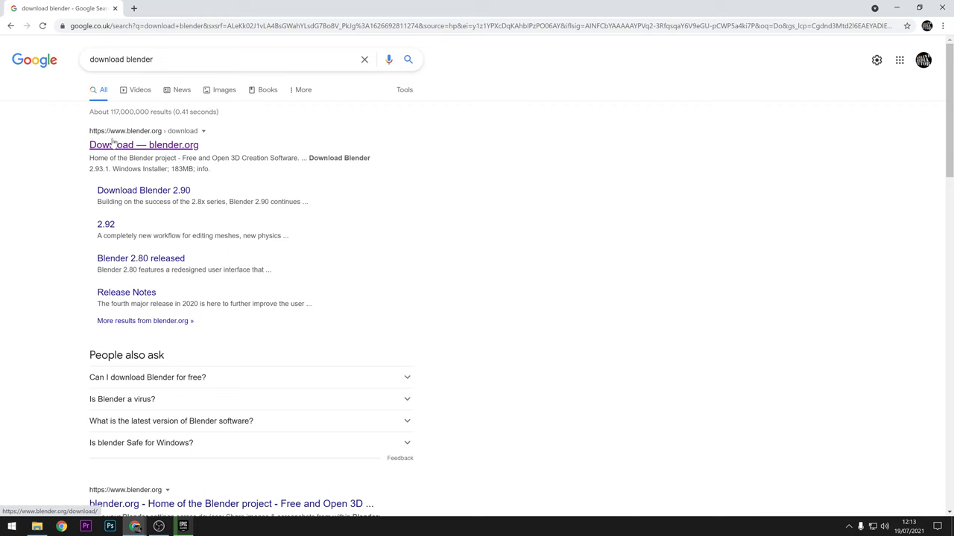
# - Download the Blender 2.93.1 Windows installer from blender.org, run it with Repair, and finish the wizard
pyautogui.click(143, 145)
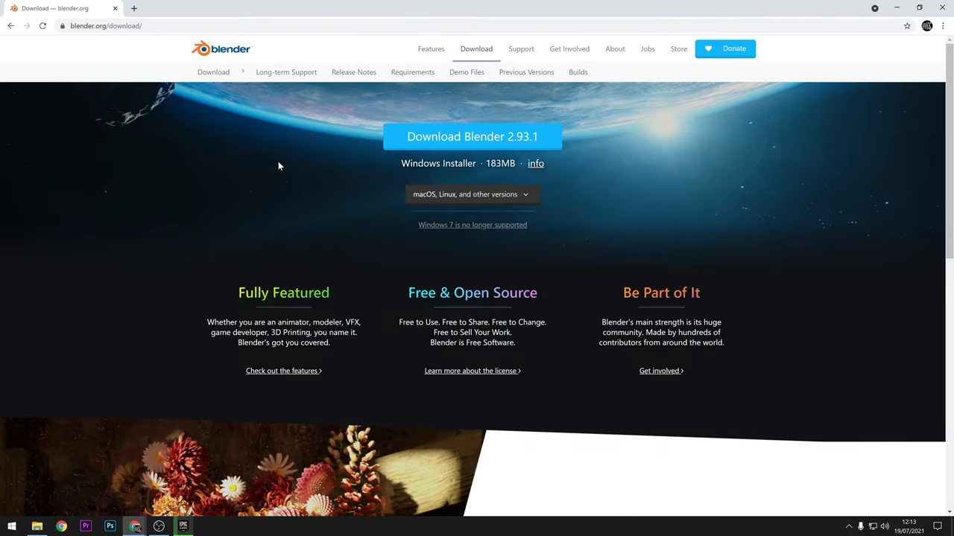
pyautogui.moveTo(471, 138)
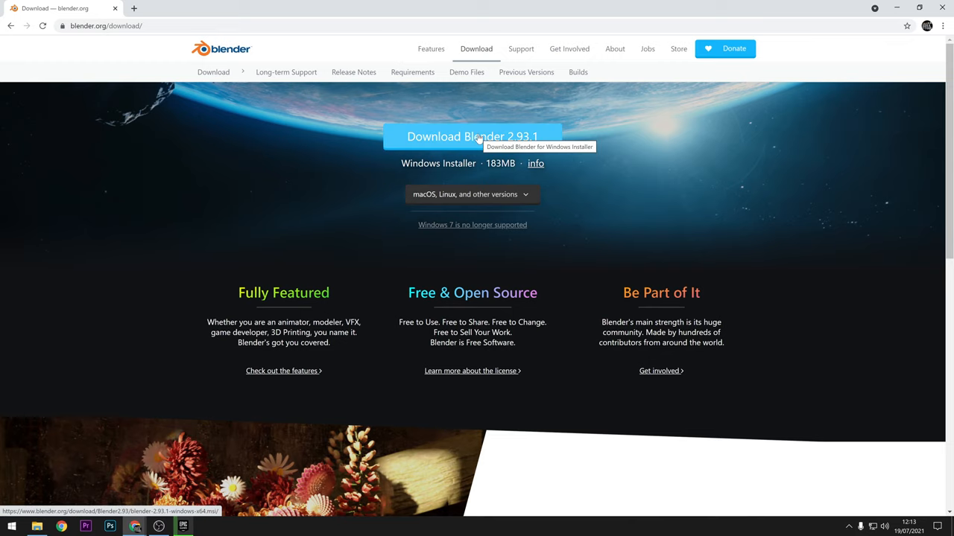
pyautogui.click(473, 137)
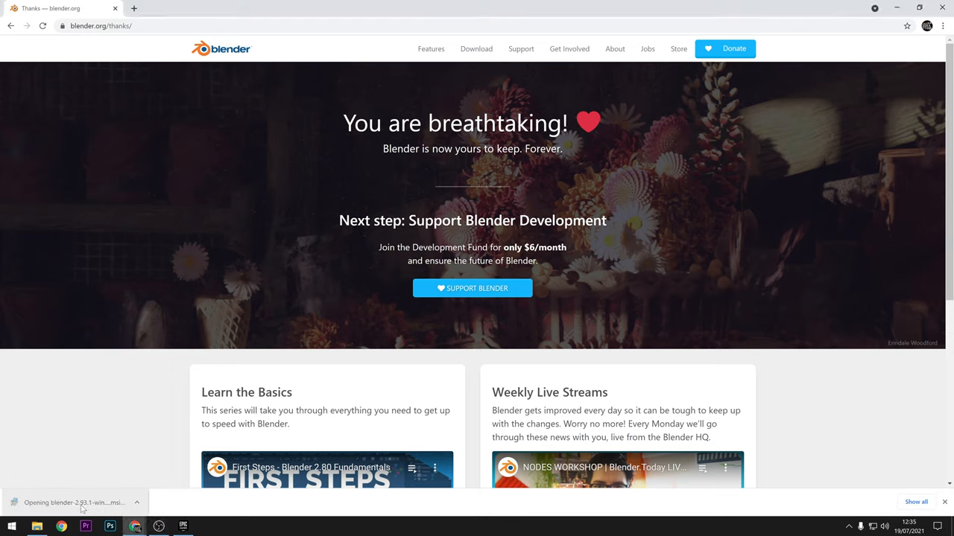
pyautogui.click(75, 502)
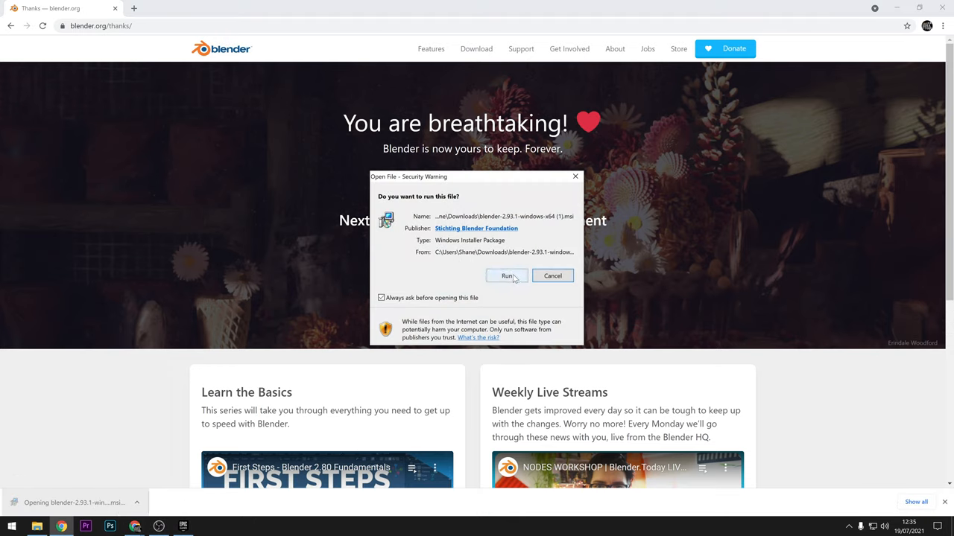
pyautogui.click(507, 276)
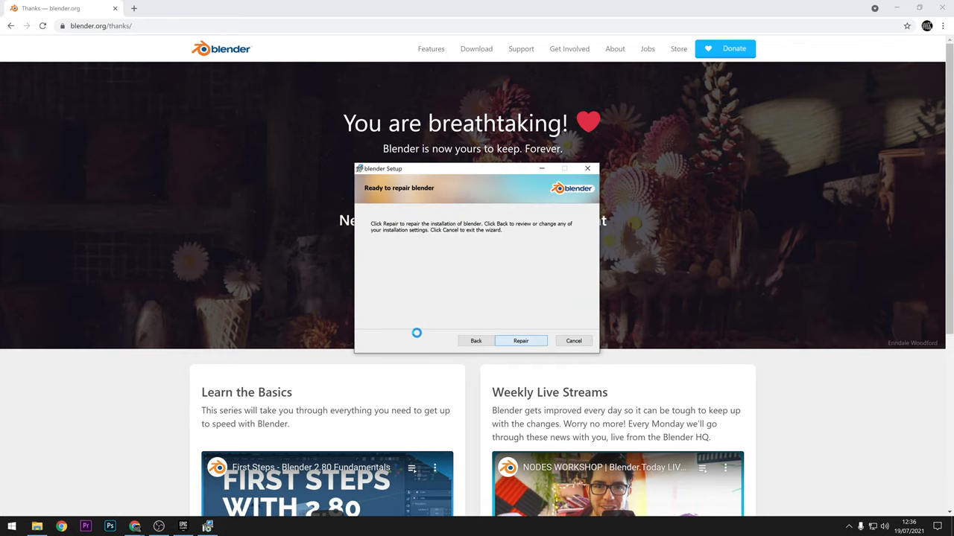
pyautogui.click(520, 340)
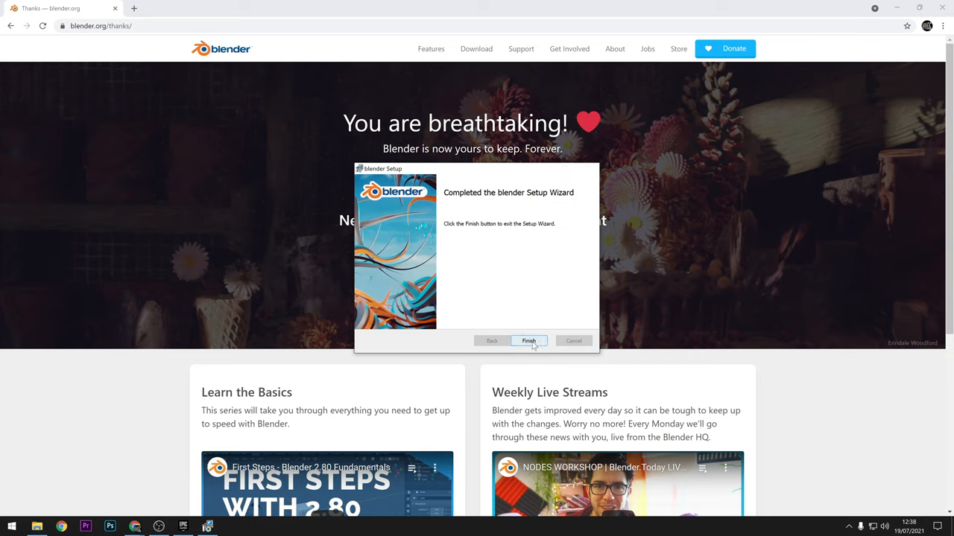
pyautogui.click(528, 340)
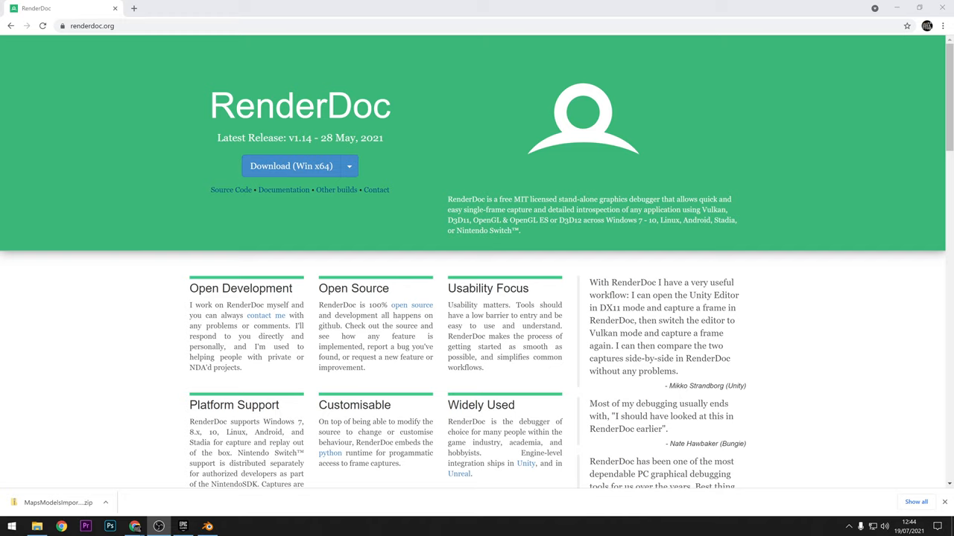
pyautogui.moveTo(328, 221)
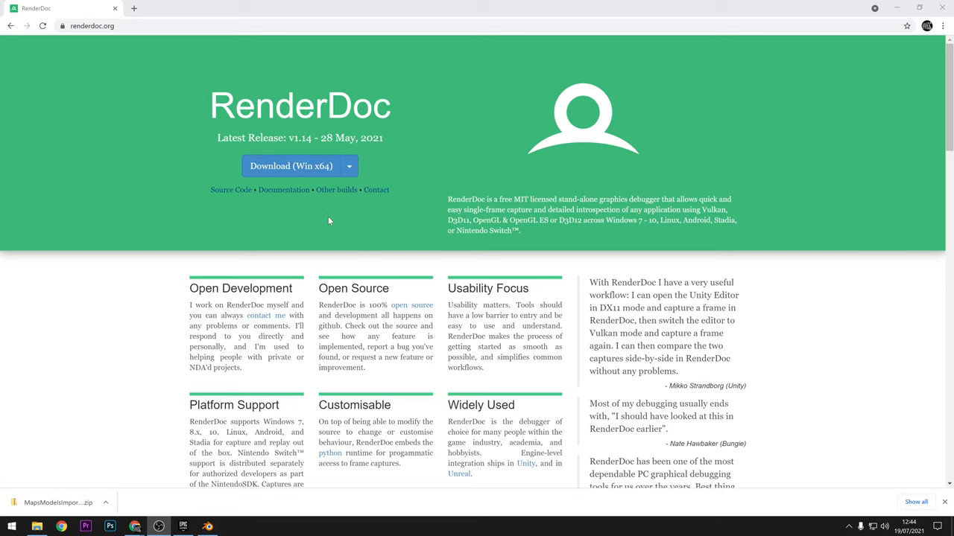
pyautogui.moveTo(283, 191)
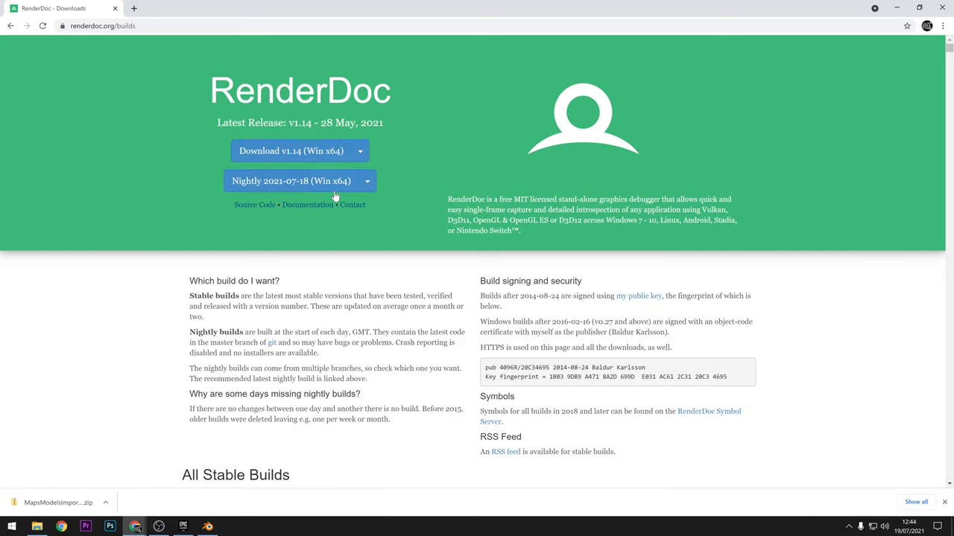
# - Download the RenderDoc v1.9 64-bit installer and run the downloaded .msi
pyautogui.scroll(-3)
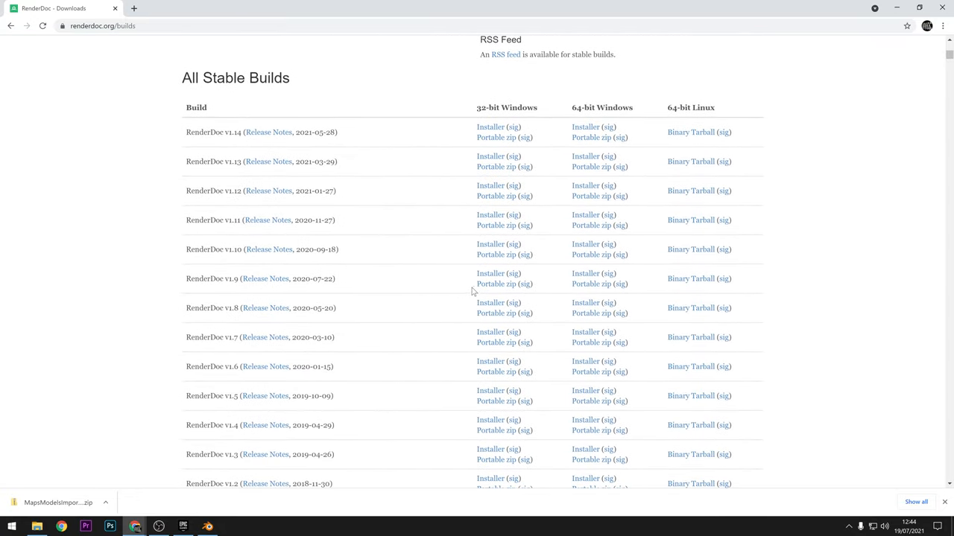
pyautogui.moveTo(584, 274)
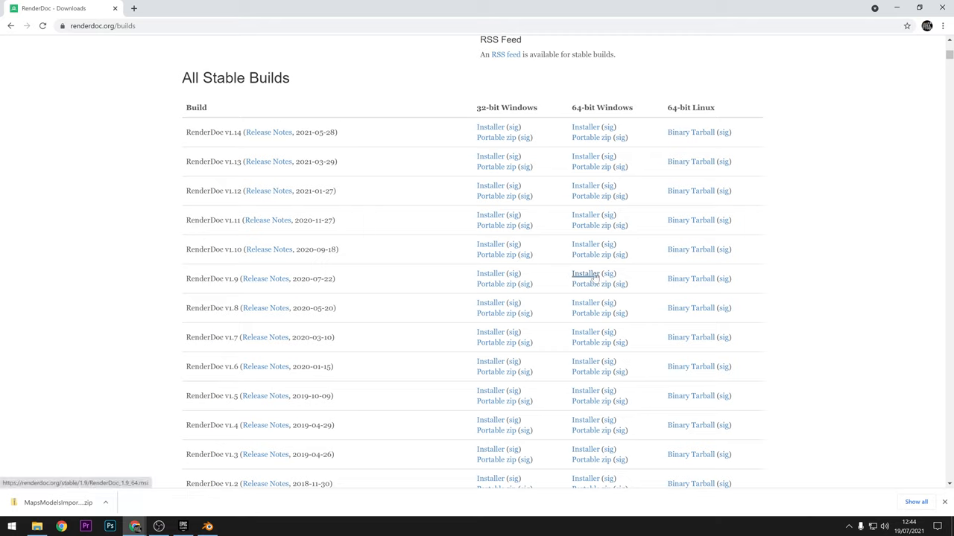
pyautogui.click(585, 274)
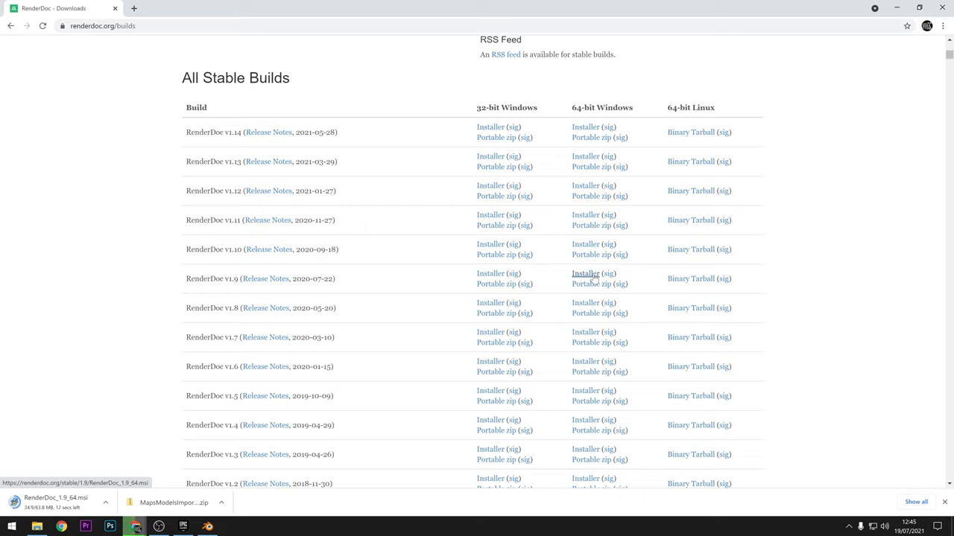
pyautogui.click(57, 498)
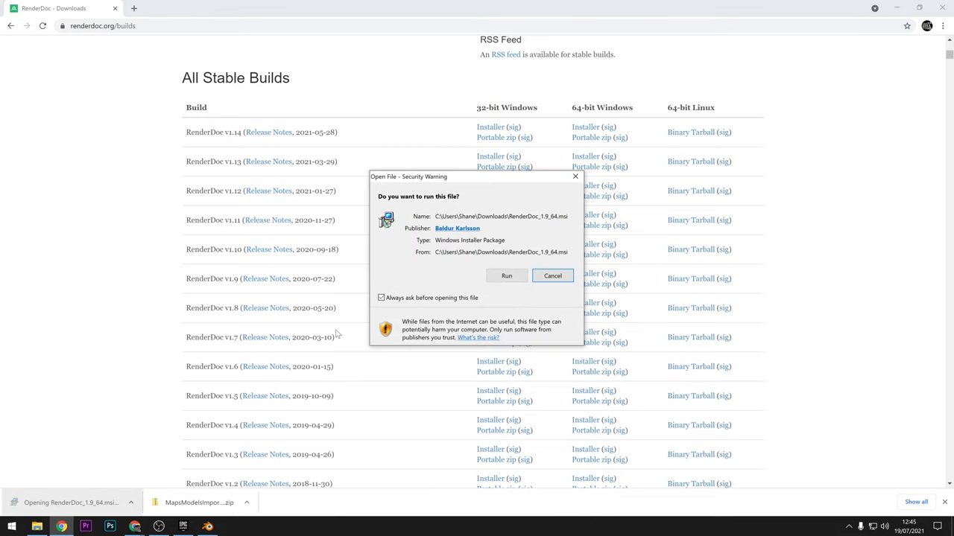
pyautogui.click(507, 276)
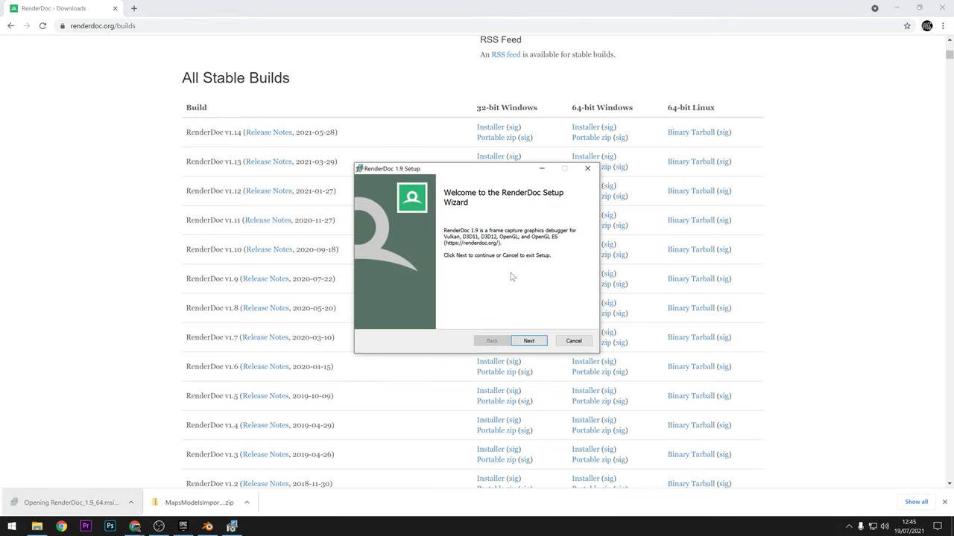
# - Step through the RenderDoc setup wizard, accepting the license and choosing the Typical installation
pyautogui.click(528, 340)
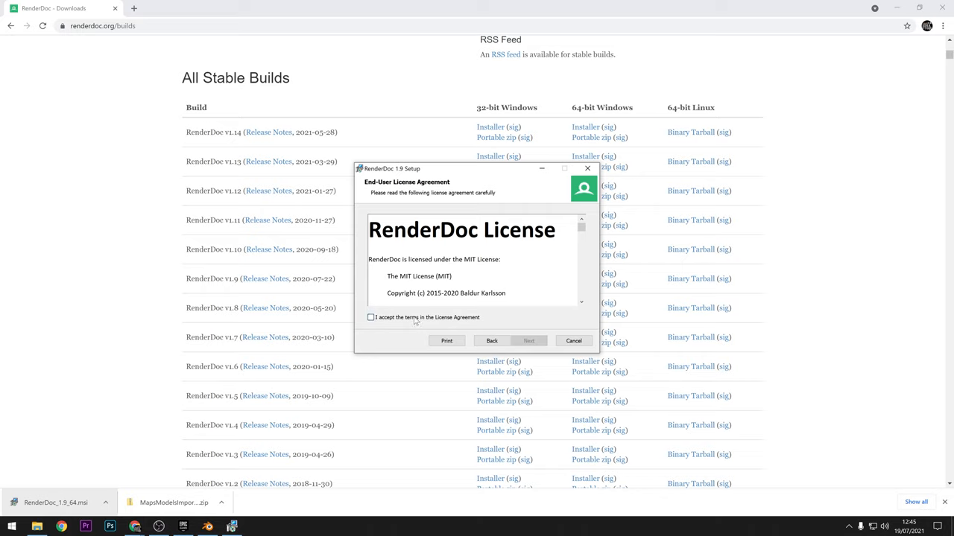
pyautogui.click(528, 340)
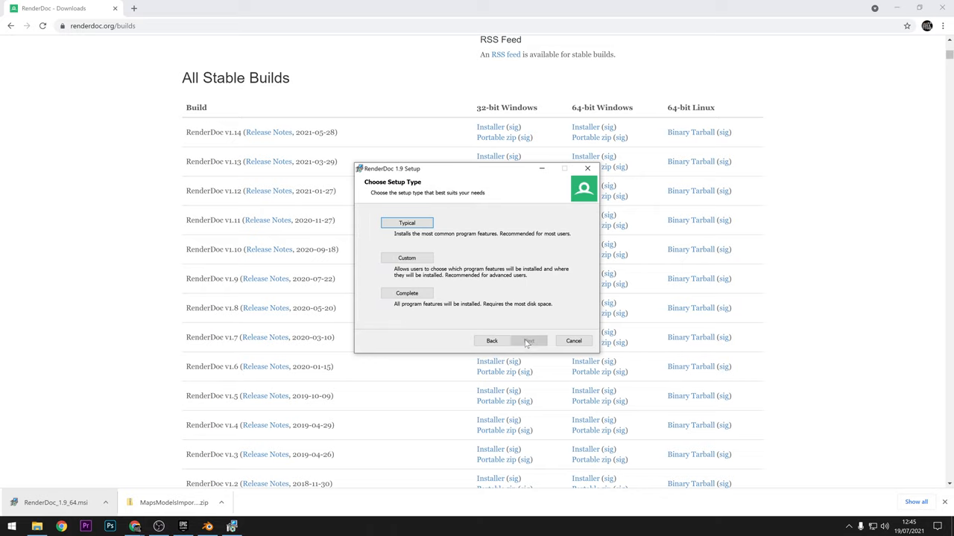
pyautogui.click(529, 340)
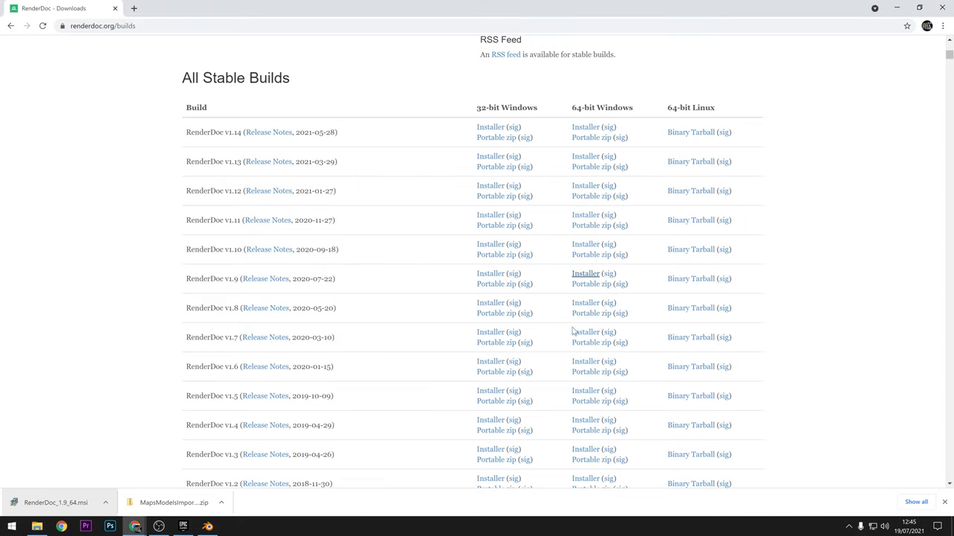
pyautogui.moveTo(574, 329)
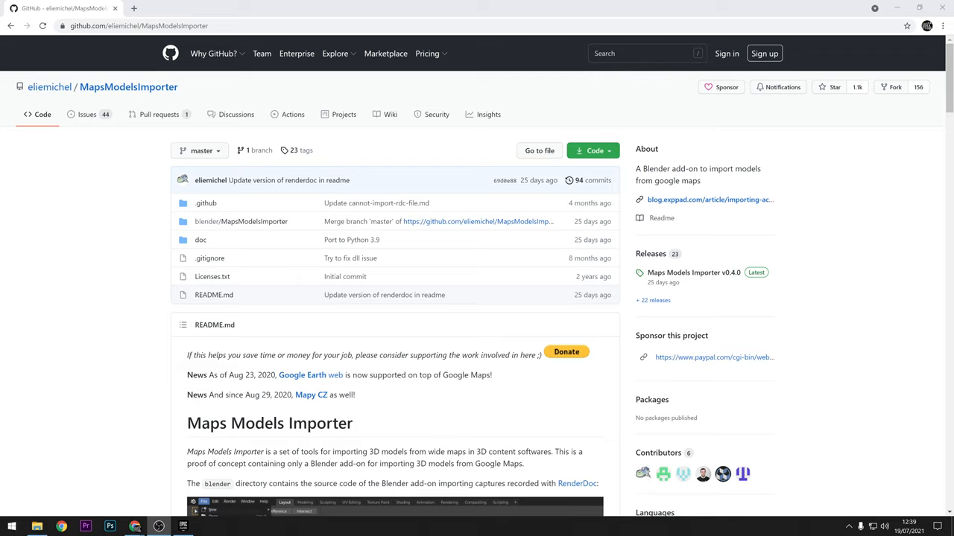
pyautogui.moveTo(779, 343)
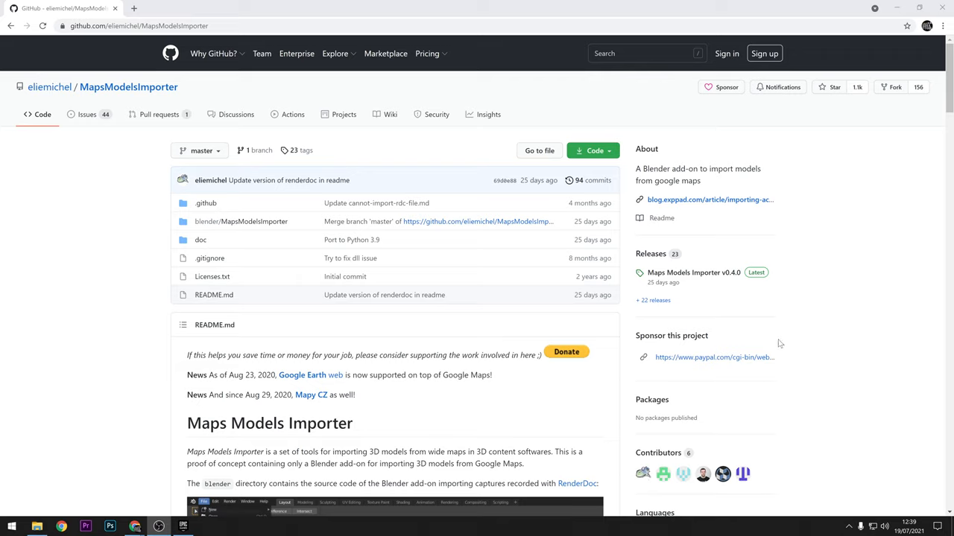
# - Go from the MapsModelsImporter README to its releases page and open the v0.4.1 - RC1 release
pyautogui.scroll(-3)
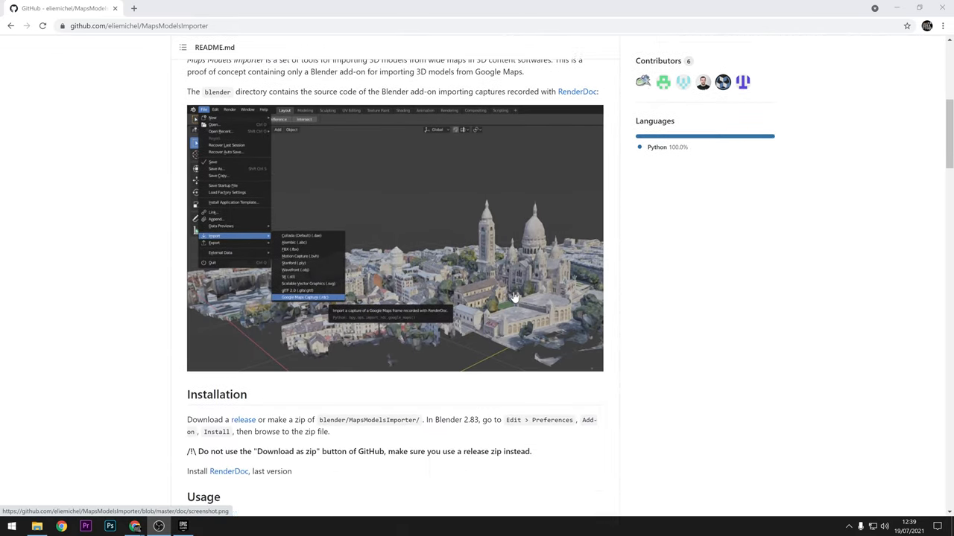
pyautogui.scroll(-3)
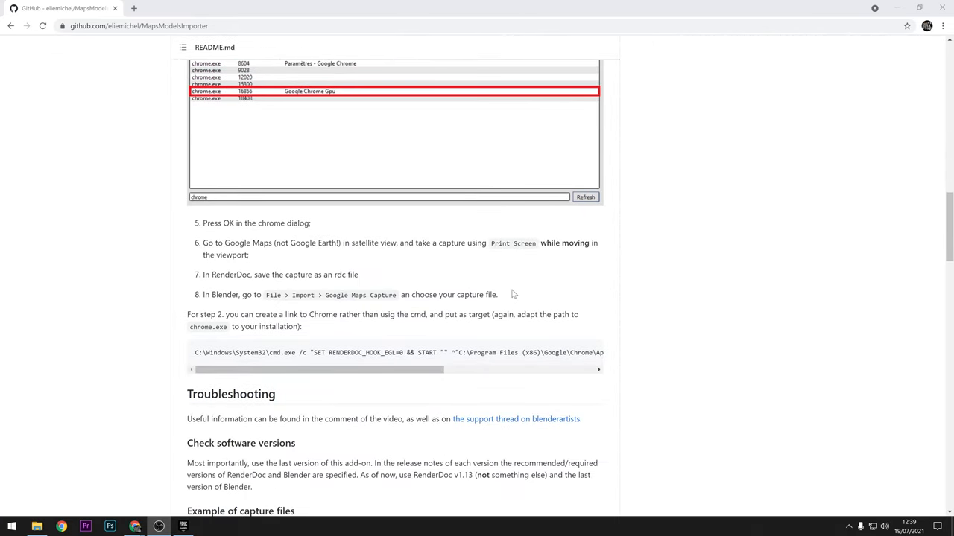
pyautogui.scroll(3)
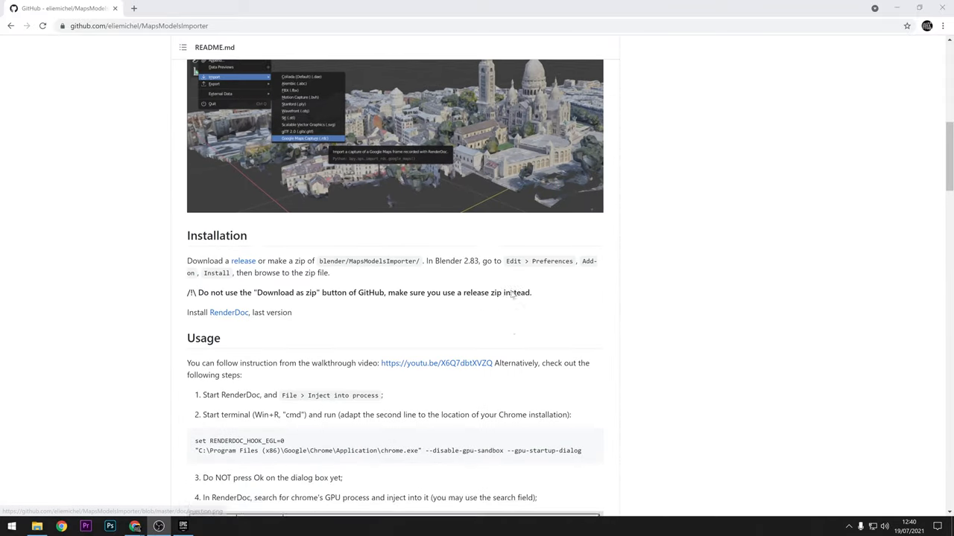
pyautogui.click(243, 260)
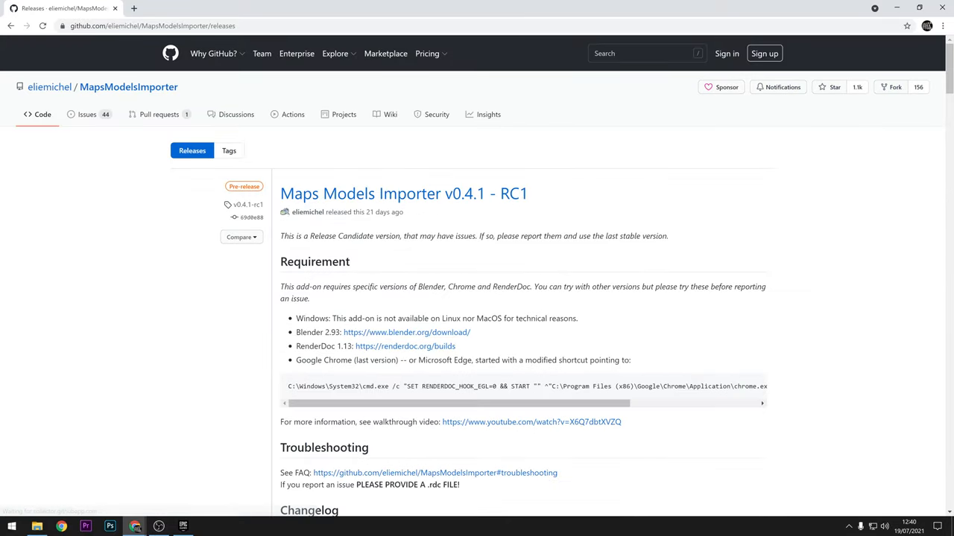
pyautogui.scroll(-3)
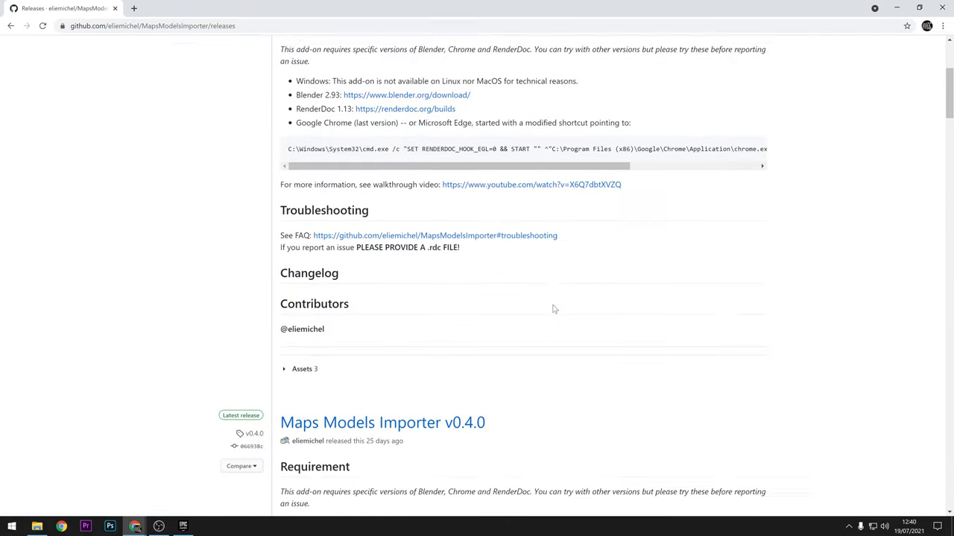
pyautogui.scroll(3)
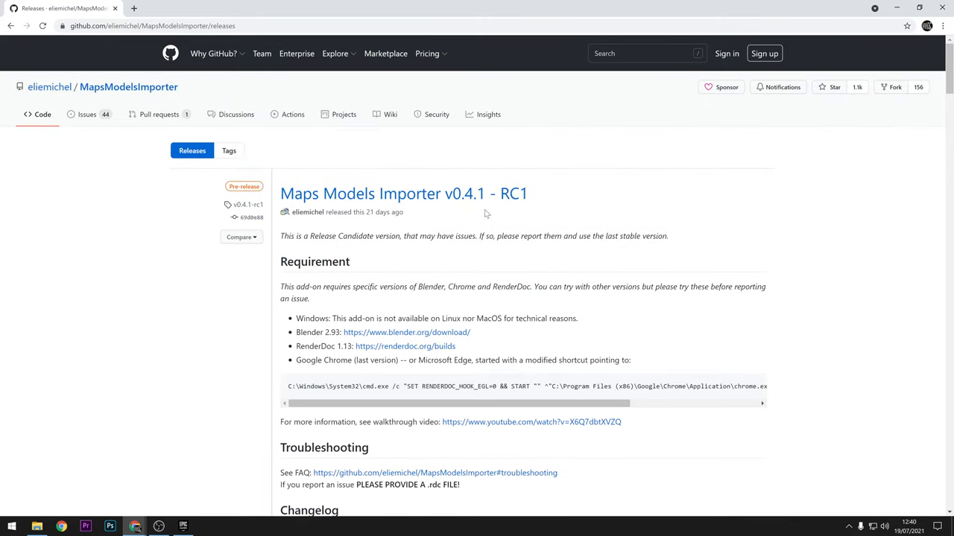
pyautogui.click(403, 193)
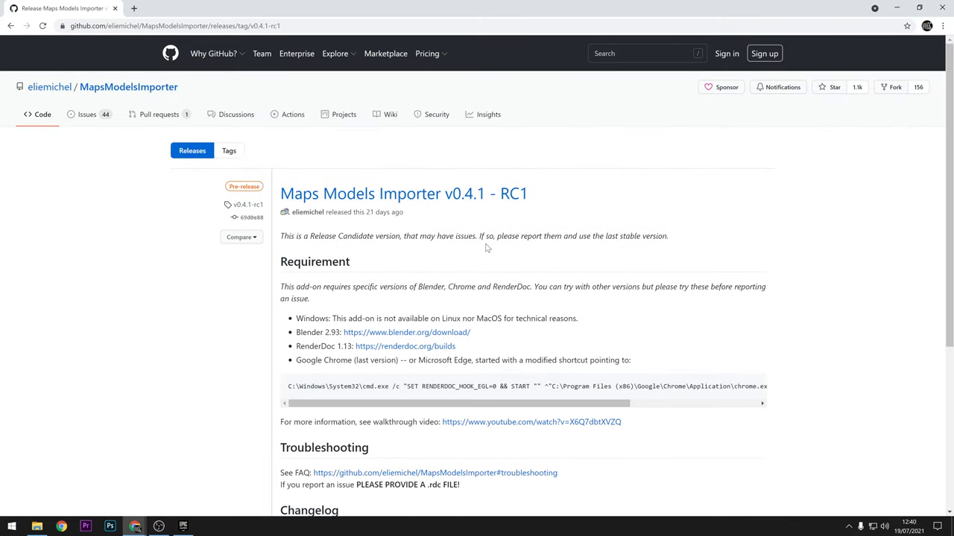
# - Download the MapsModelsImporter-0.4.1-rc1.zip release asset
pyautogui.scroll(-3)
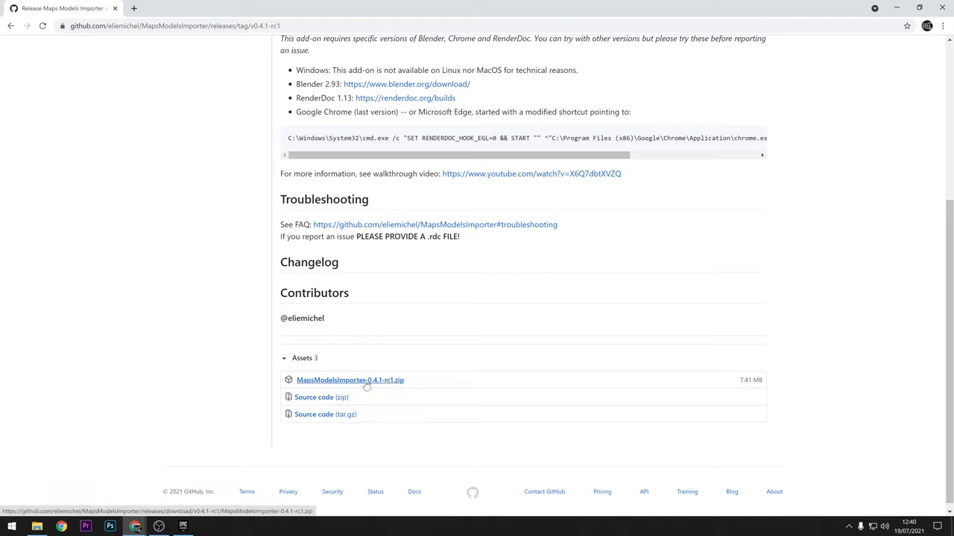
pyautogui.click(350, 380)
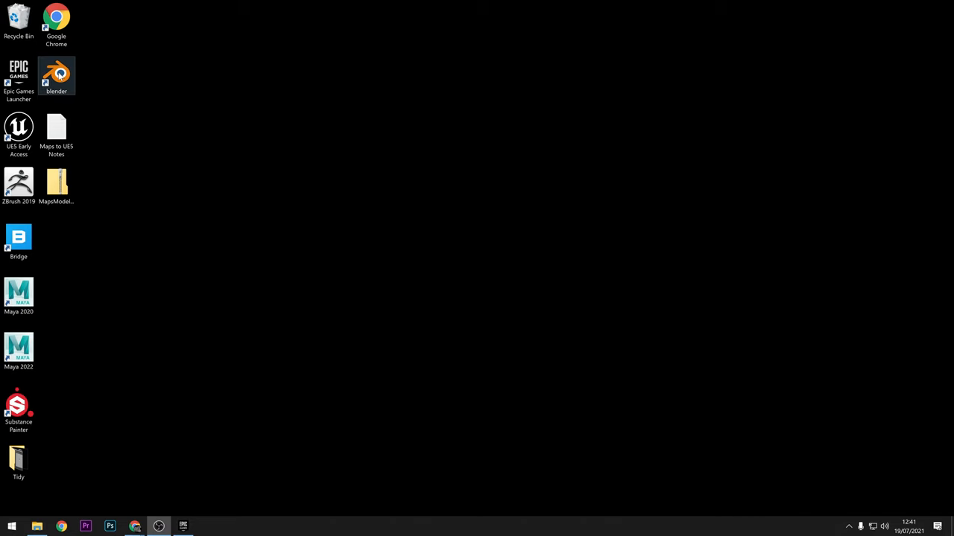
# - Launch Blender and install the MapsModelsImporter 0.4.1-rc1 zip from the add-on preferences
pyautogui.doubleClick(57, 71)
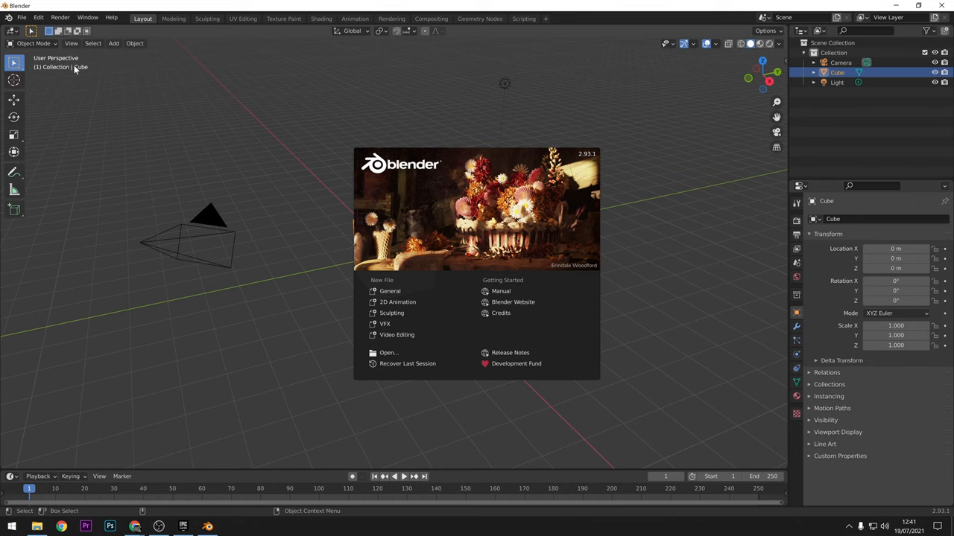
pyautogui.click(39, 18)
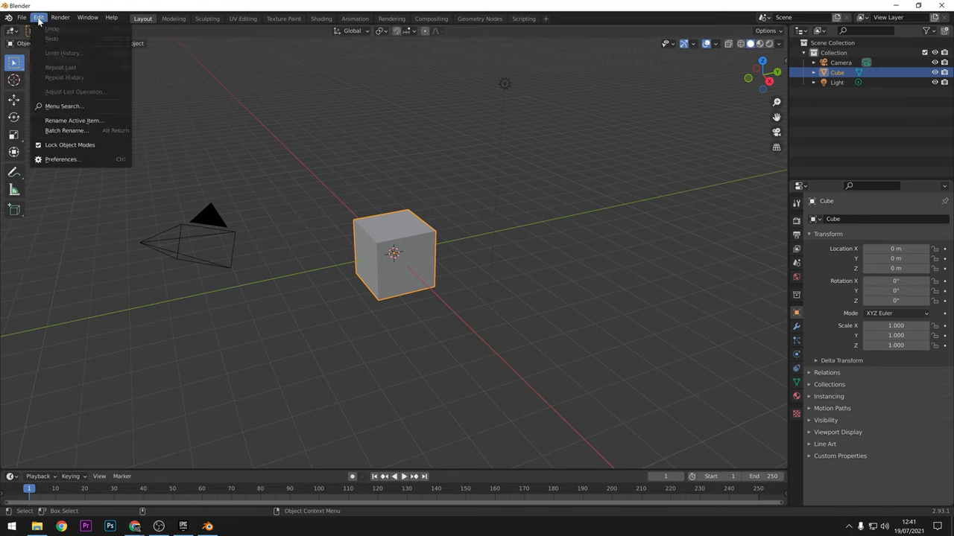
pyautogui.moveTo(62, 158)
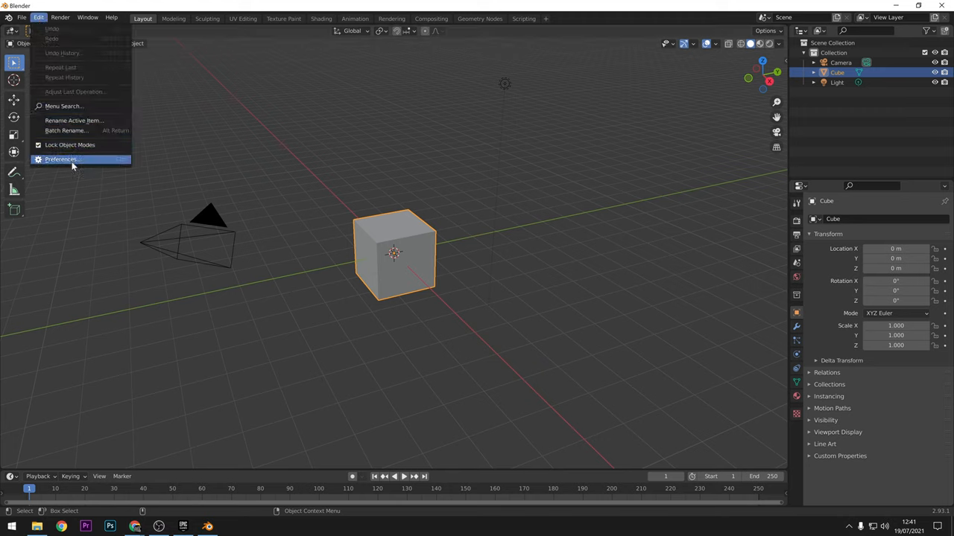
pyautogui.click(61, 158)
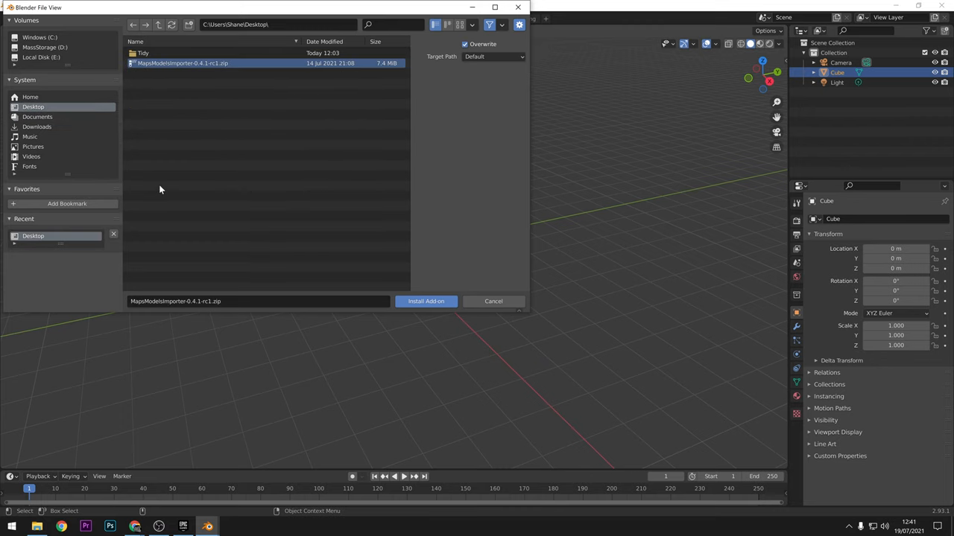
pyautogui.click(426, 301)
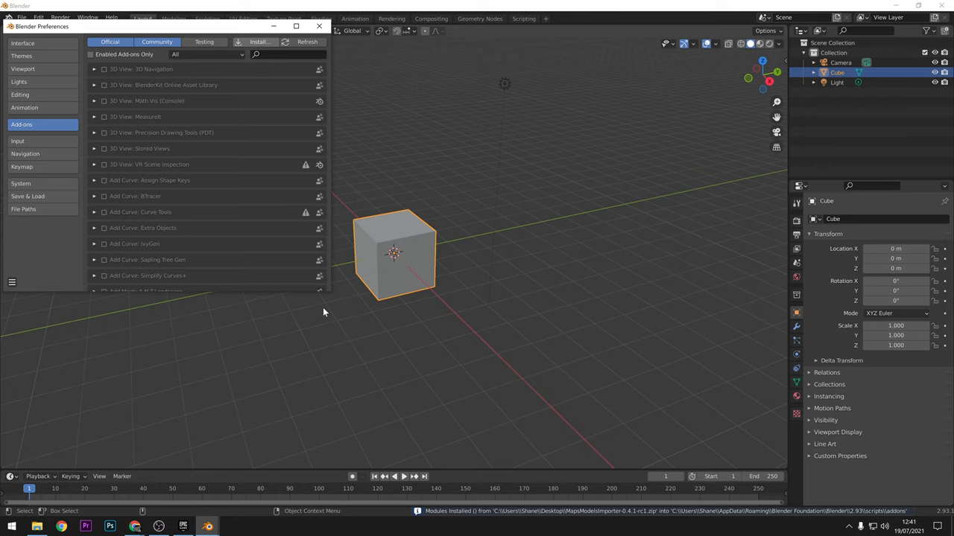
pyautogui.moveTo(231, 119)
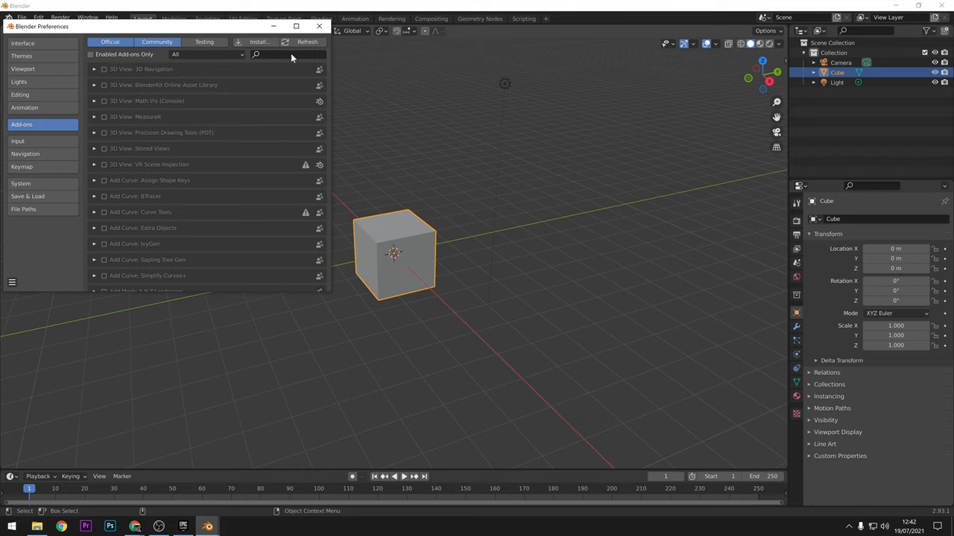
# - Search the add-on list for 'models' and enable the Maps Models Importer add-on
pyautogui.click(286, 54)
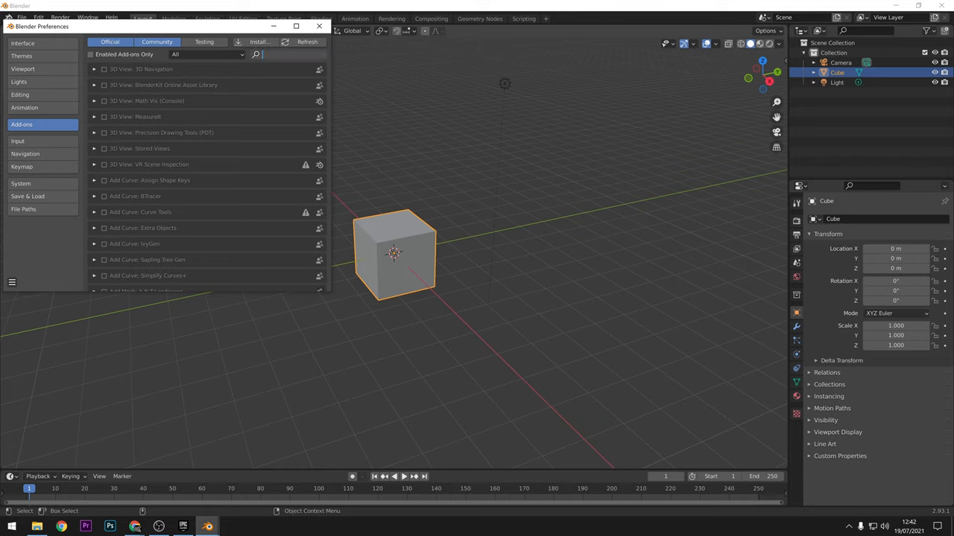
pyautogui.write('models')
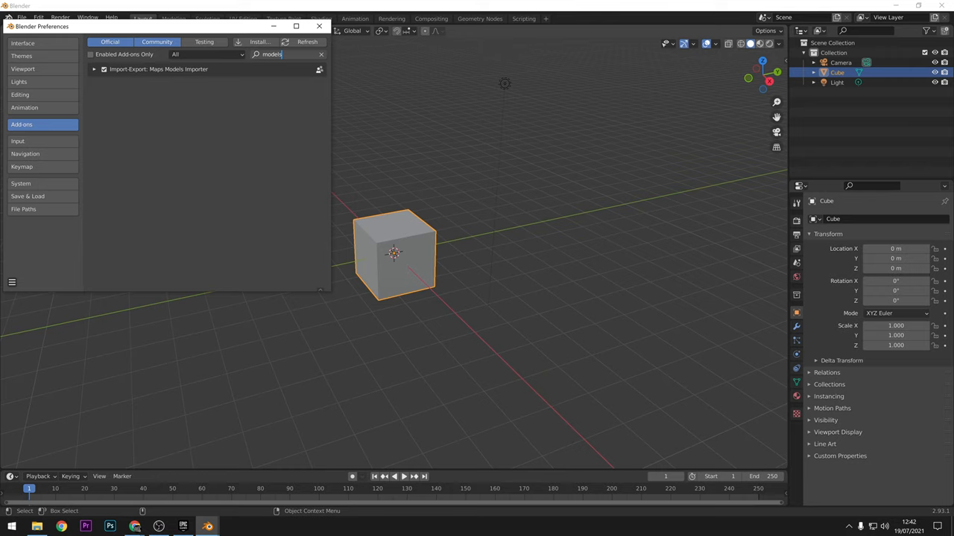
pyautogui.click(105, 68)
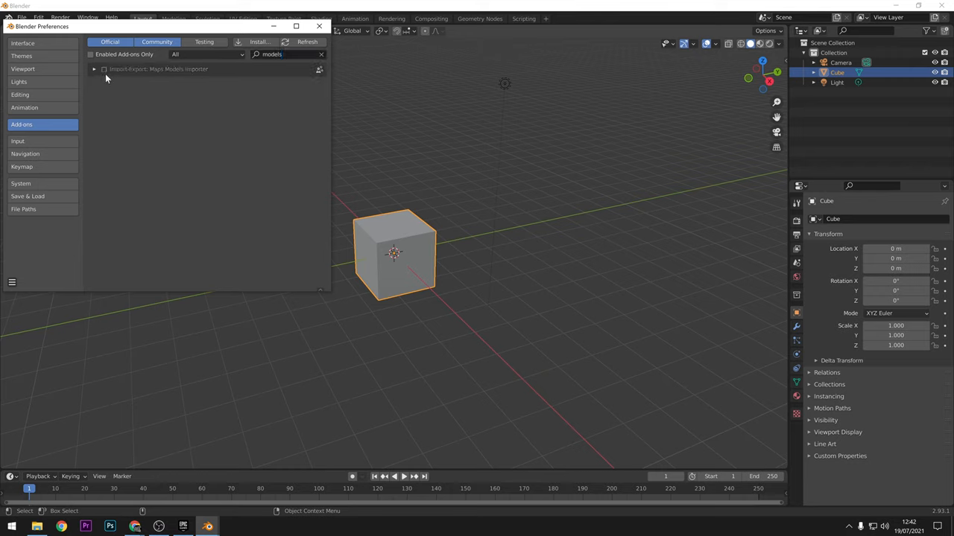
pyautogui.click(105, 68)
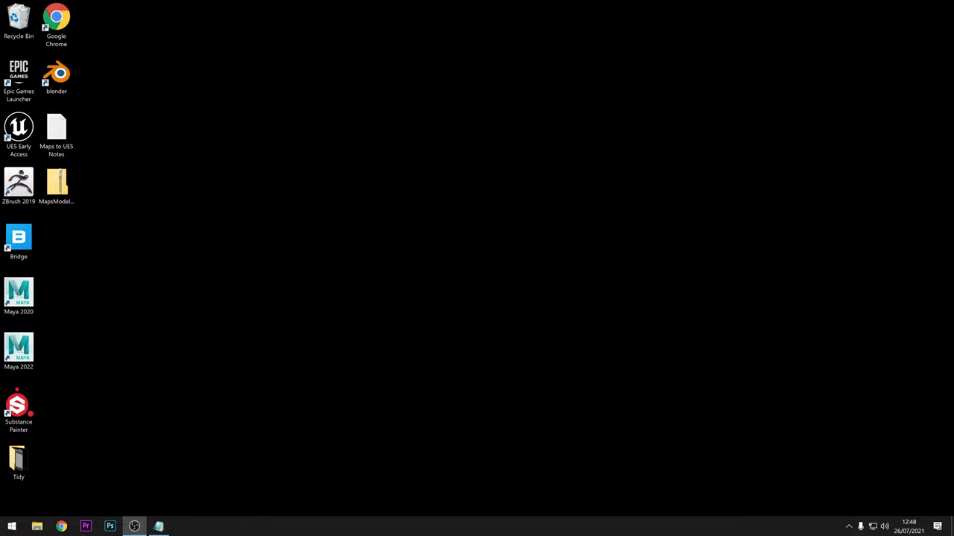
# - Launch RenderDoc from the Start menu and dismiss its v1.14 Update Available notice
pyautogui.click(12, 527)
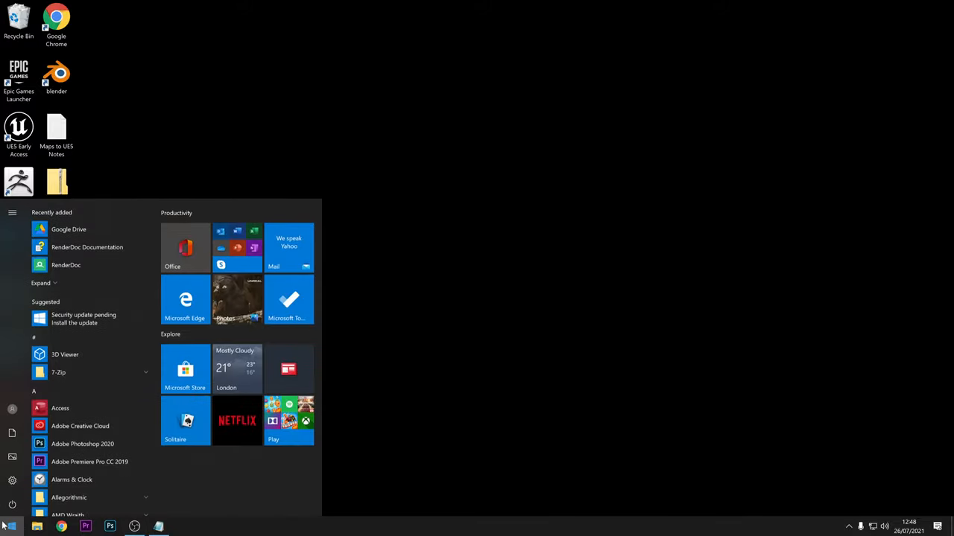
pyautogui.moveTo(84, 319)
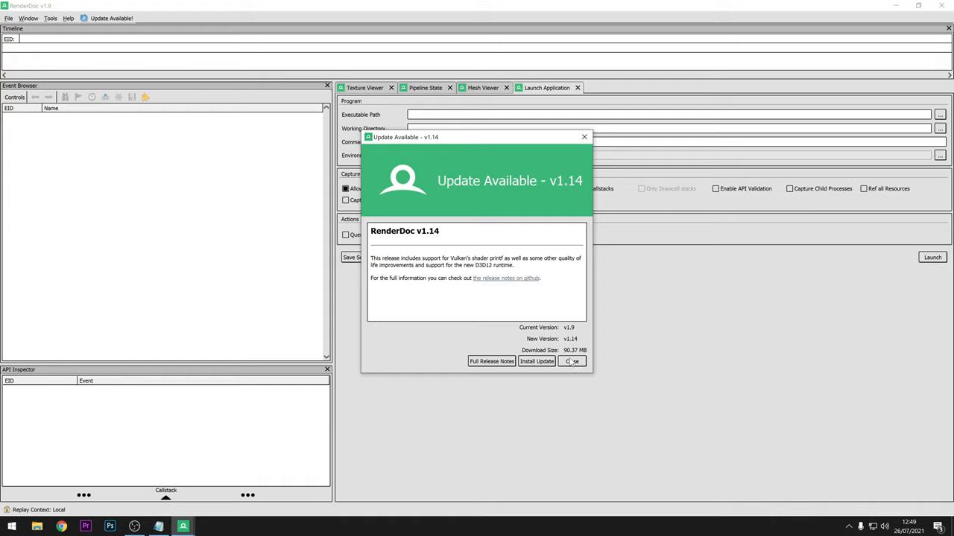
pyautogui.click(573, 362)
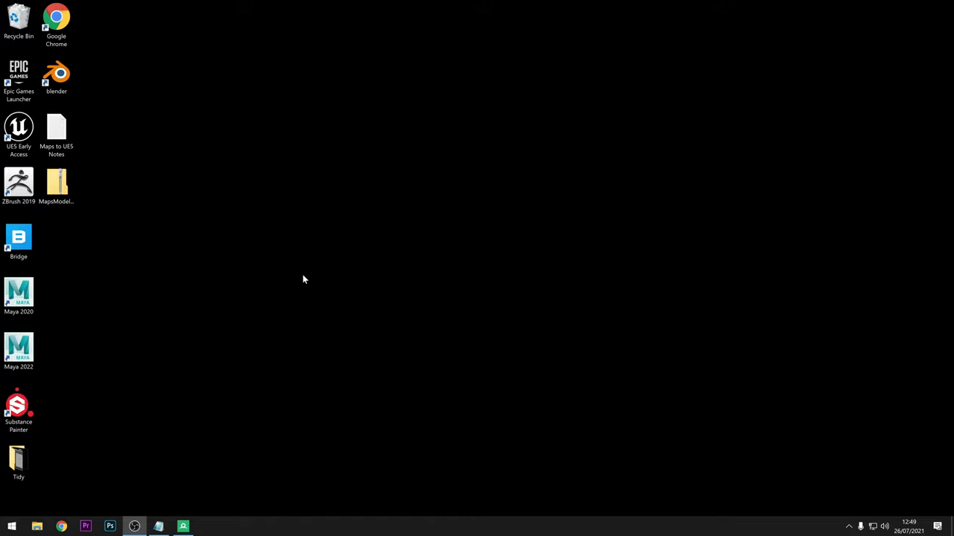
pyautogui.moveTo(137, 408)
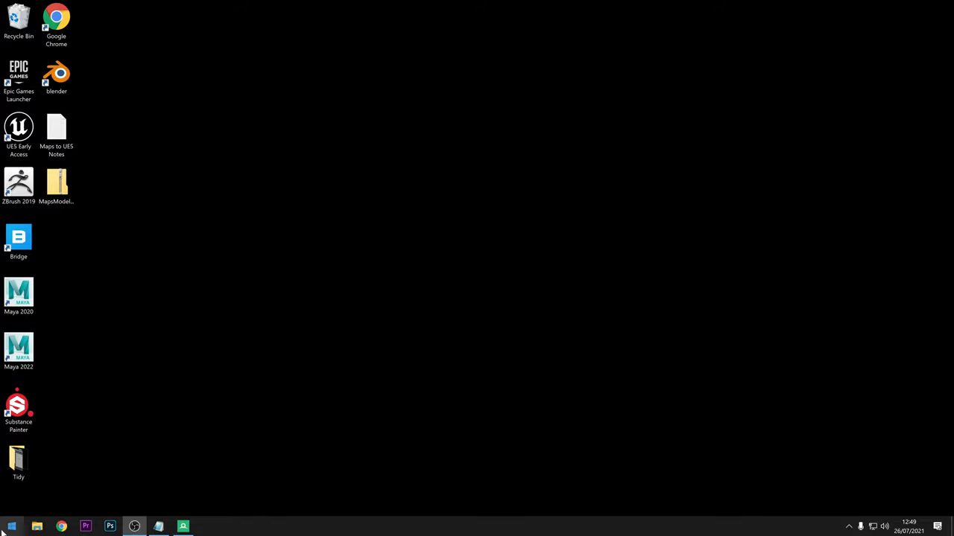
# - Launch Command Prompt from the Start search for cmd
pyautogui.click(12, 528)
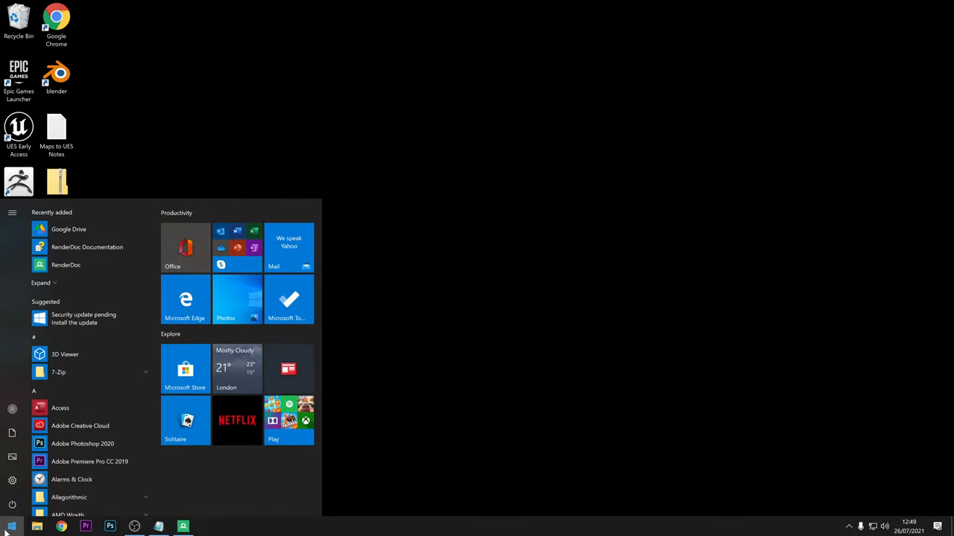
pyautogui.write('cmd')
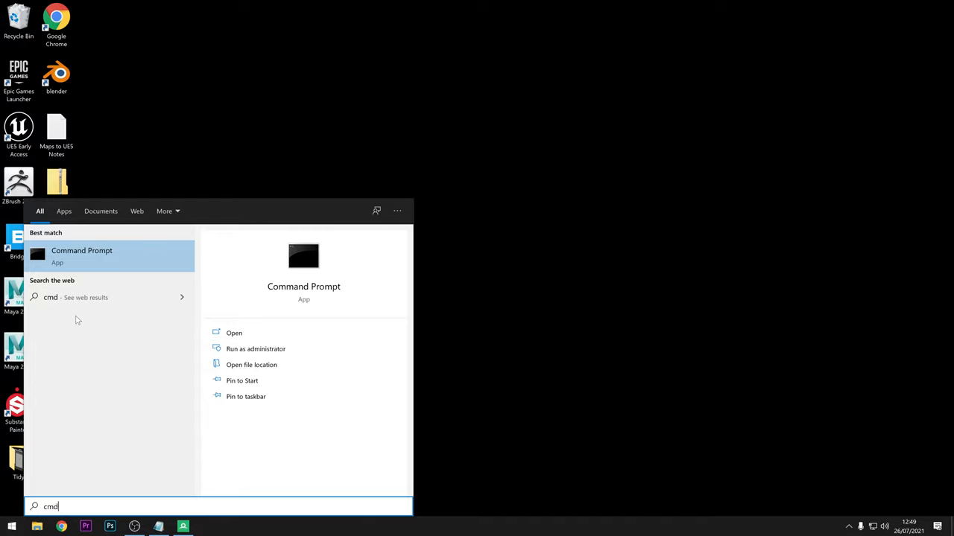
pyautogui.click(234, 334)
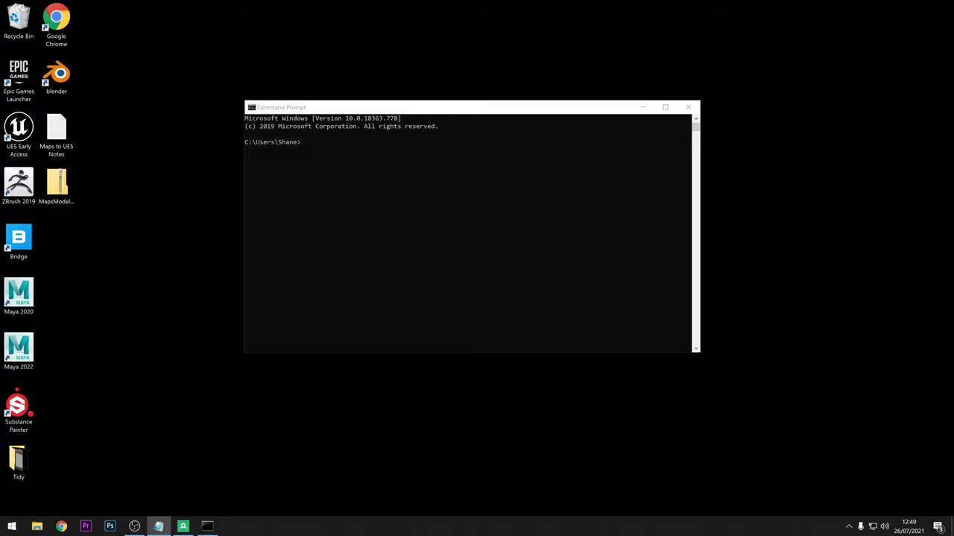
# - Run set RENDERDOC_HOOK_EGL=0 and enter the chrome.exe launch command with --disable-gpu-sandbox and GPU startup dialog flags
pyautogui.write('set RENDERDOC_HOOK_EGL=0')
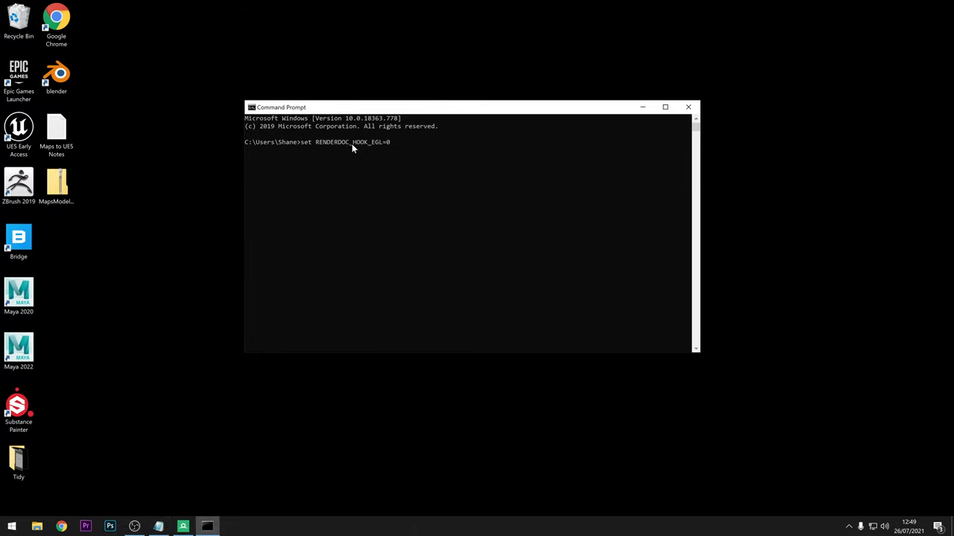
pyautogui.moveTo(531, 165)
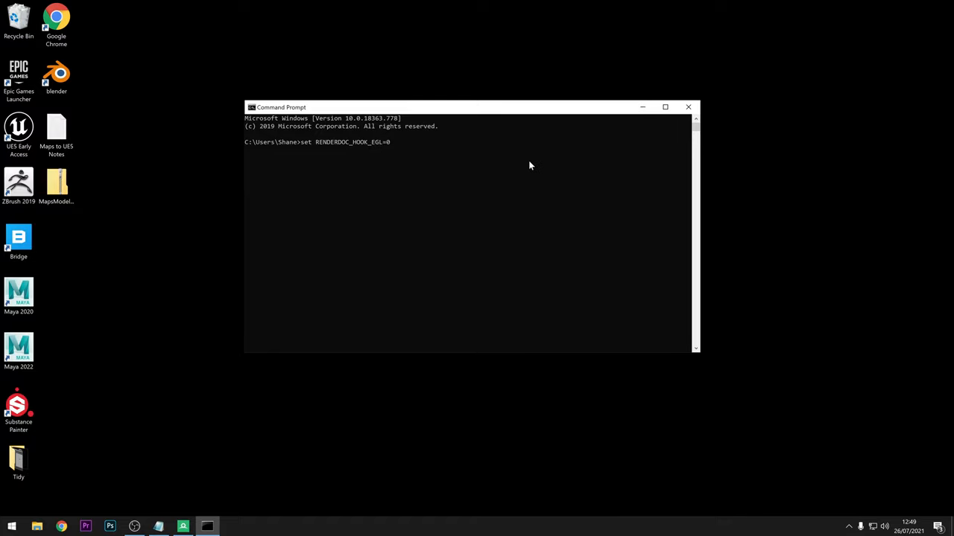
pyautogui.moveTo(544, 149)
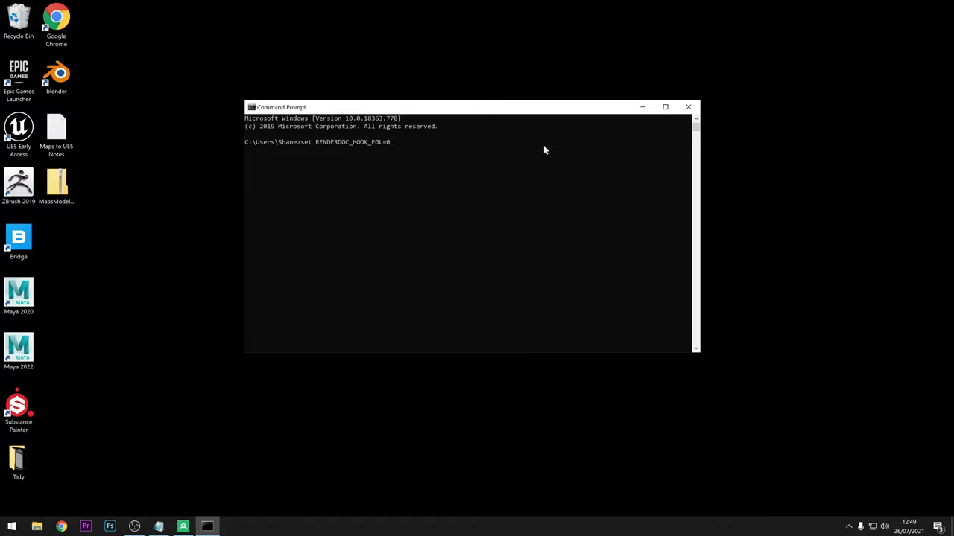
pyautogui.press('Return')
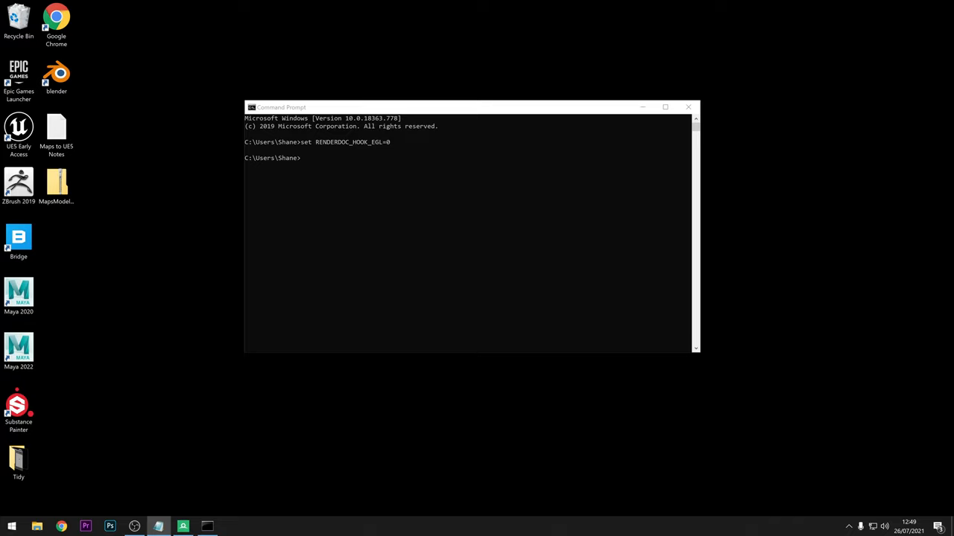
pyautogui.write('"C:\\Program Files\\Google\\Chrome\\Application\\chrome.exe" --disable-gpu-sandbox --gpu-startup-dialog')
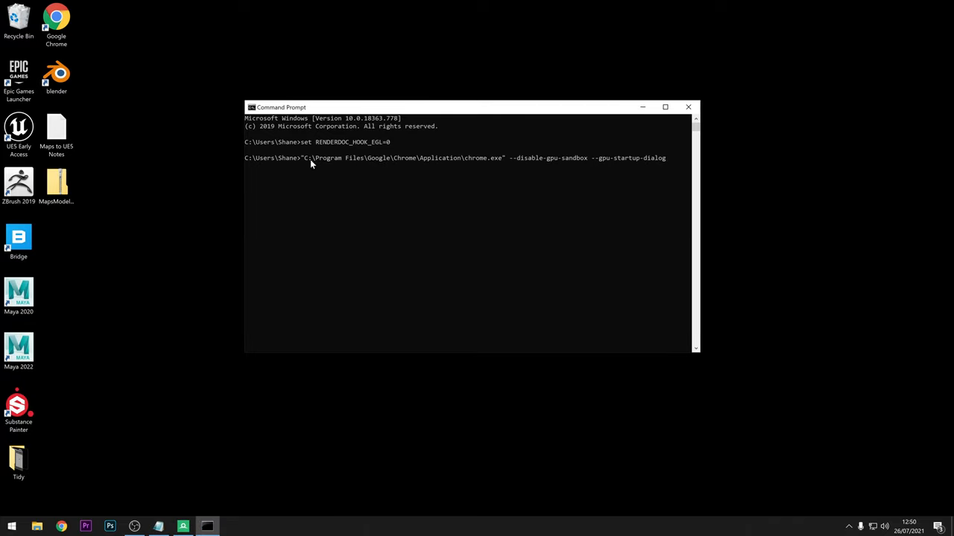
pyautogui.moveTo(498, 166)
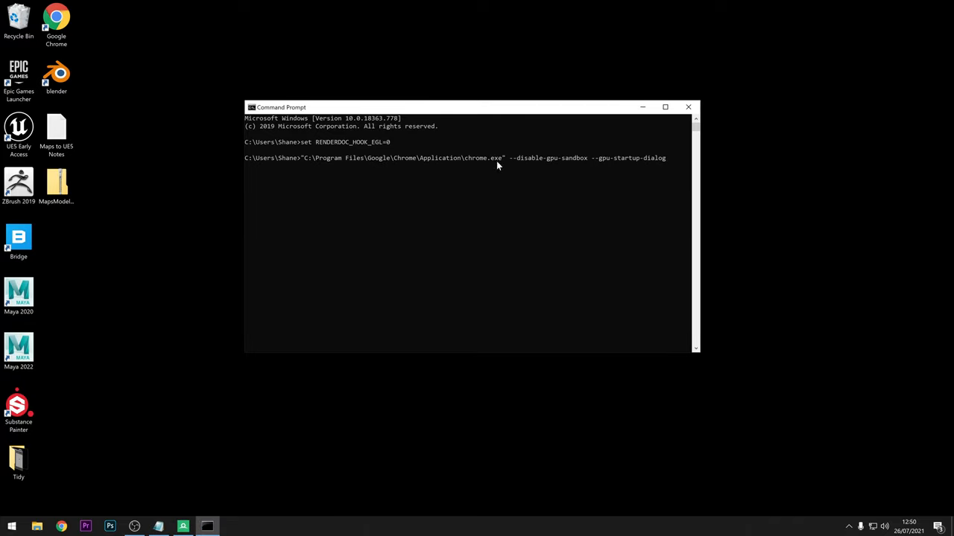
pyautogui.moveTo(478, 167)
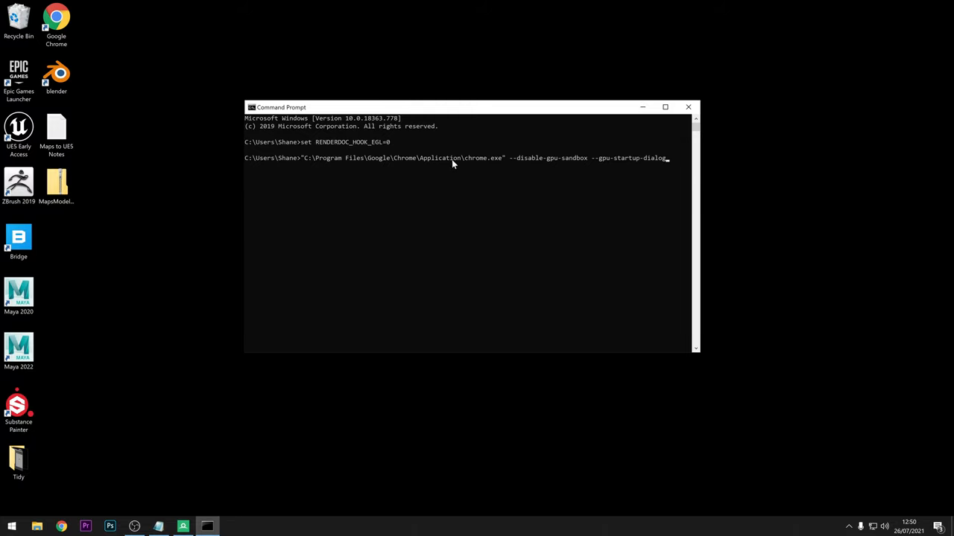
pyautogui.moveTo(366, 175)
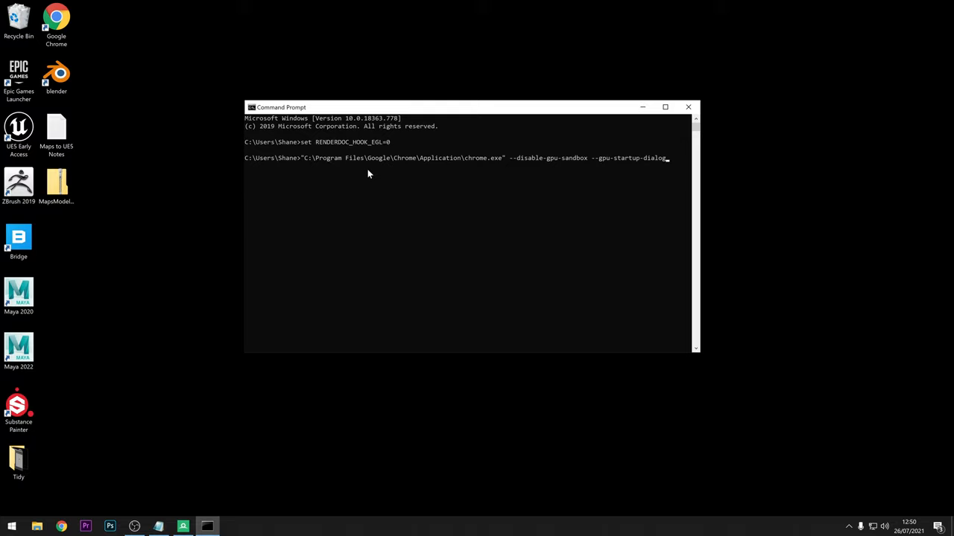
pyautogui.moveTo(331, 162)
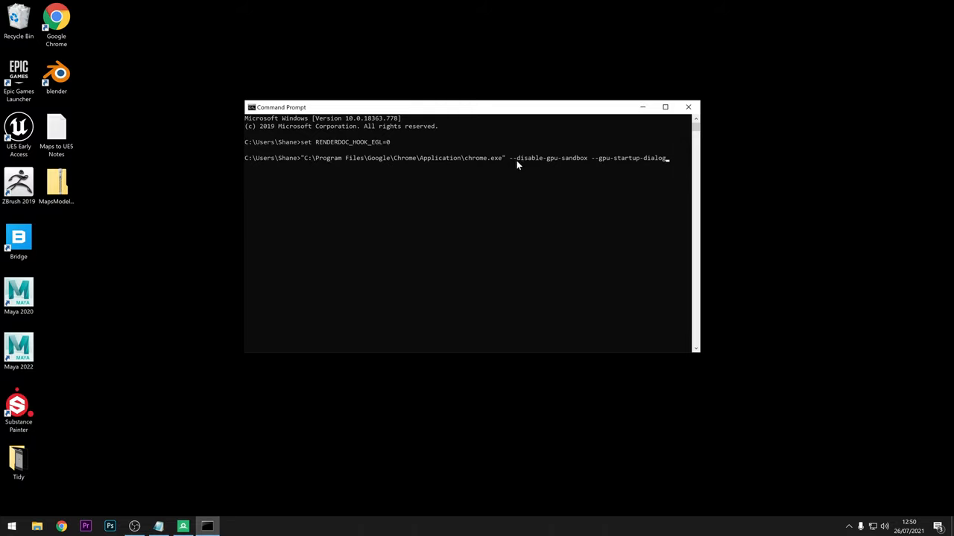
pyautogui.moveTo(587, 164)
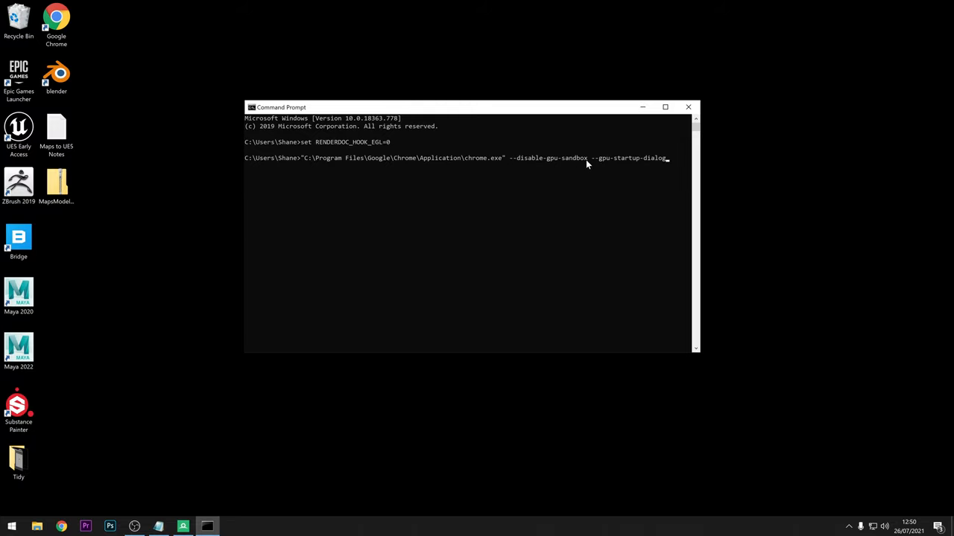
pyautogui.moveTo(667, 162)
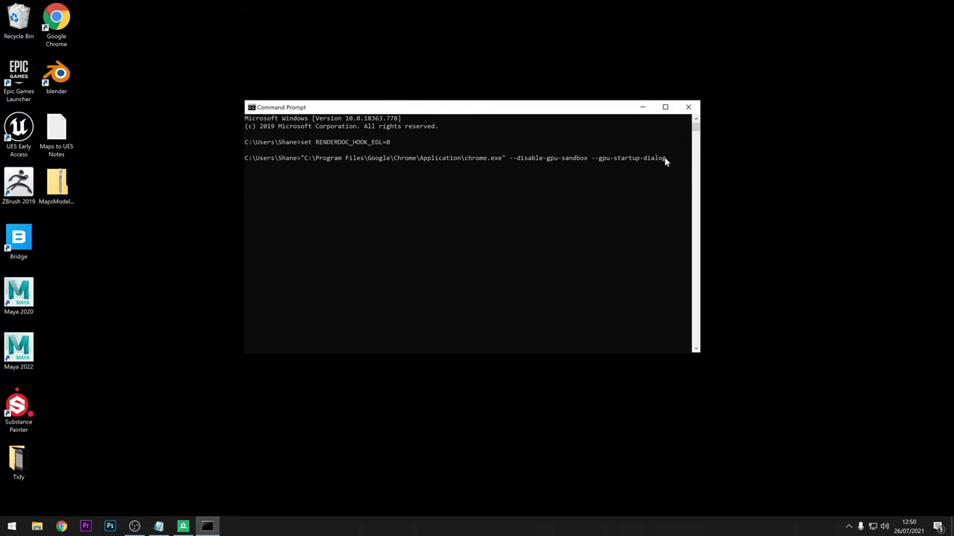
pyautogui.moveTo(423, 159)
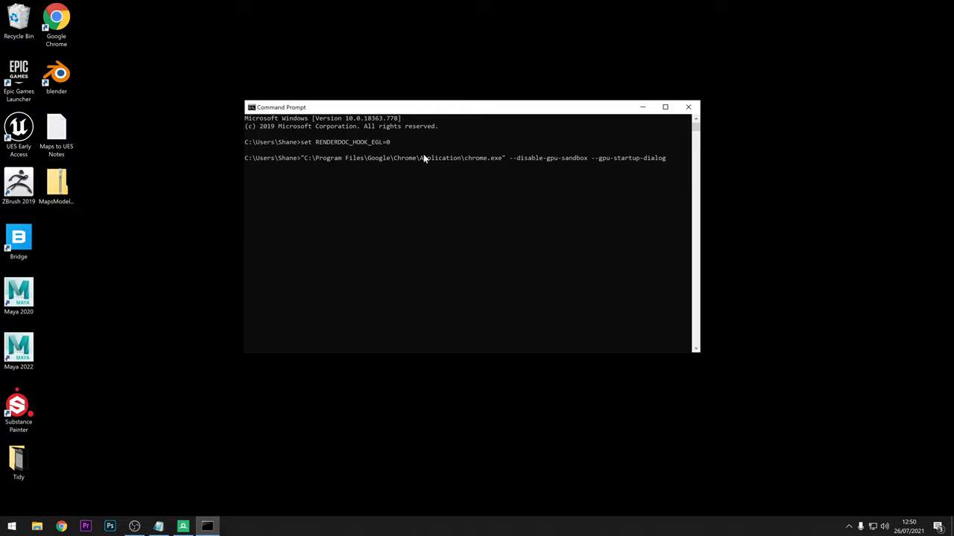
pyautogui.moveTo(295, 164)
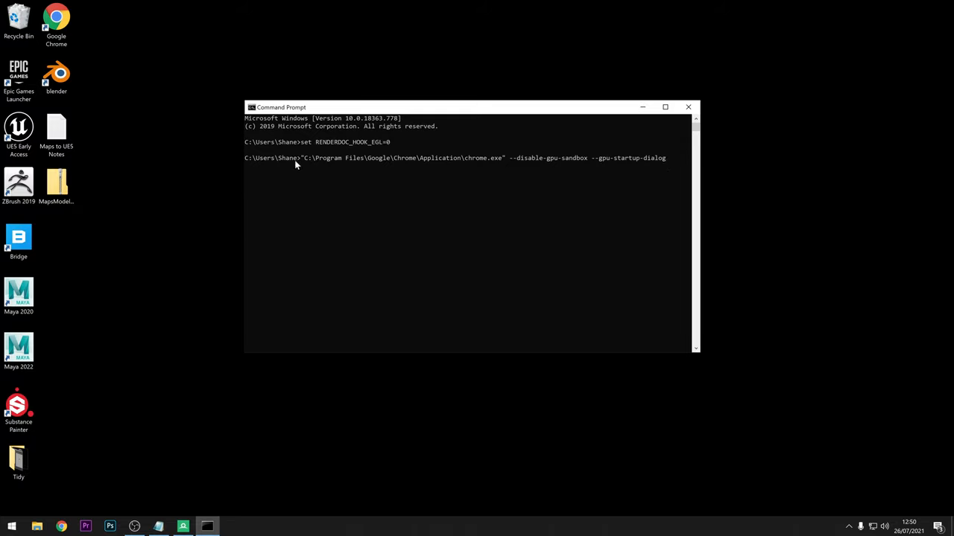
pyautogui.moveTo(663, 162)
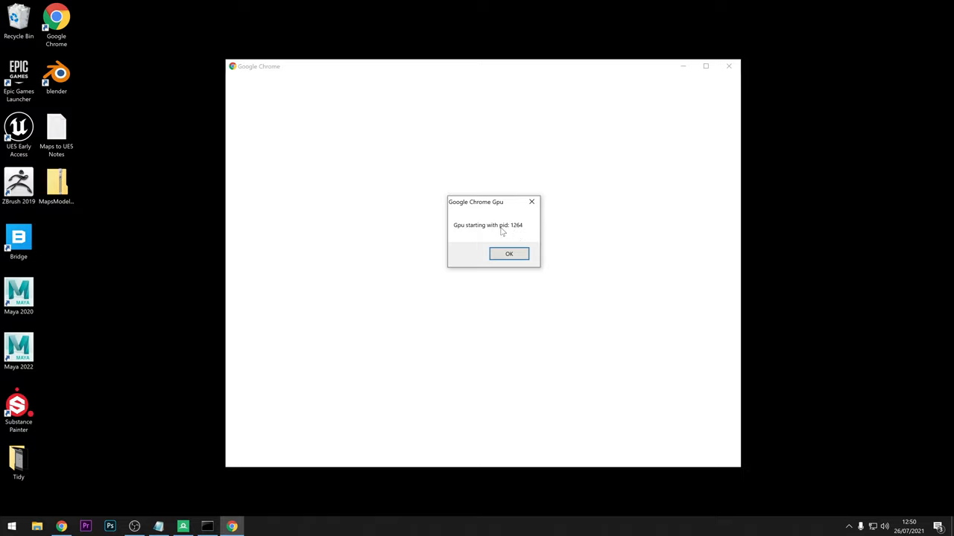
pyautogui.moveTo(525, 246)
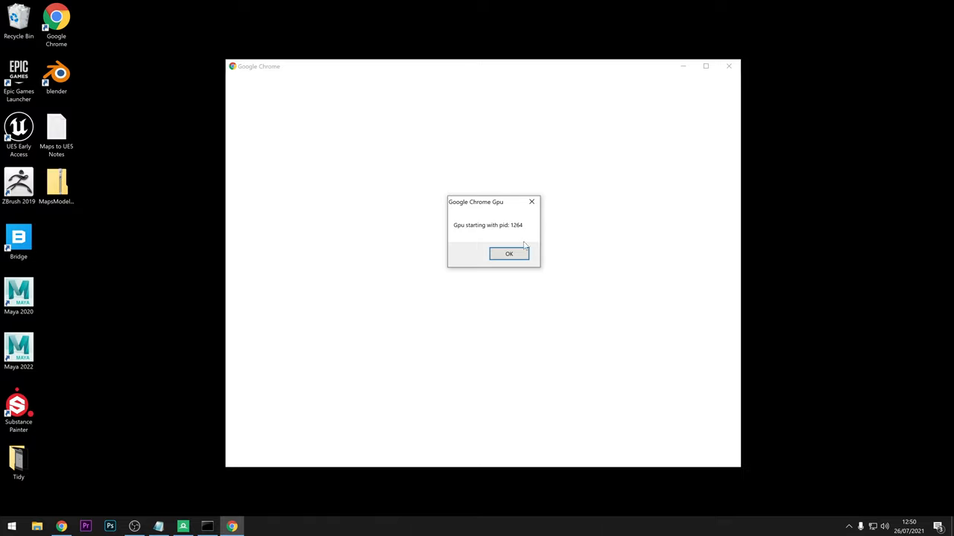
pyautogui.moveTo(513, 230)
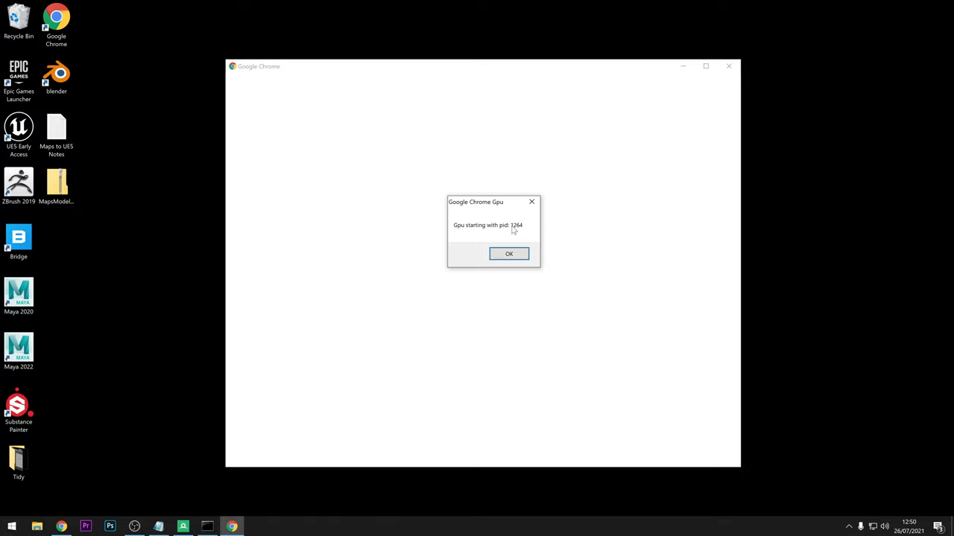
pyautogui.moveTo(533, 217)
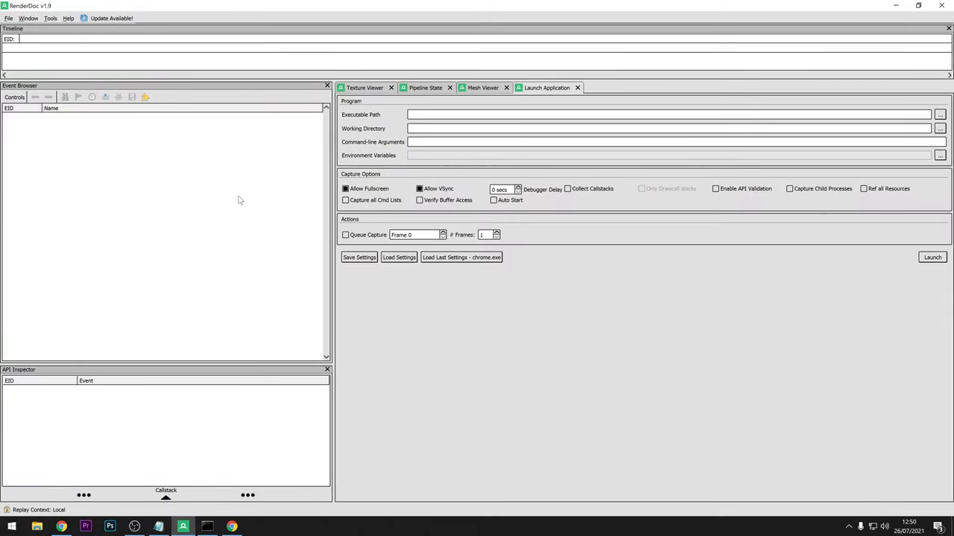
# - Inject RenderDoc into the chrome.exe GPU process filtered by PID 1264
pyautogui.click(9, 18)
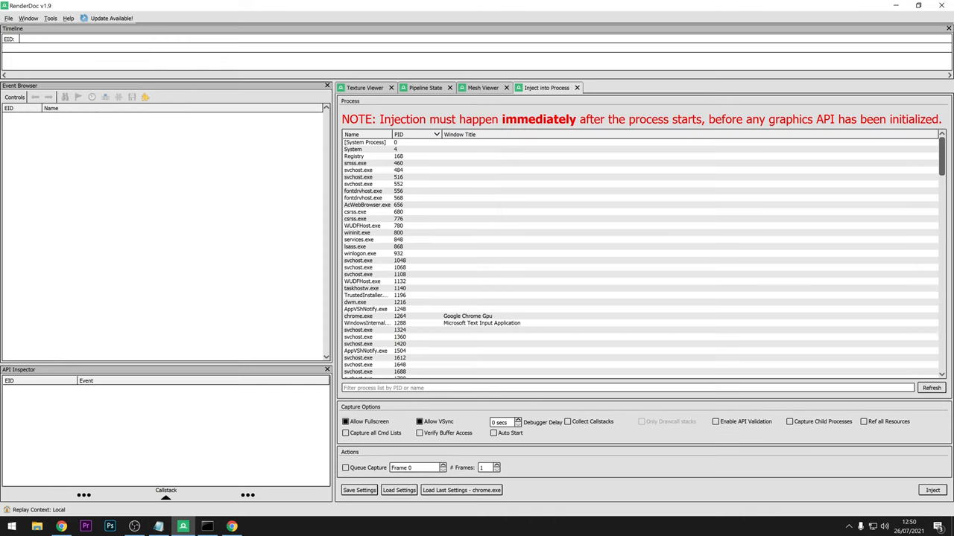
pyautogui.write('126')
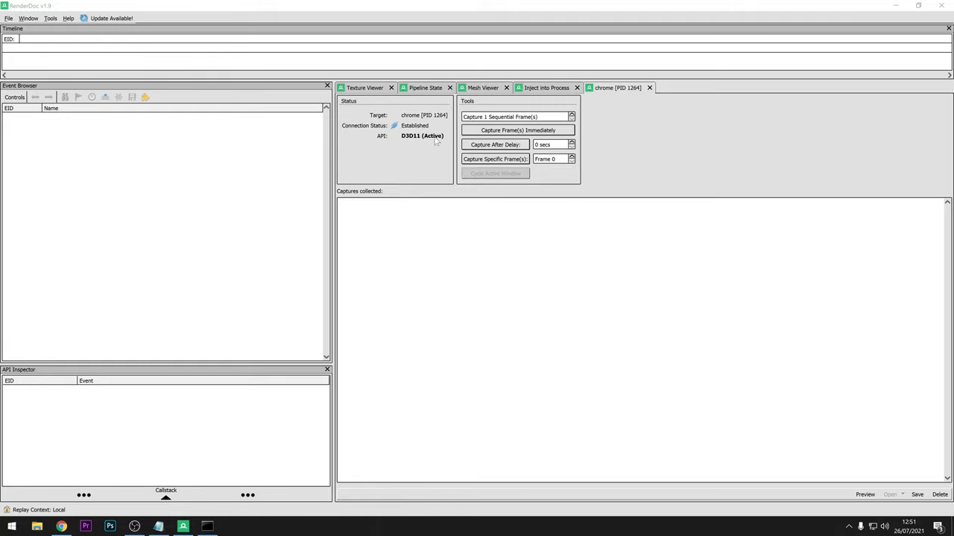
pyautogui.moveTo(410, 129)
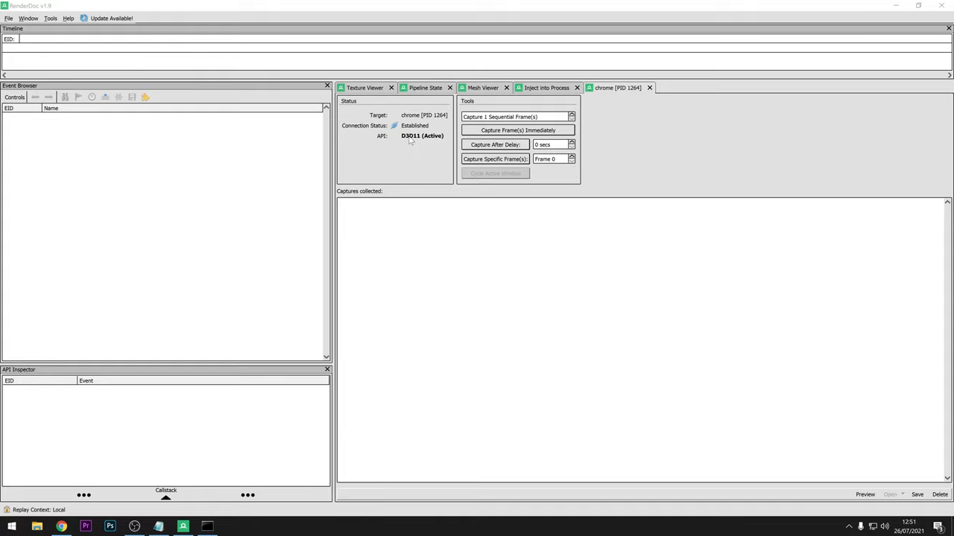
pyautogui.moveTo(438, 140)
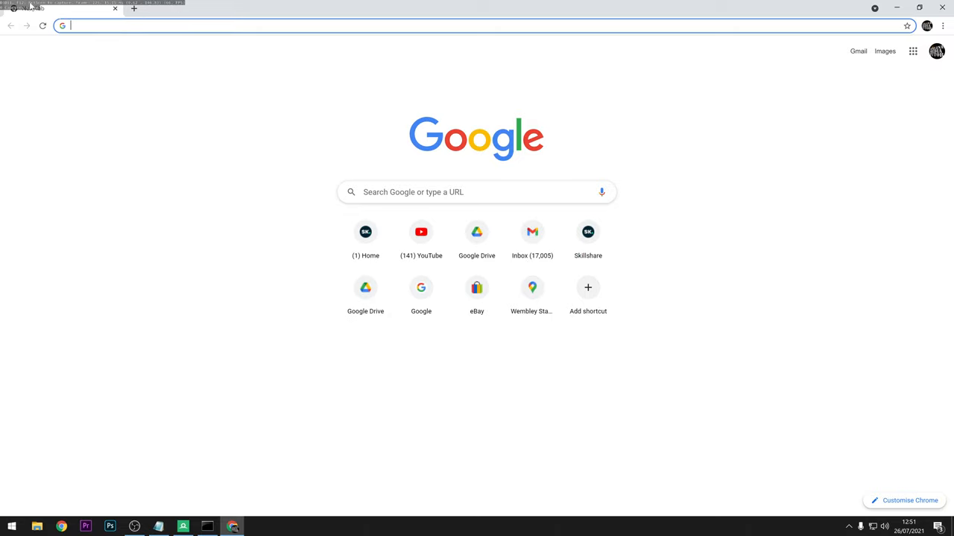
pyautogui.moveTo(29, 9)
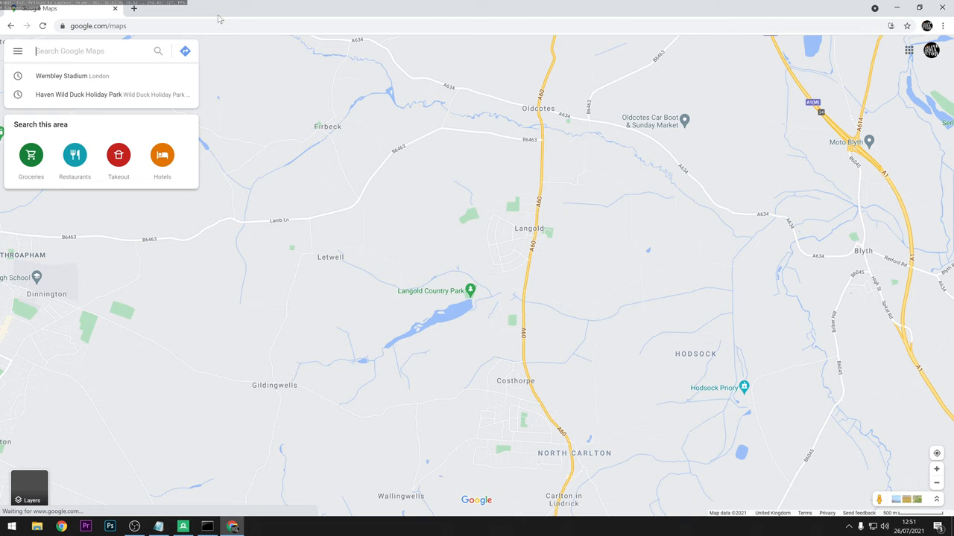
# - Search Google Maps for Wembley Stadium, London and open its place page
pyautogui.click(61, 74)
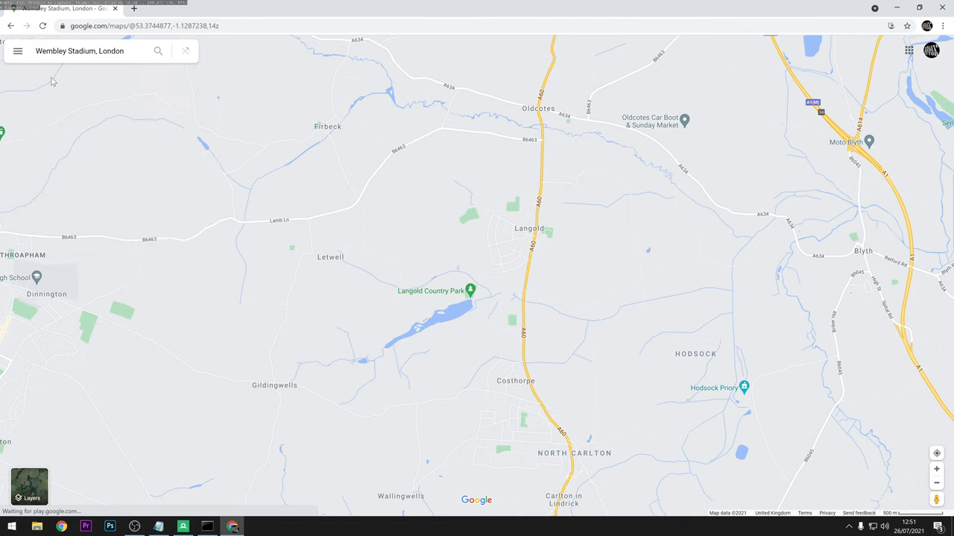
pyautogui.click(158, 51)
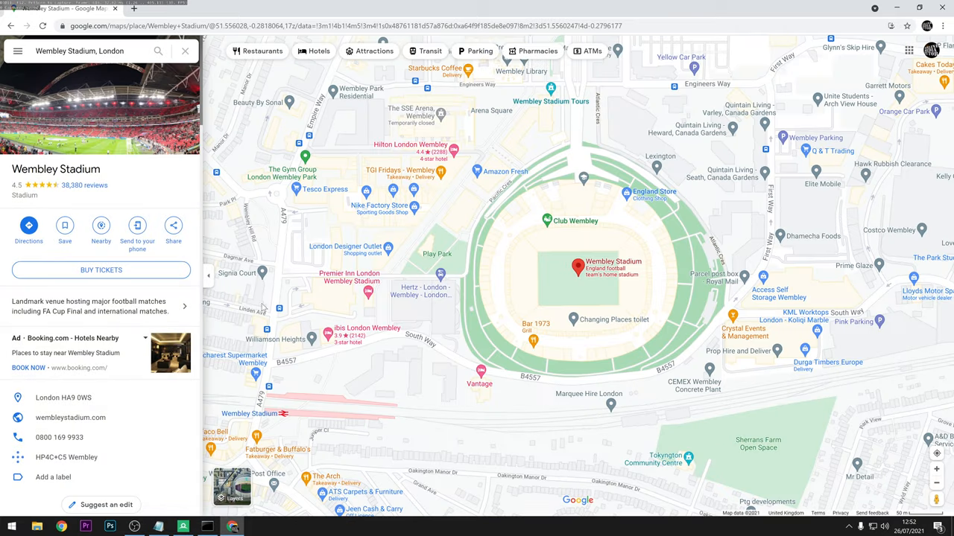
# - Switch the map to Satellite with Globe view and zoom the 3D view in on Wembley Stadium
pyautogui.click(231, 488)
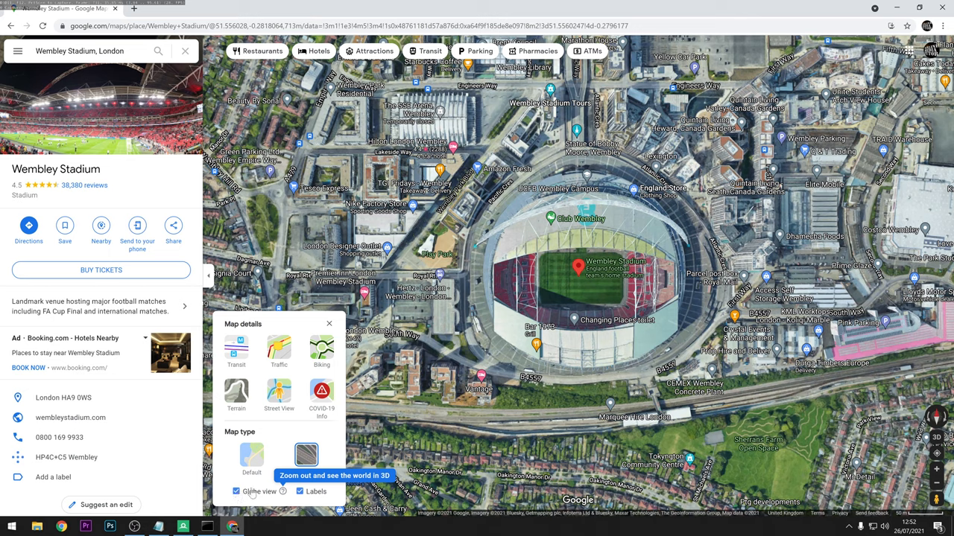
pyautogui.moveTo(312, 325)
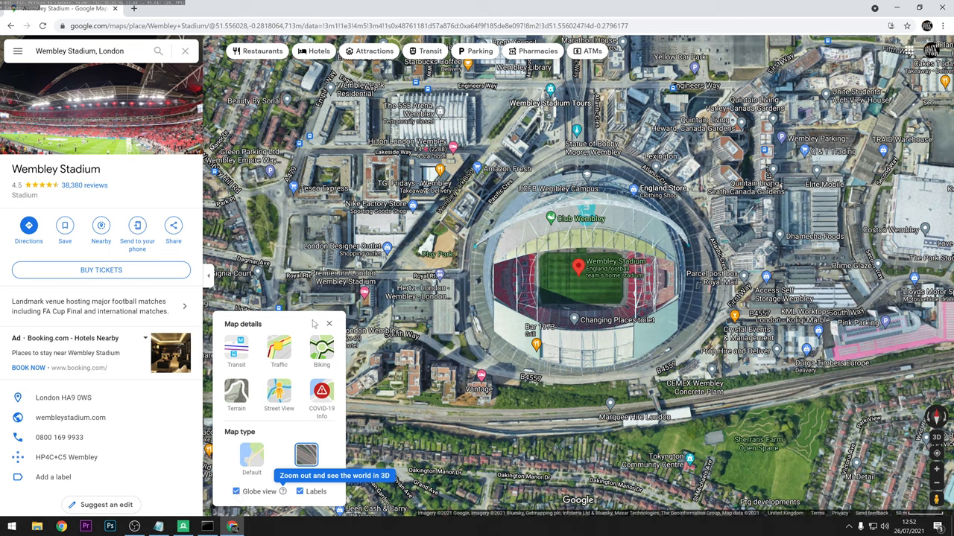
pyautogui.click(329, 323)
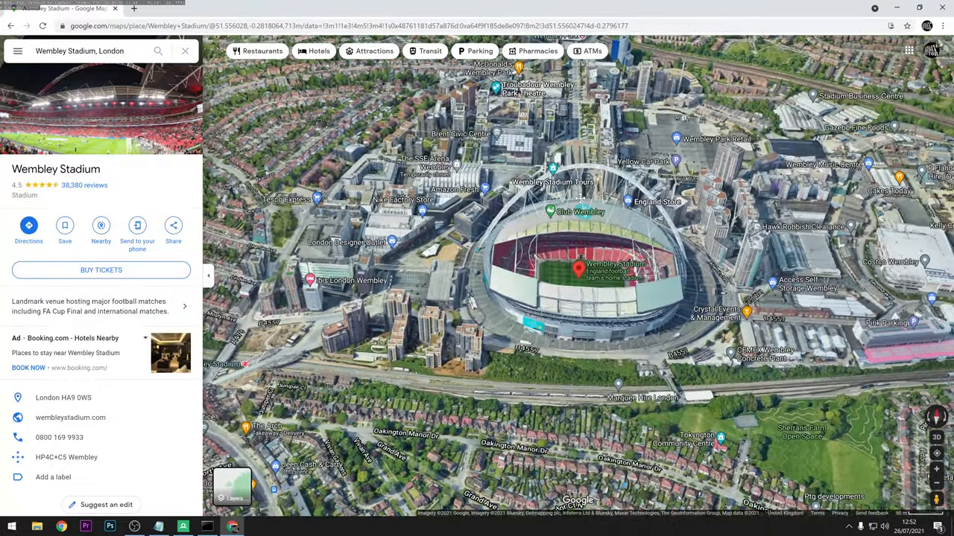
pyautogui.scroll(3)
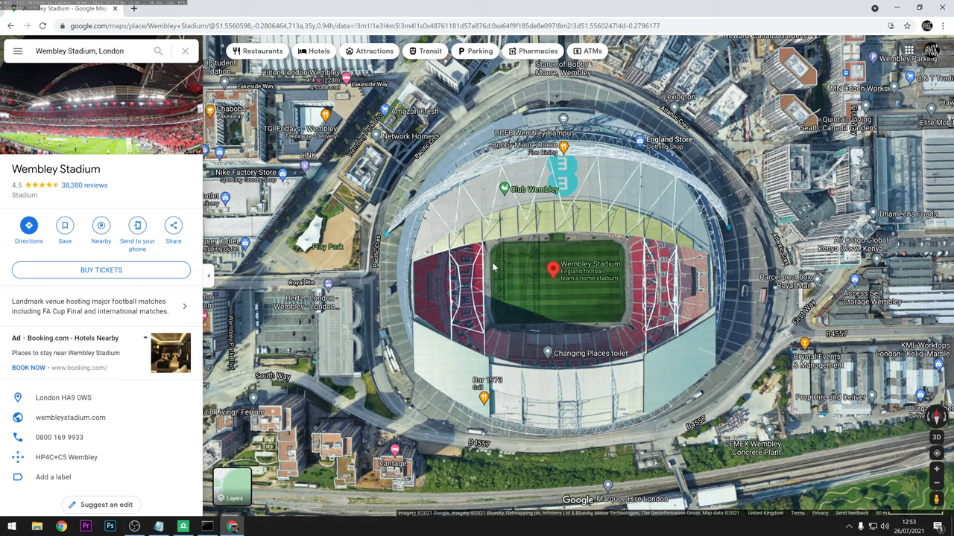
# - In RenderDoc, capture a Chrome frame of the map using Capture After Delay set to 5 seconds
pyautogui.click(181, 528)
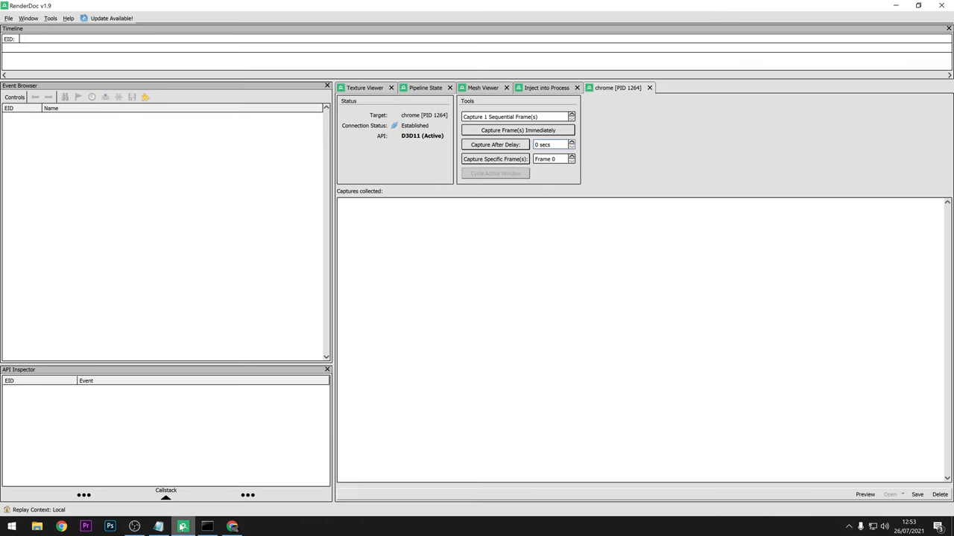
pyautogui.click(551, 143)
pyautogui.write('5')
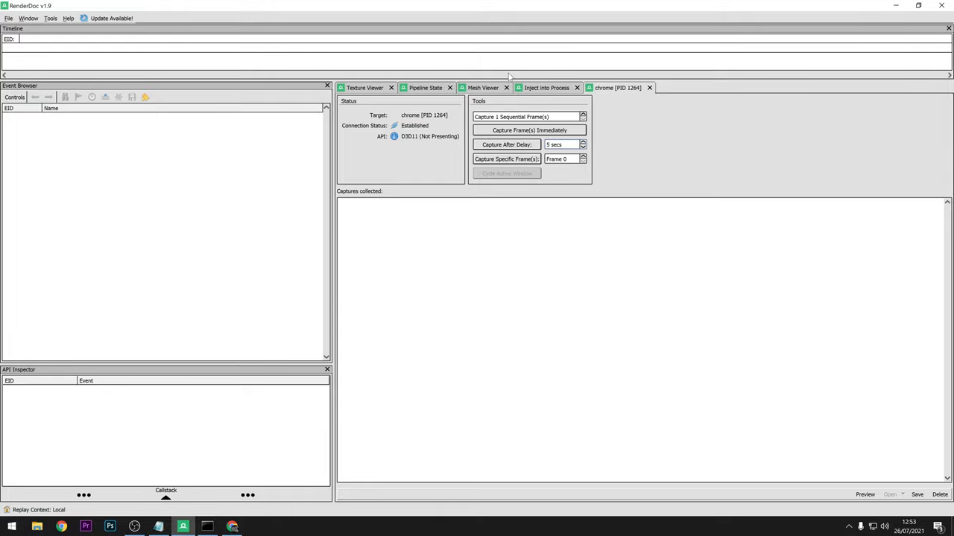
pyautogui.moveTo(504, 87)
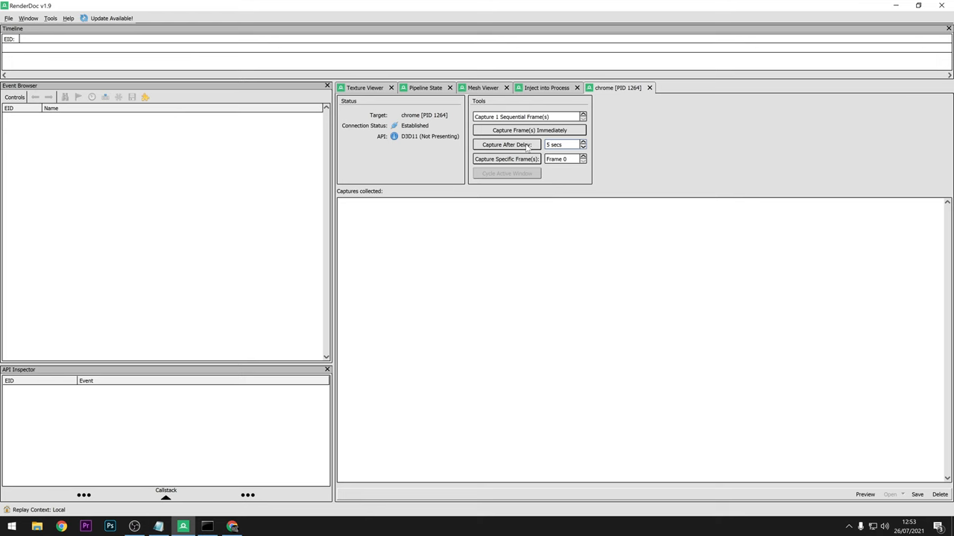
pyautogui.click(507, 144)
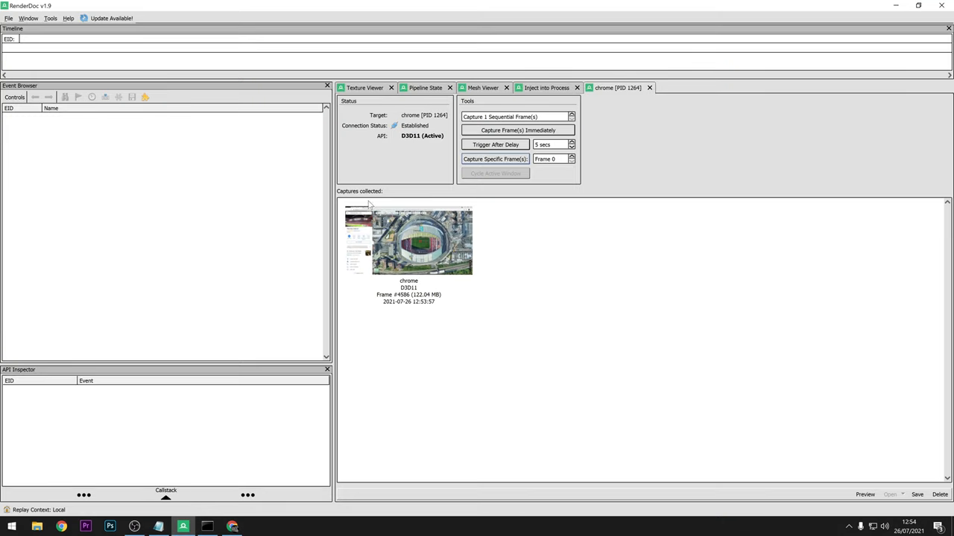
pyautogui.moveTo(497, 249)
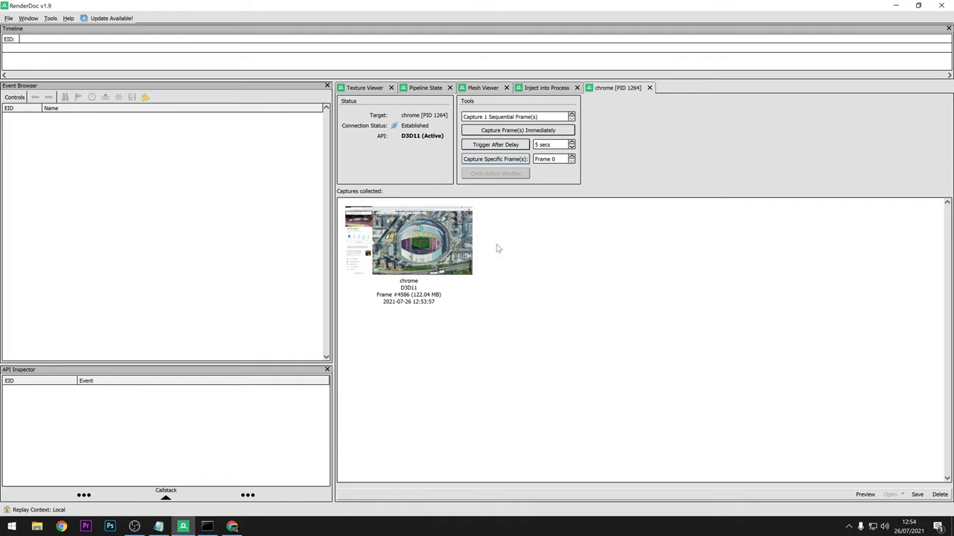
pyautogui.moveTo(414, 305)
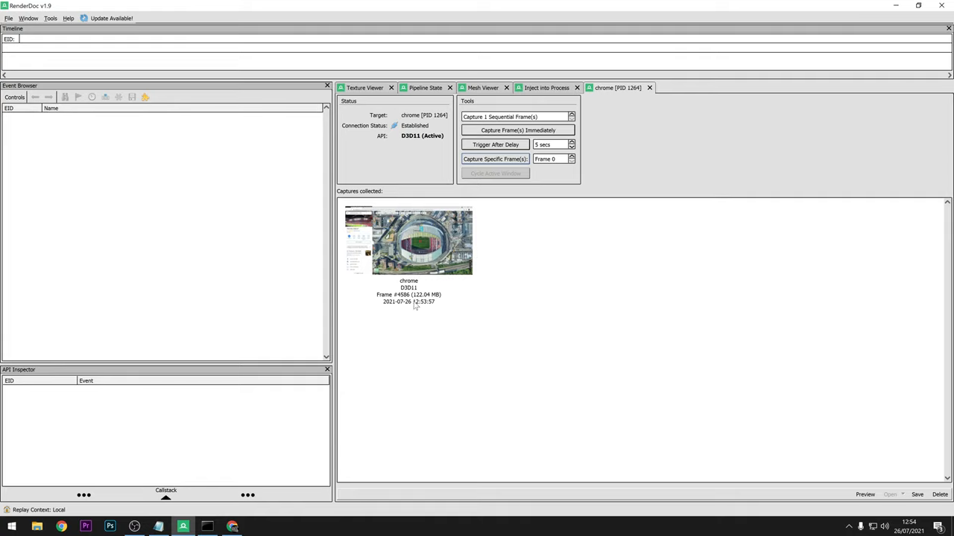
pyautogui.moveTo(471, 298)
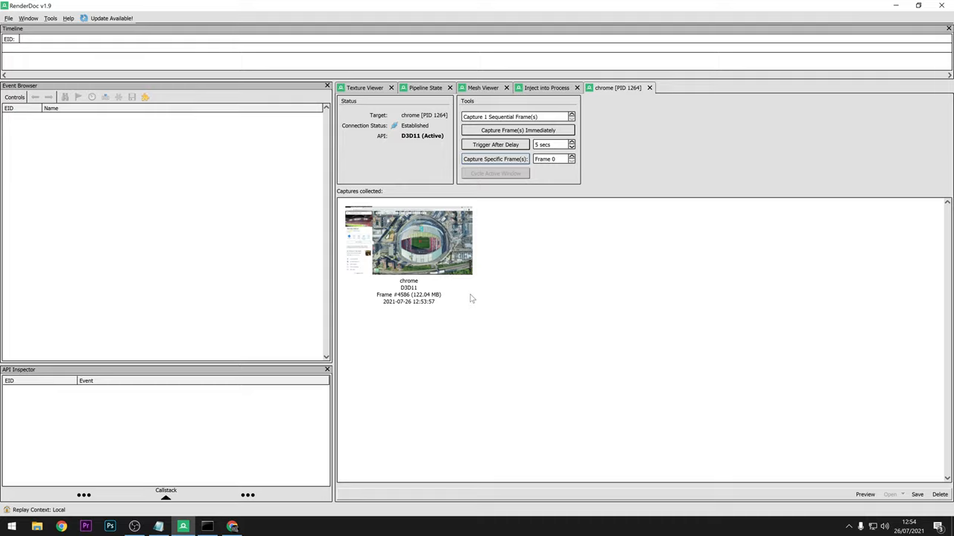
pyautogui.moveTo(459, 267)
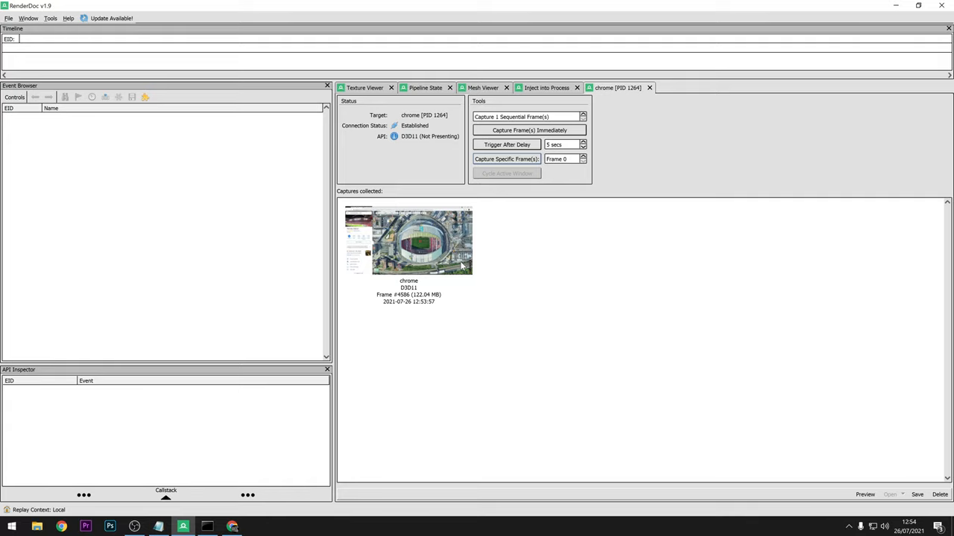
# - Save the captured Chrome frame to the Desktop as Wembley
pyautogui.click(409, 240)
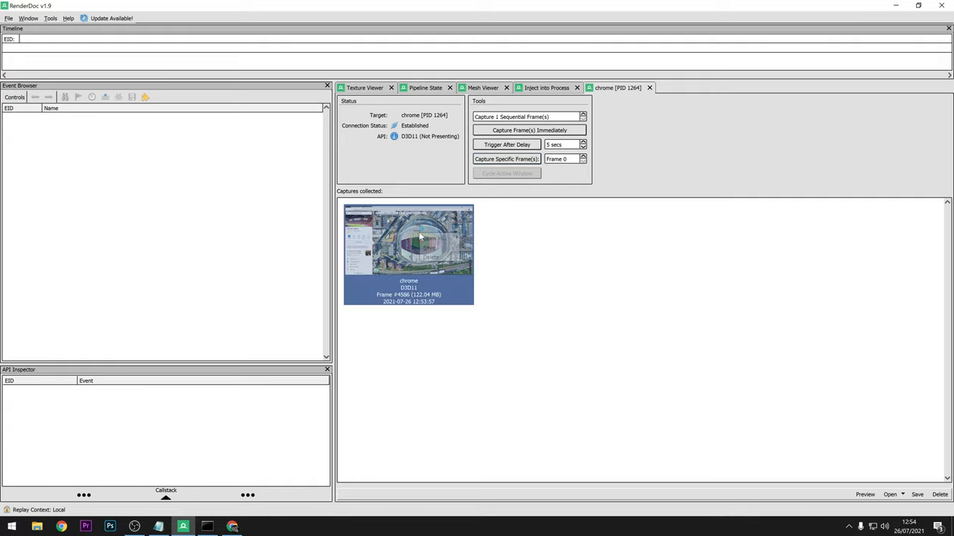
pyautogui.click(918, 495)
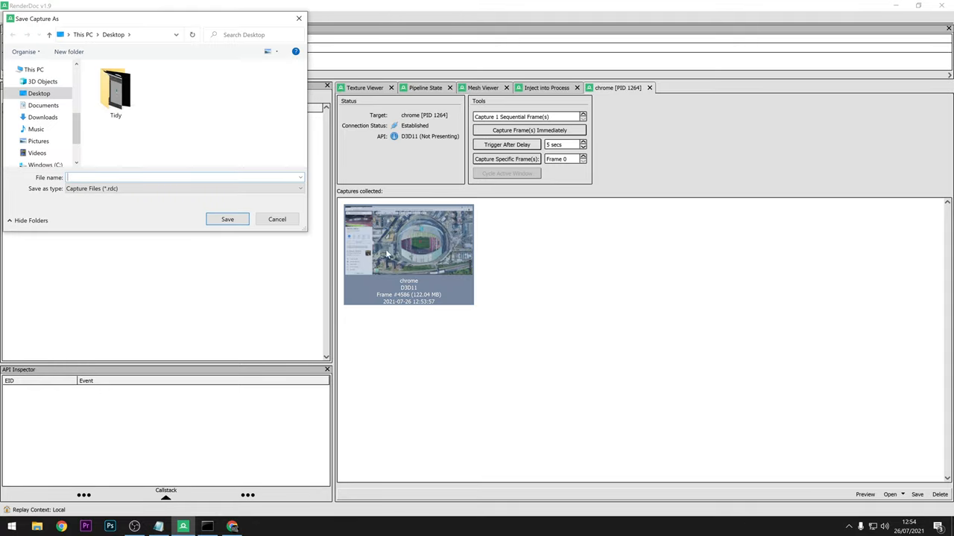
pyautogui.write('Wem')
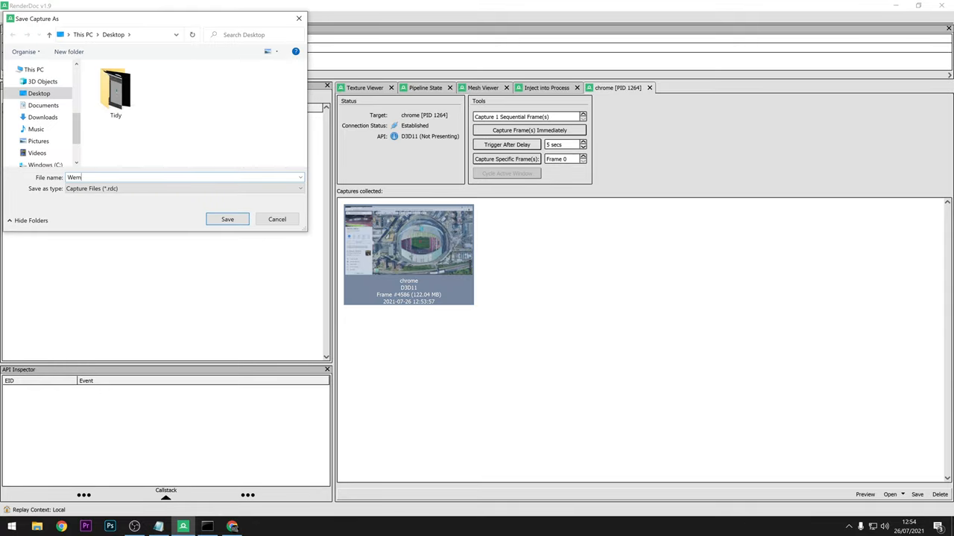
pyautogui.write('bley')
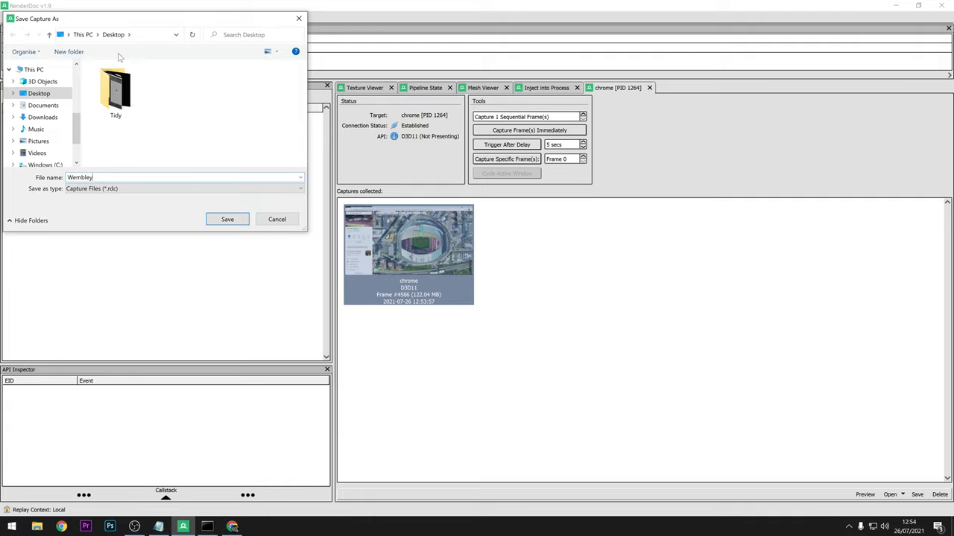
pyautogui.moveTo(116, 90)
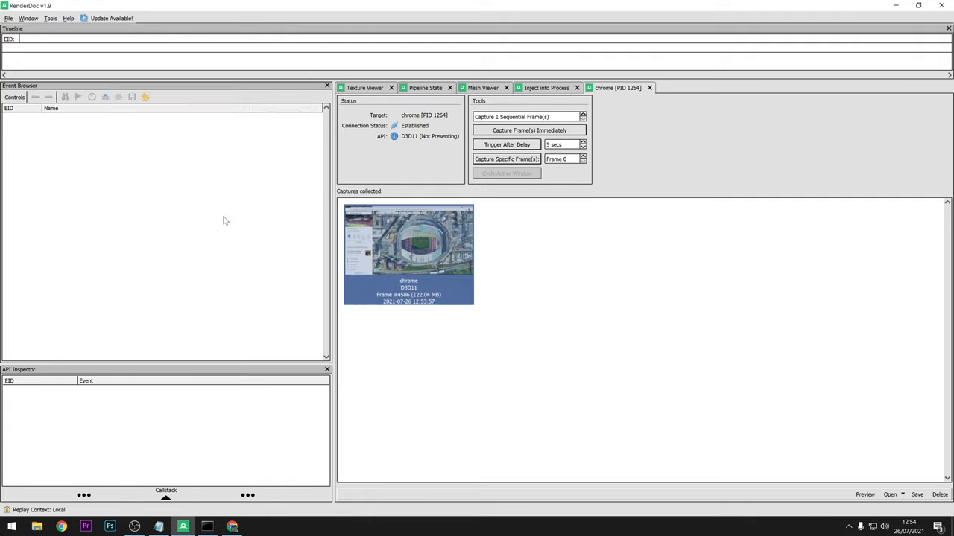
pyautogui.moveTo(246, 204)
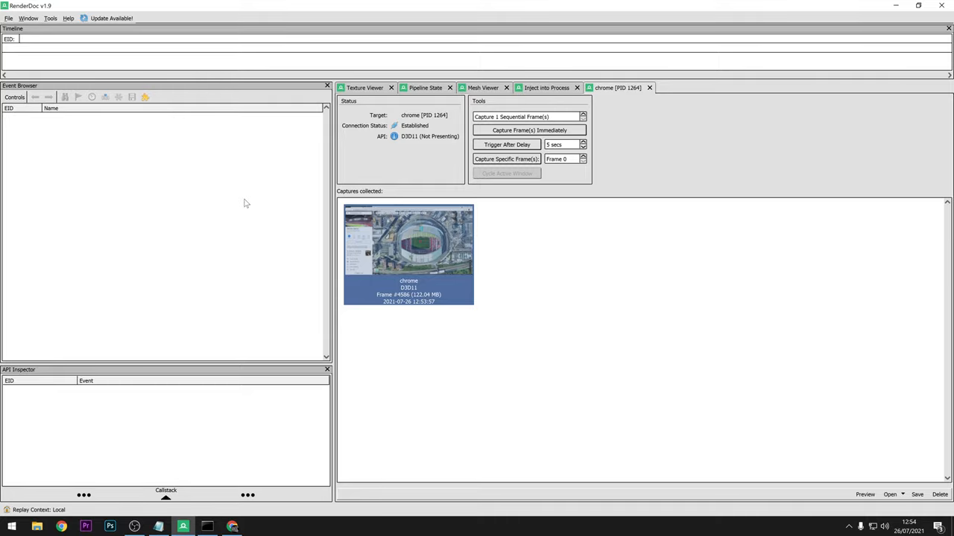
pyautogui.moveTo(828, 5)
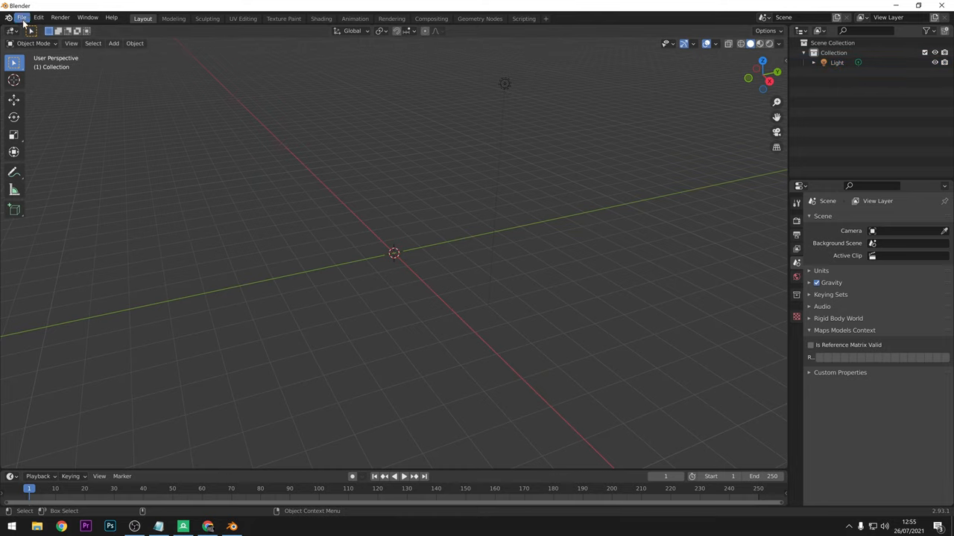
# - Import Wembley.rdc from the Desktop with the Google Maps Capture importer
pyautogui.click(21, 18)
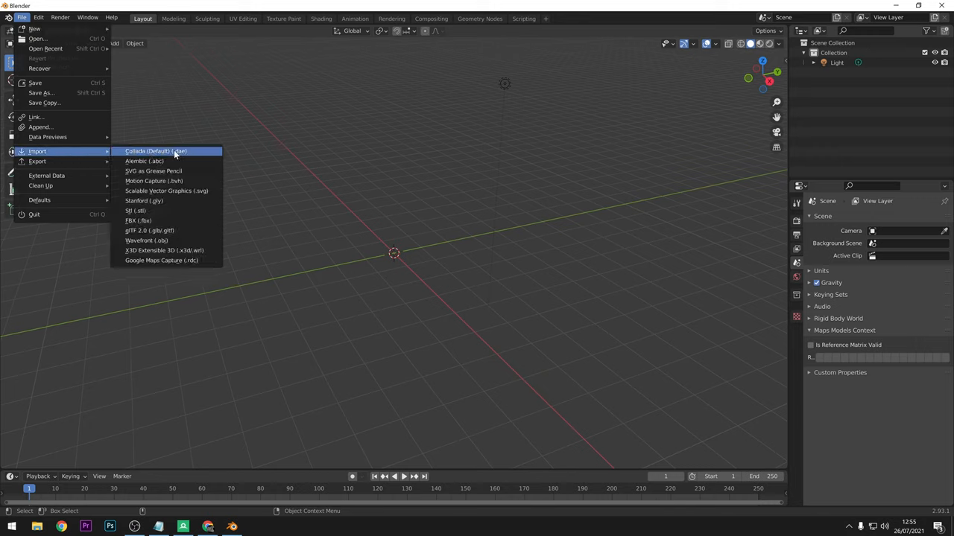
pyautogui.moveTo(161, 259)
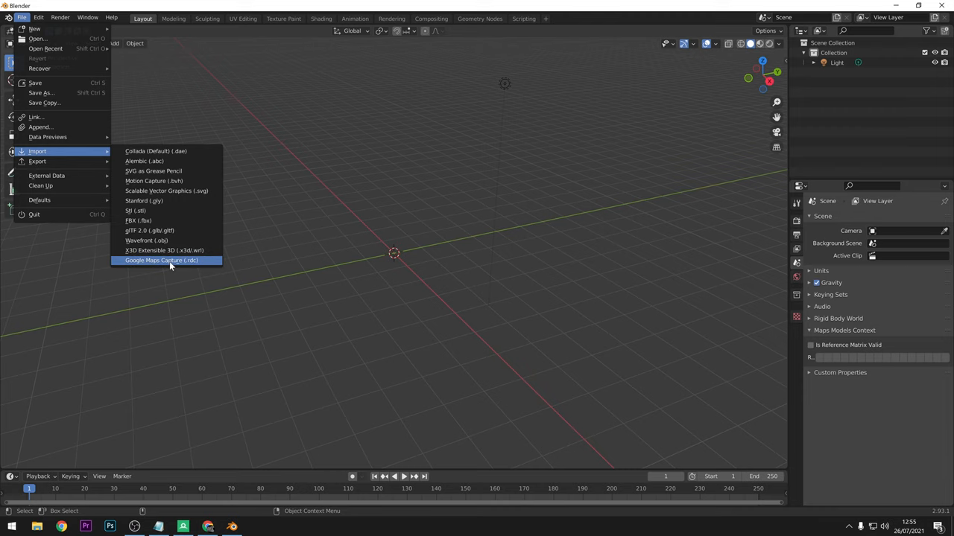
pyautogui.click(161, 259)
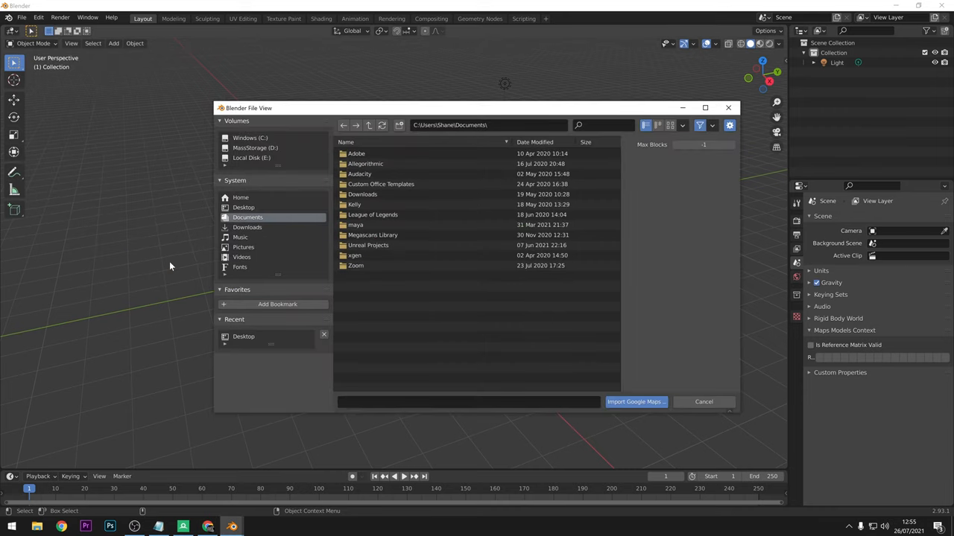
pyautogui.click(242, 207)
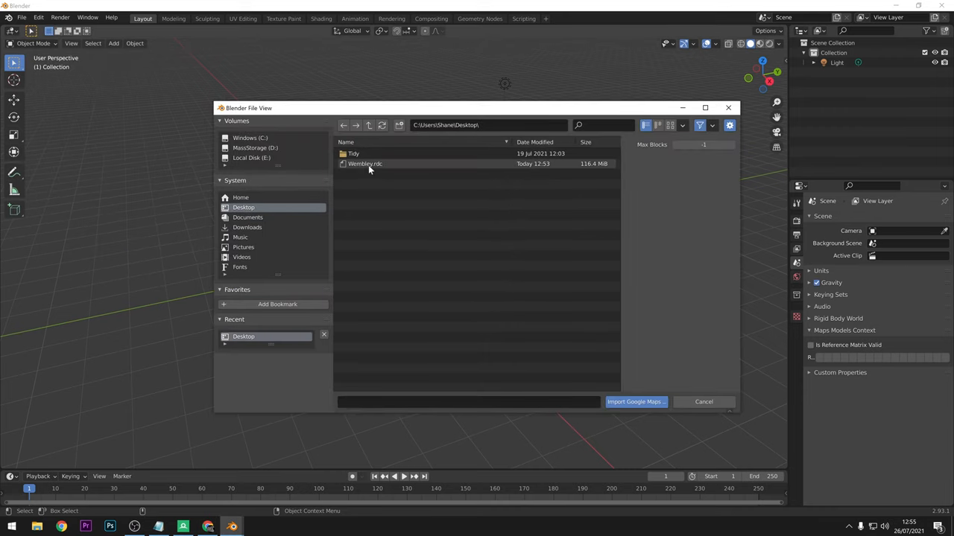
pyautogui.click(364, 162)
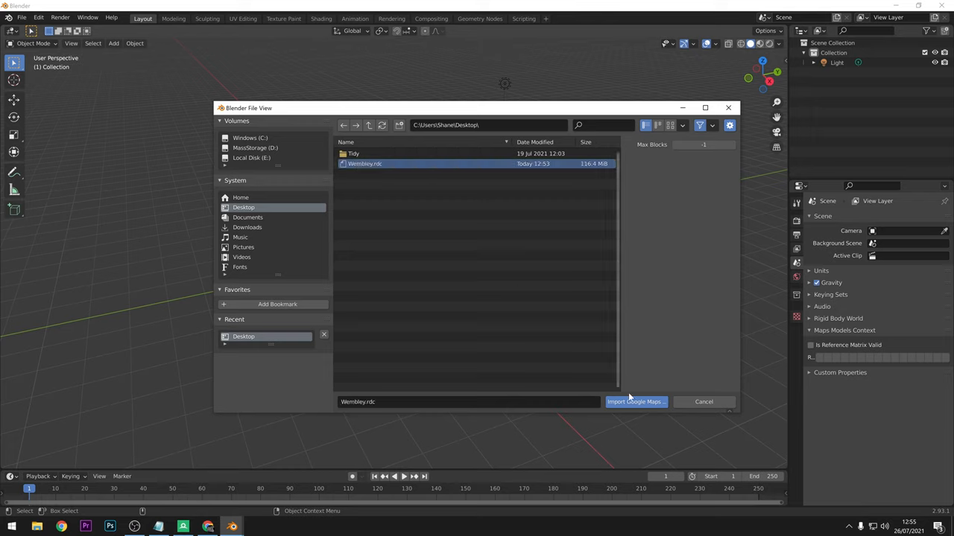
pyautogui.moveTo(635, 402)
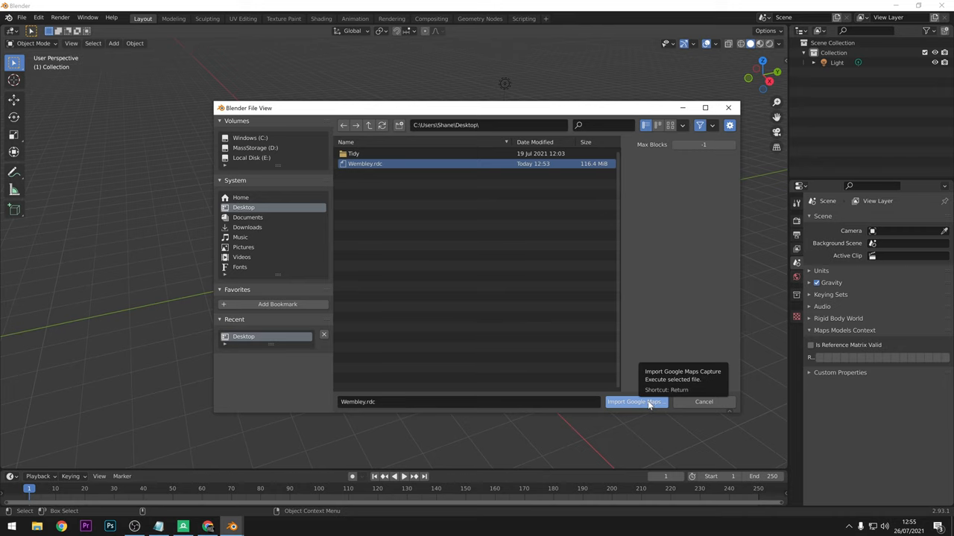
pyautogui.click(633, 402)
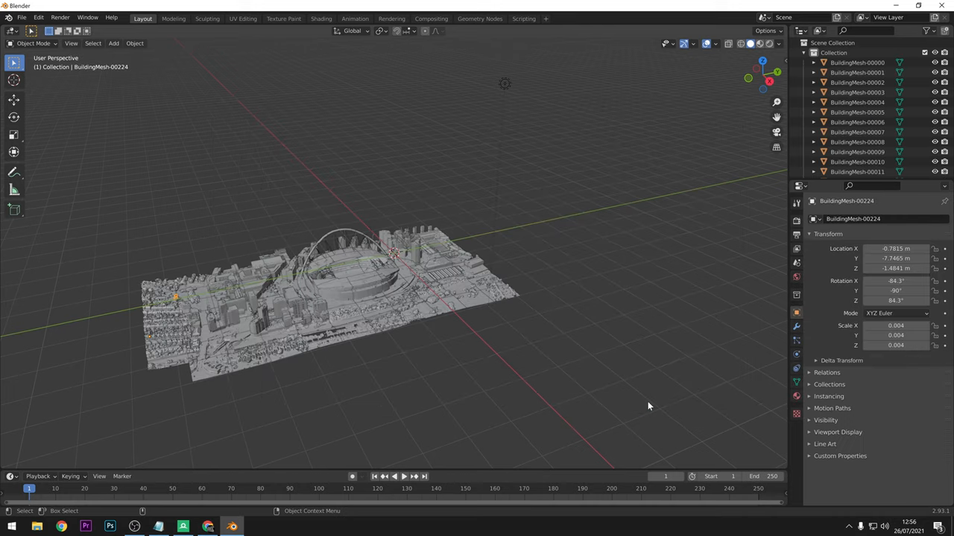
pyautogui.moveTo(365, 277)
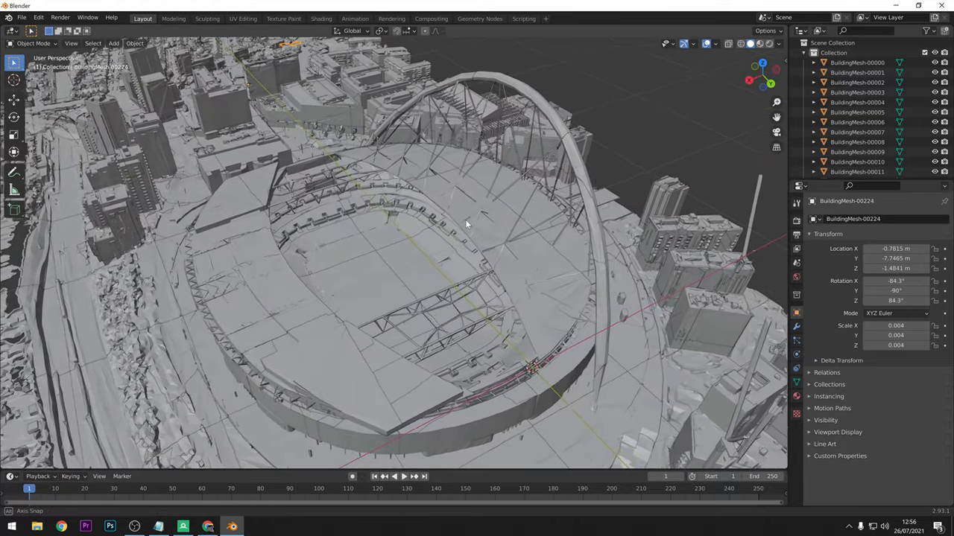
# - Orbit around the stadium and switch Viewport Shading to Material Preview to show the satellite textures
pyautogui.moveTo(465, 223); pyautogui.dragTo(648, 208)
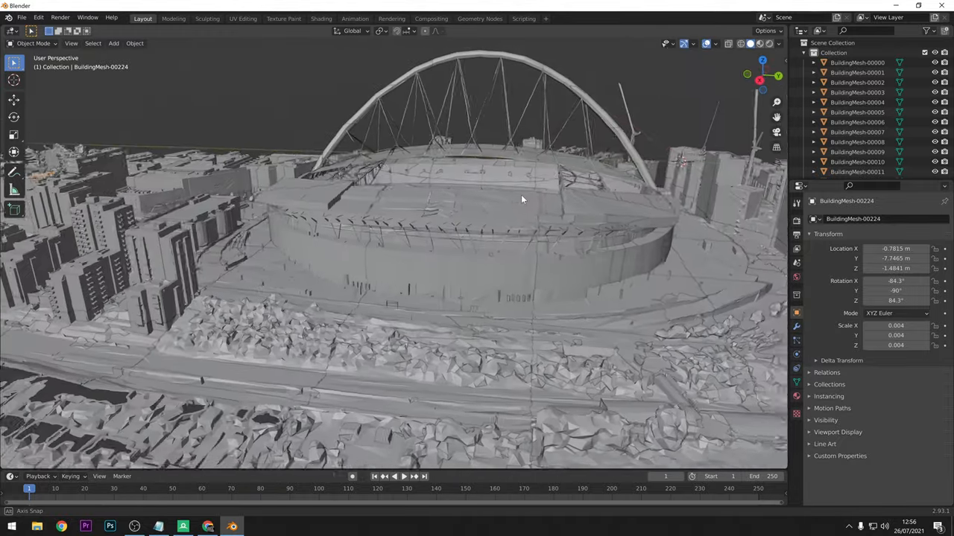
pyautogui.moveTo(522, 202); pyautogui.dragTo(567, 224)
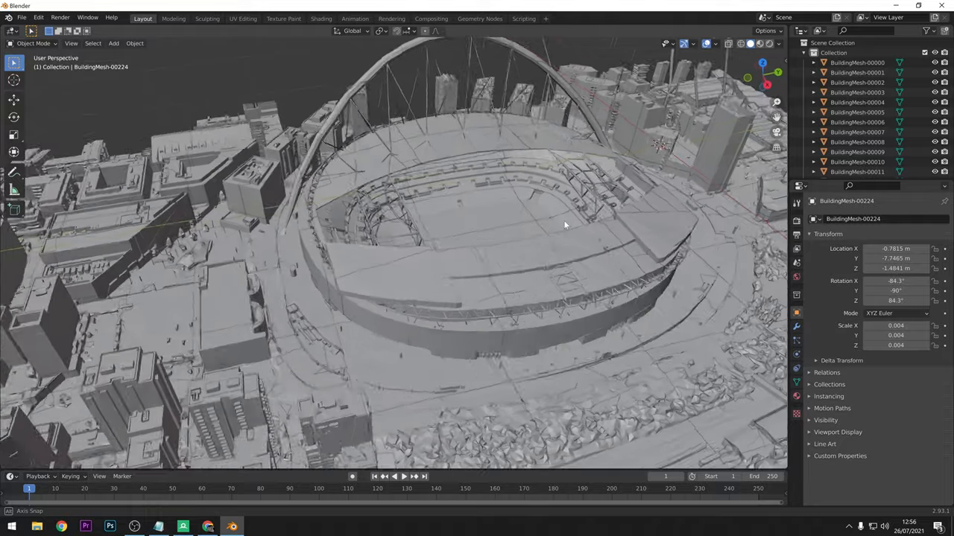
pyautogui.moveTo(563, 225); pyautogui.dragTo(733, 82)
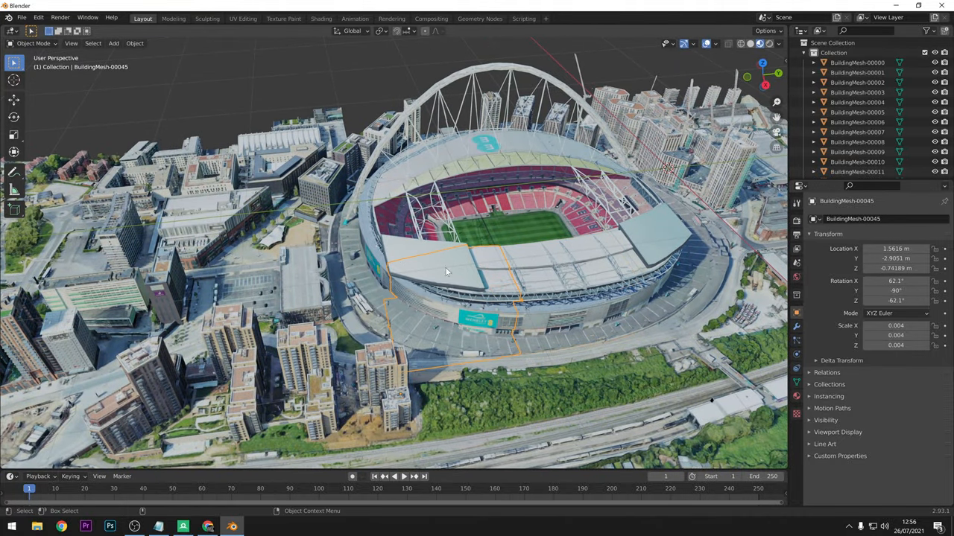
pyautogui.click(283, 276)
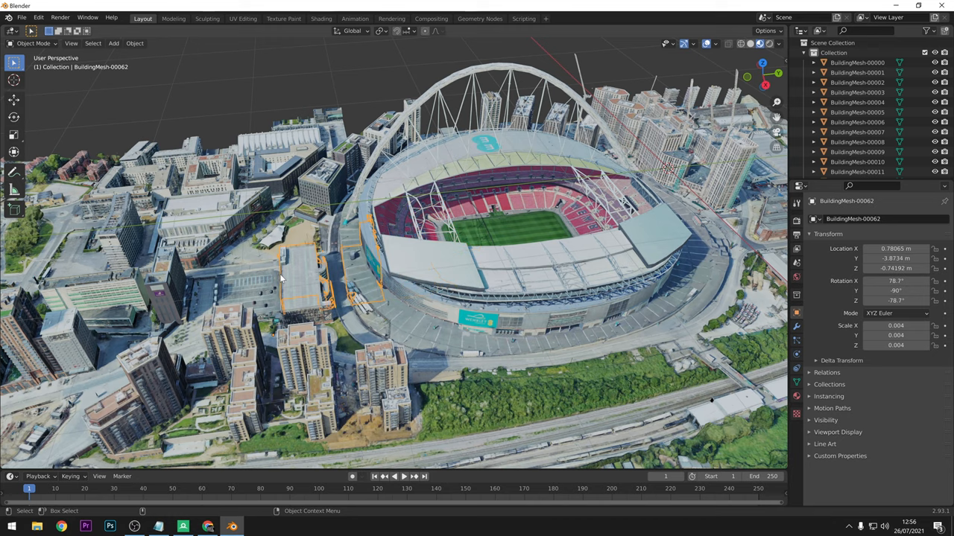
pyautogui.click(342, 194)
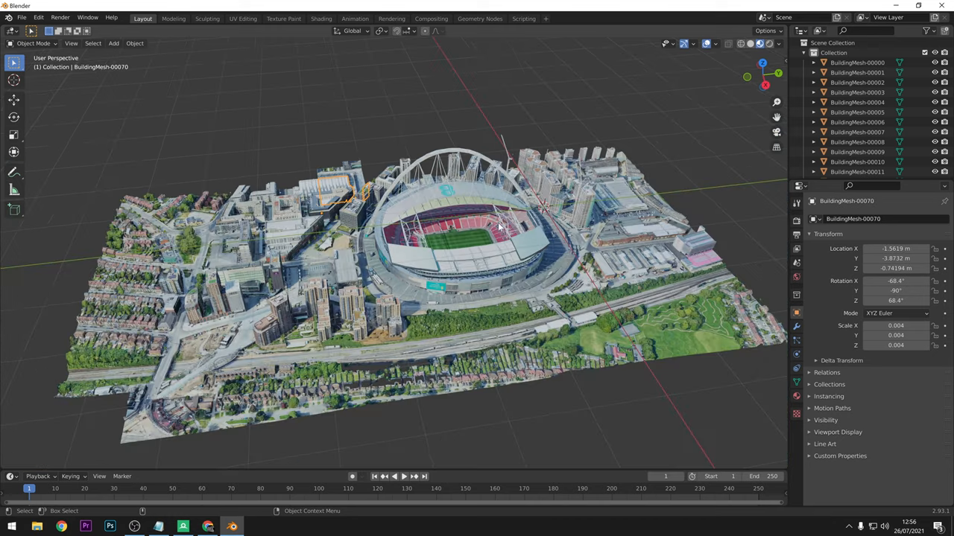
pyautogui.moveTo(536, 207)
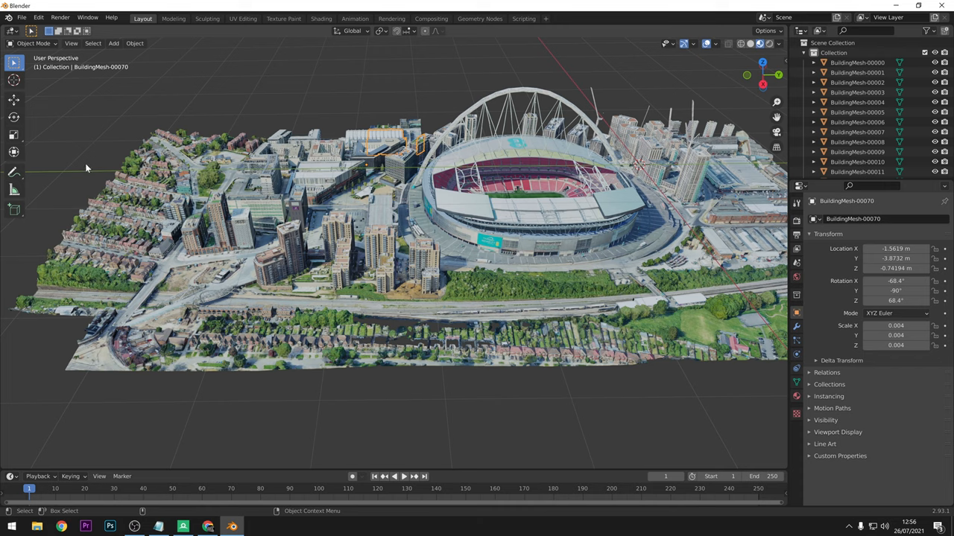
pyautogui.moveTo(179, 88)
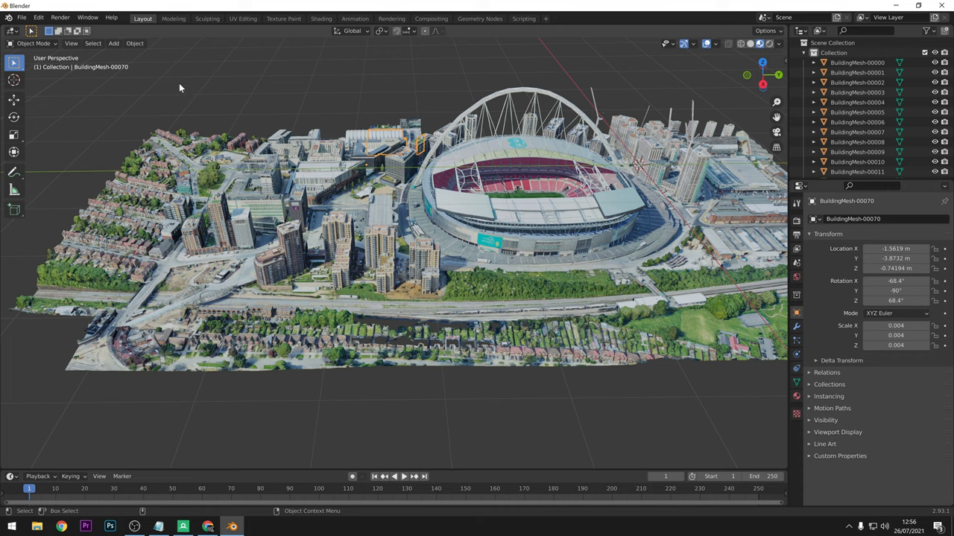
# - Export the city model to the Desktop as Wembley.fbx
pyautogui.click(21, 18)
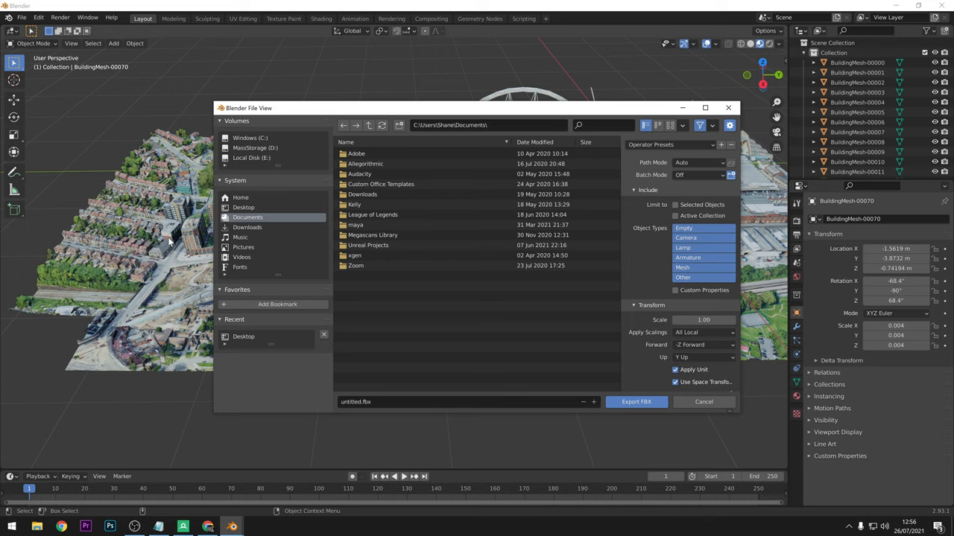
pyautogui.moveTo(376, 426)
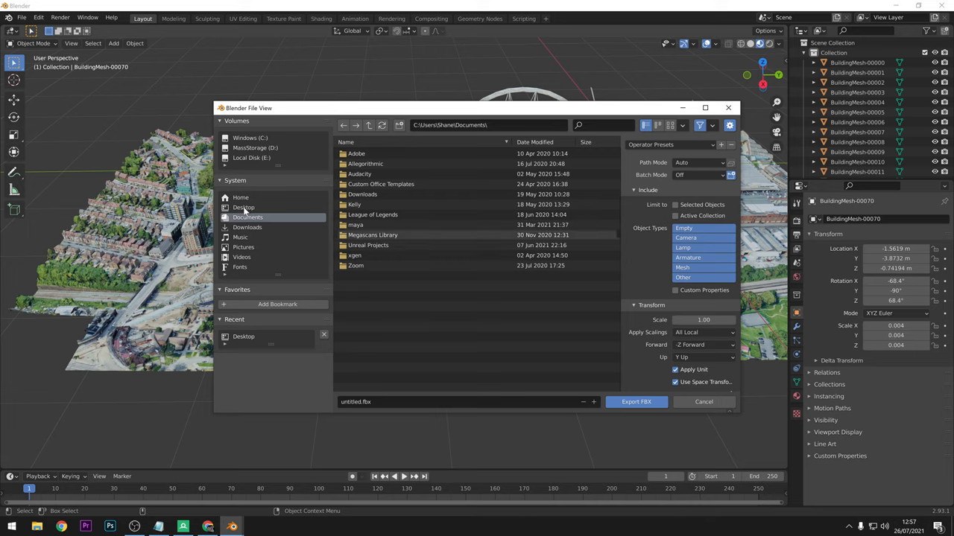
pyautogui.click(245, 207)
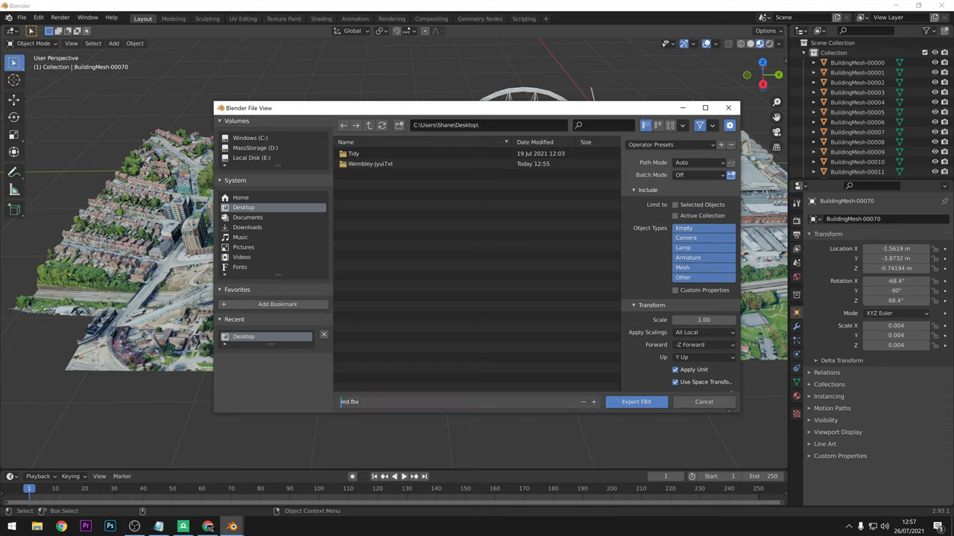
pyautogui.write('Wembley')
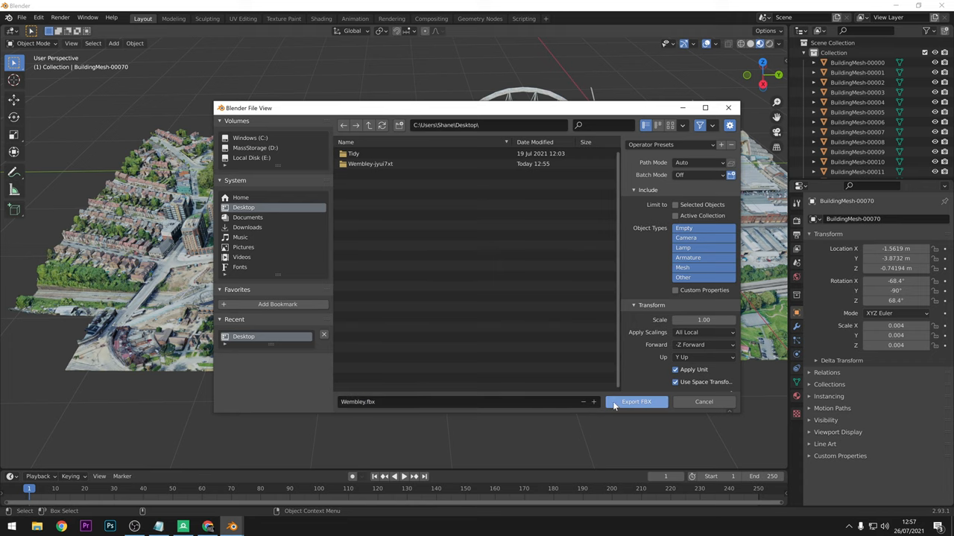
pyautogui.click(635, 402)
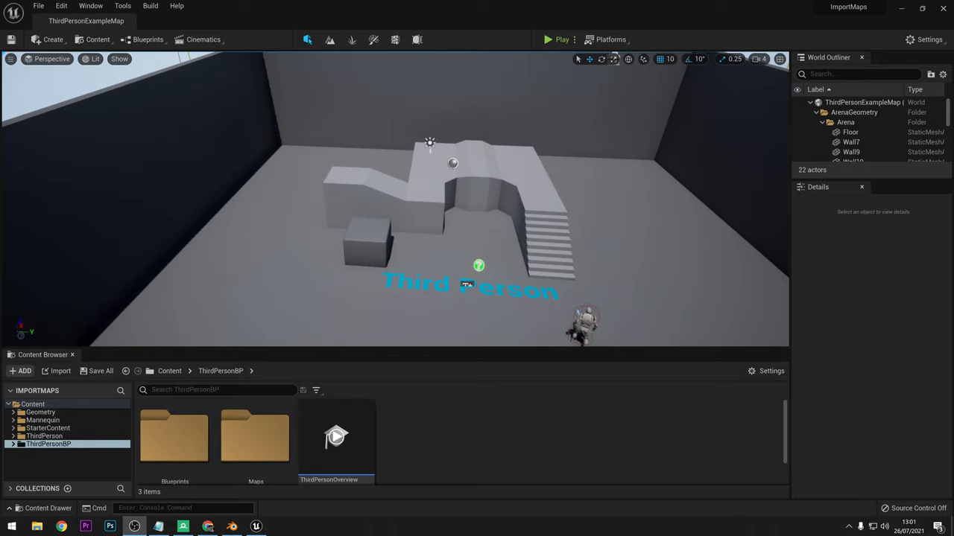
pyautogui.moveTo(875, 459)
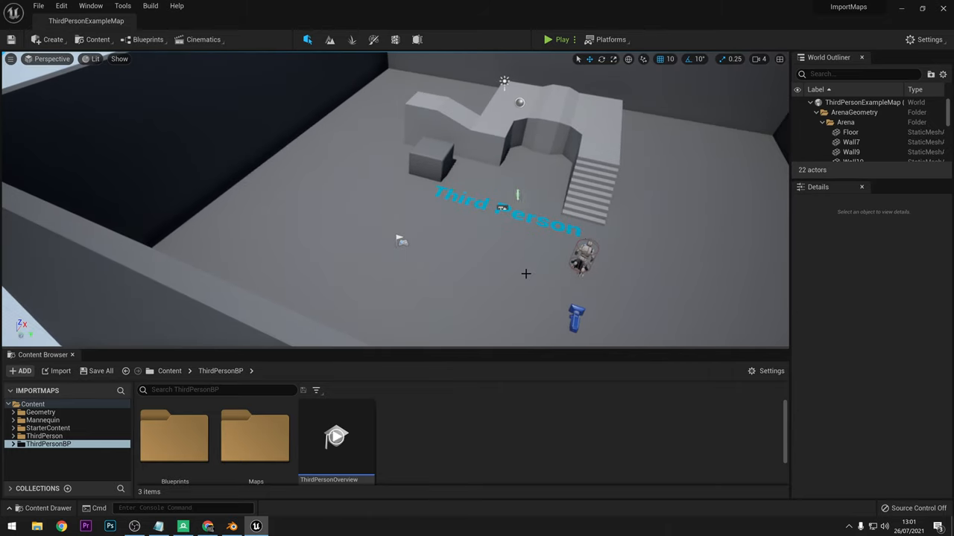
# - Create a MapsImport folder in the top-level Content folder and open it
pyautogui.click(170, 371)
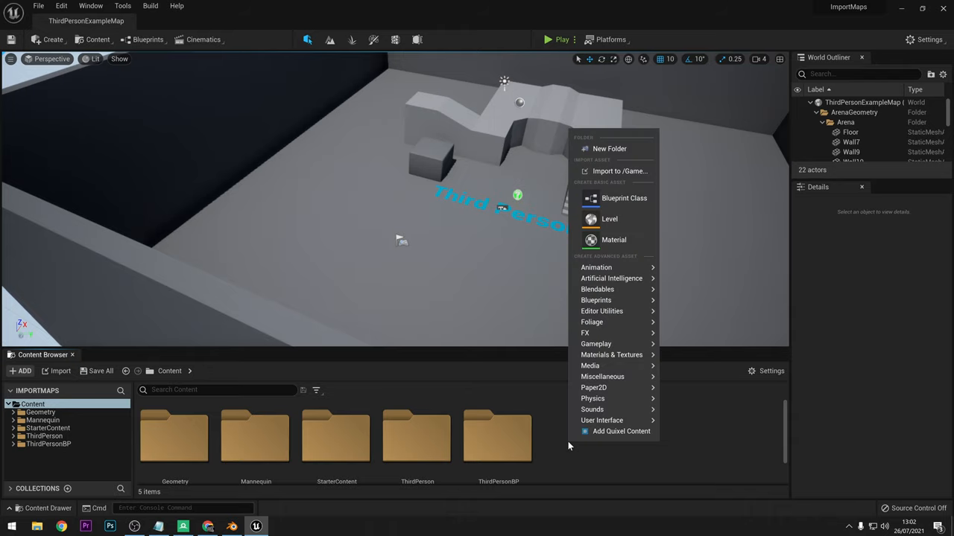
pyautogui.moveTo(609, 149)
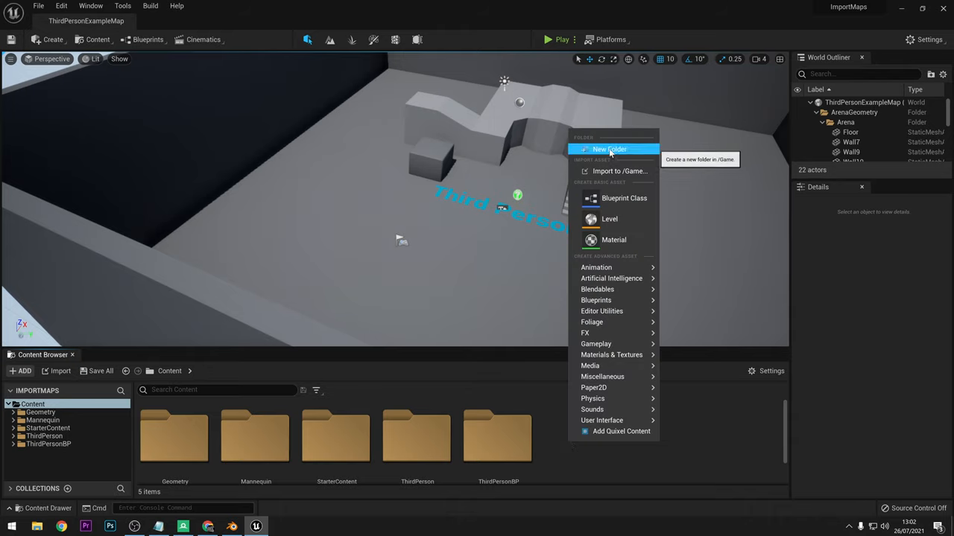
pyautogui.click(609, 149)
pyautogui.write('MapsImport')
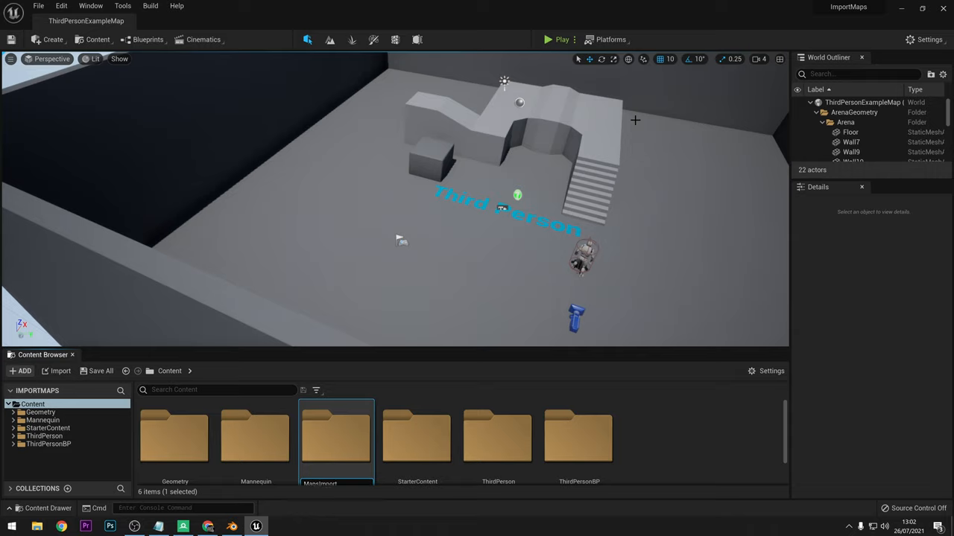
pyautogui.doubleClick(333, 435)
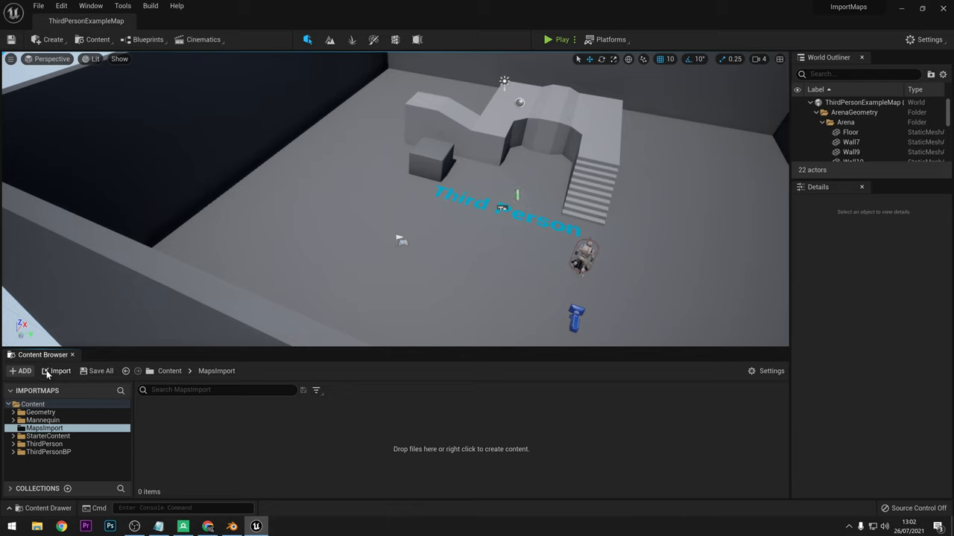
# - Select Wembley.fbx from the Desktop for import into MapsImport
pyautogui.click(56, 371)
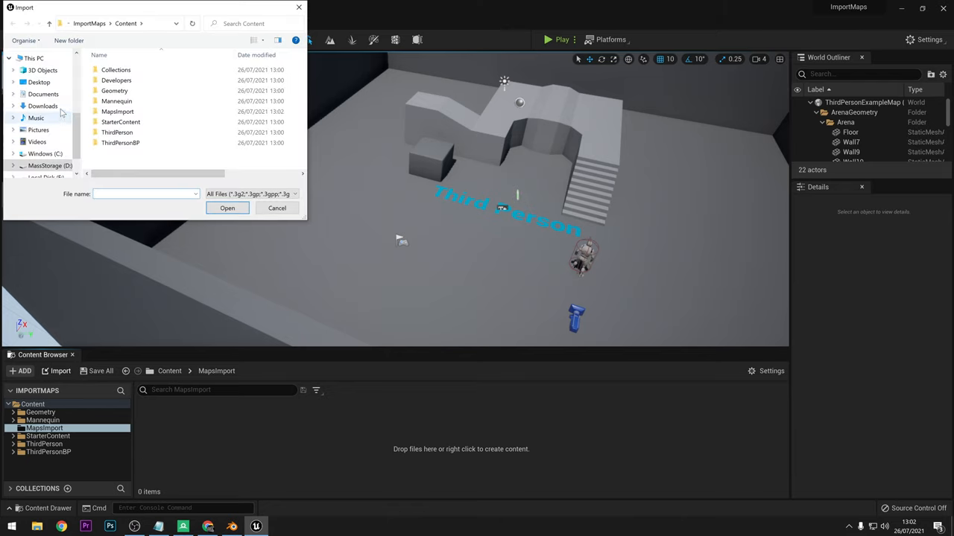
pyautogui.click(38, 82)
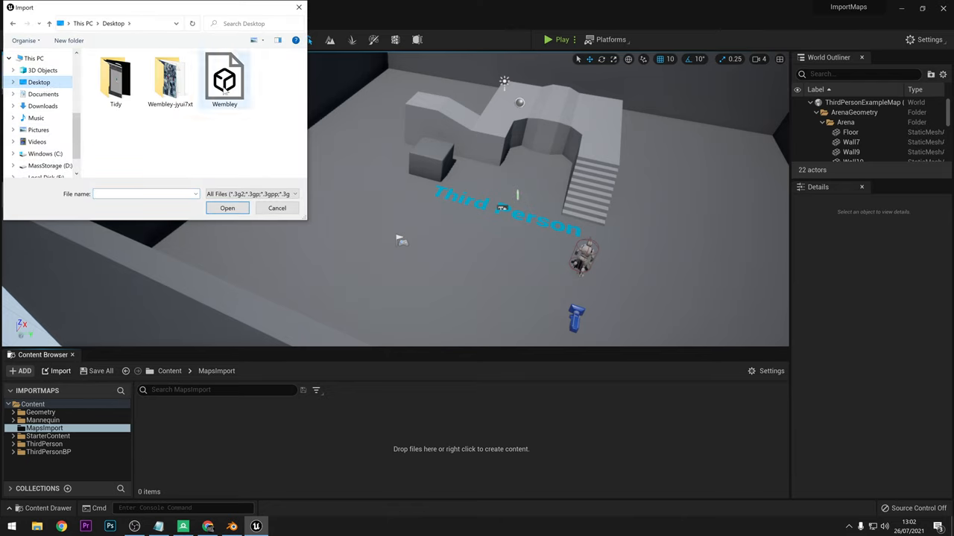
pyautogui.click(224, 78)
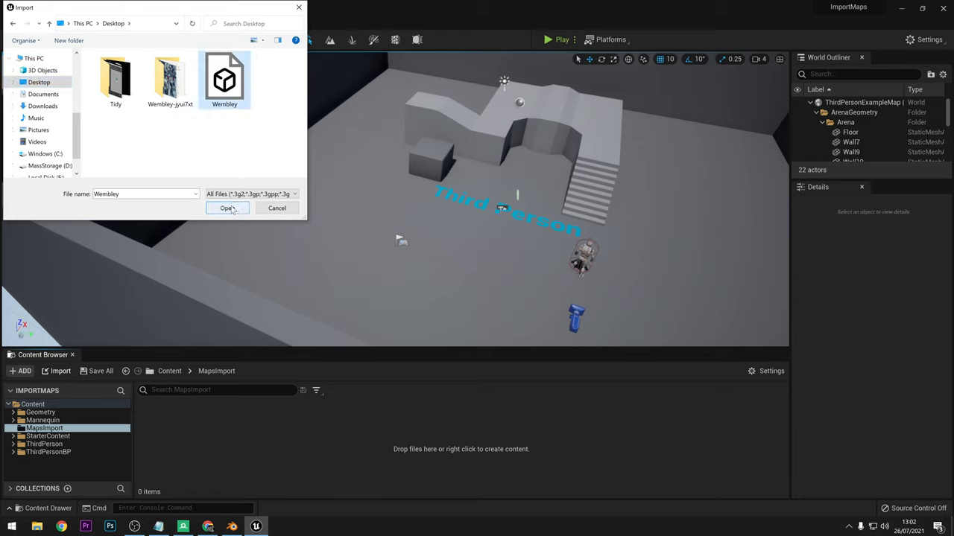
pyautogui.click(227, 209)
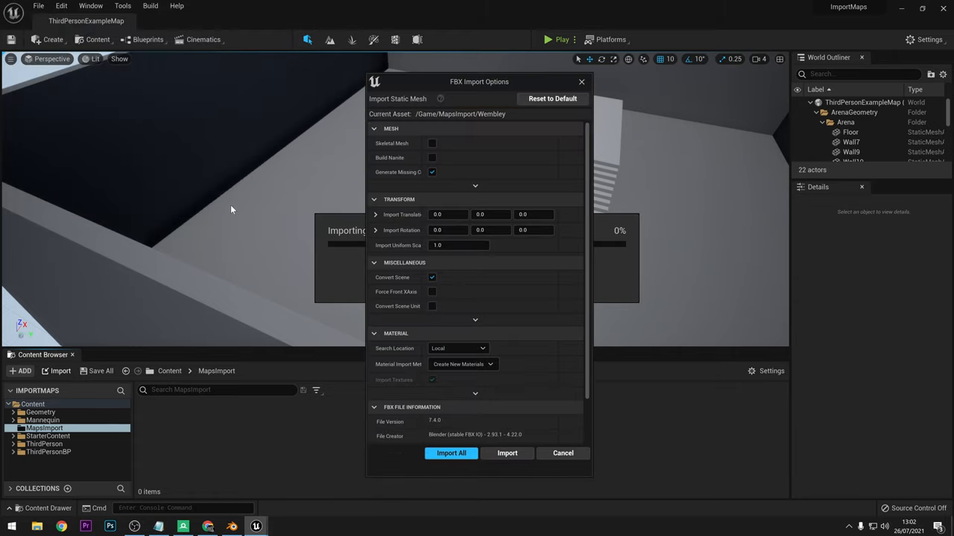
pyautogui.moveTo(358, 221)
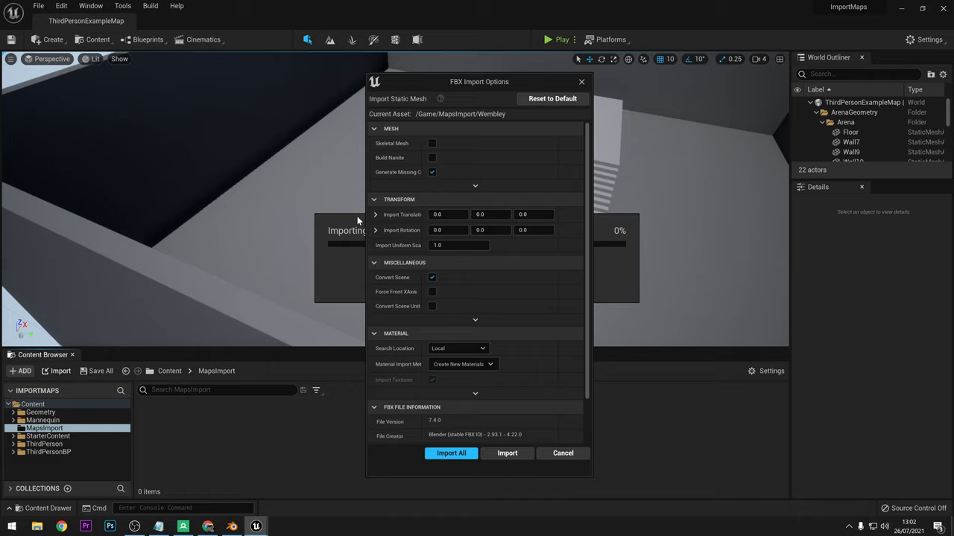
# - Import Wembley.fbx with Combine Meshes on and Material Import Method set to Create New Materials
pyautogui.click(474, 185)
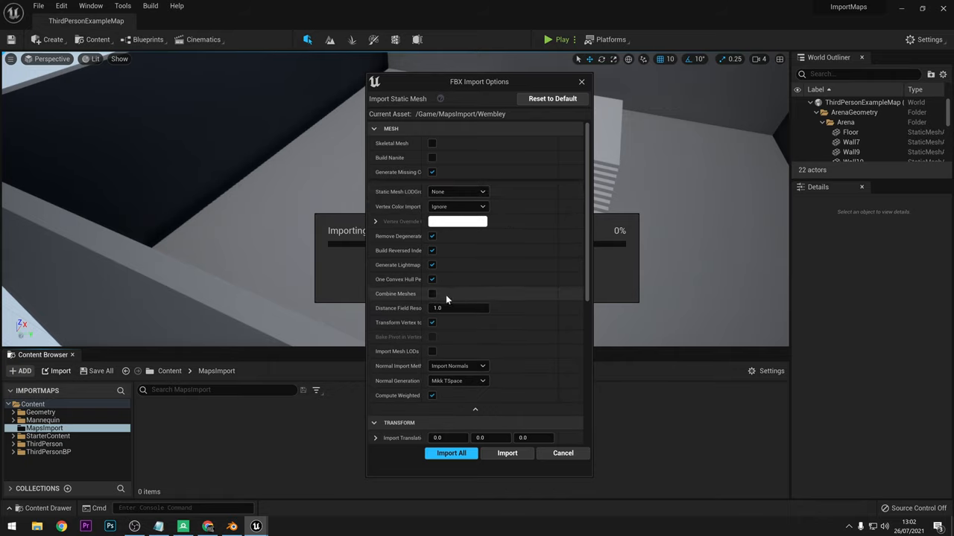
pyautogui.click(433, 294)
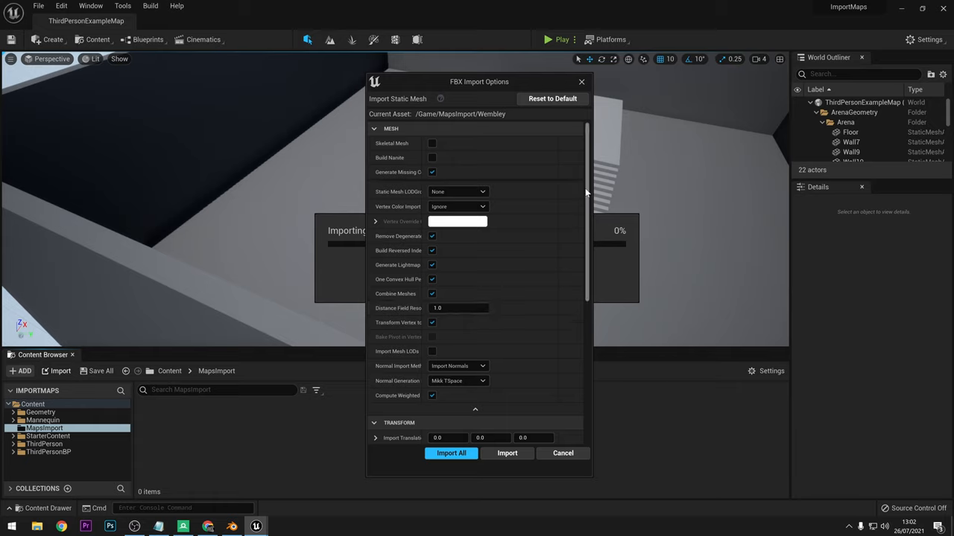
pyautogui.scroll(-3)
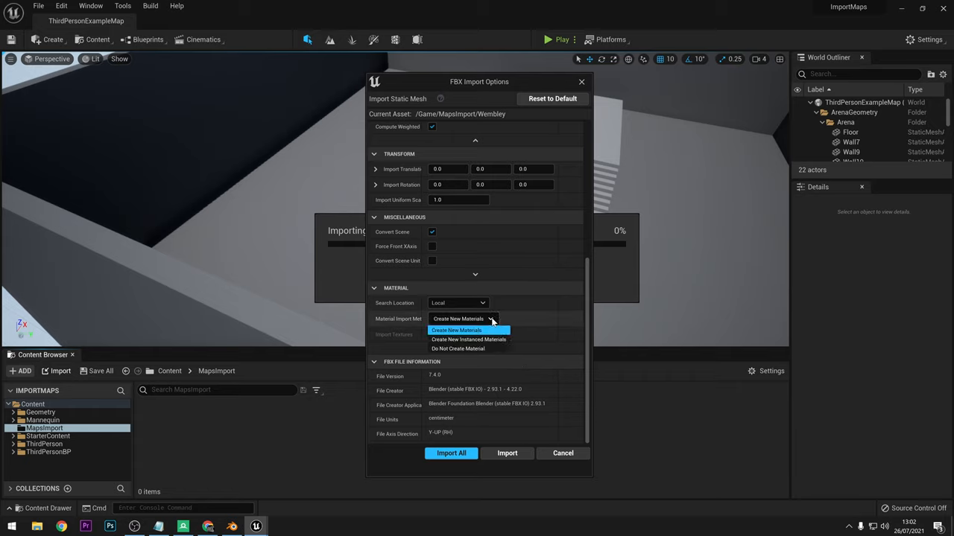
pyautogui.click(456, 331)
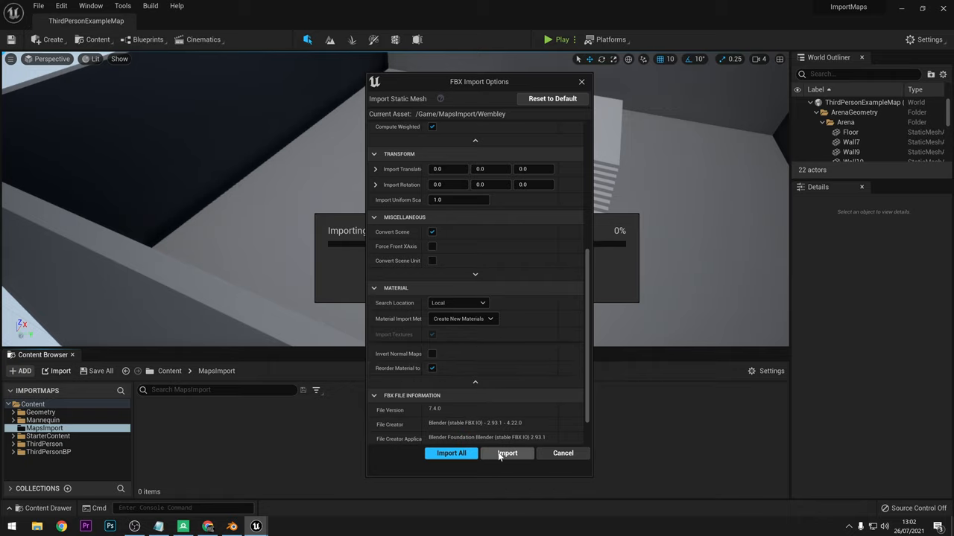
pyautogui.click(507, 453)
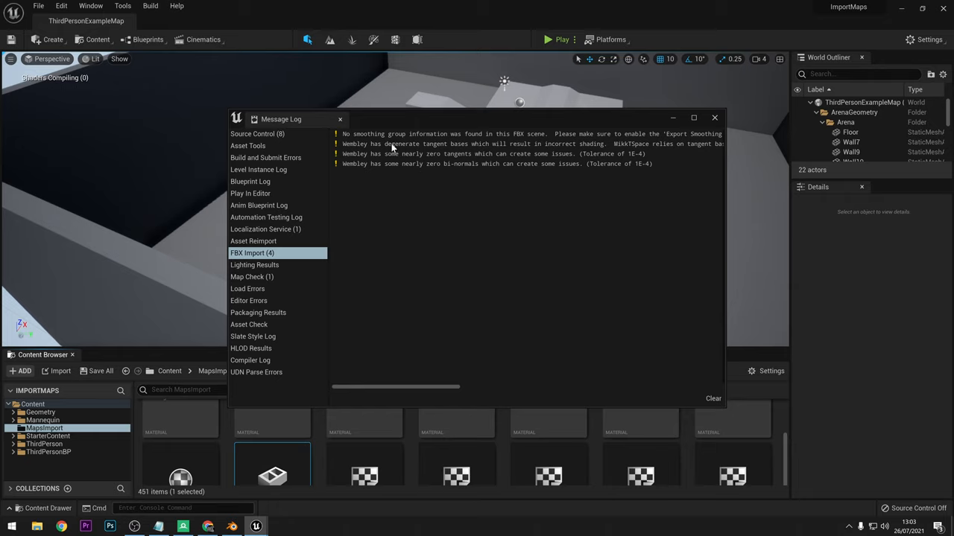
pyautogui.moveTo(716, 122)
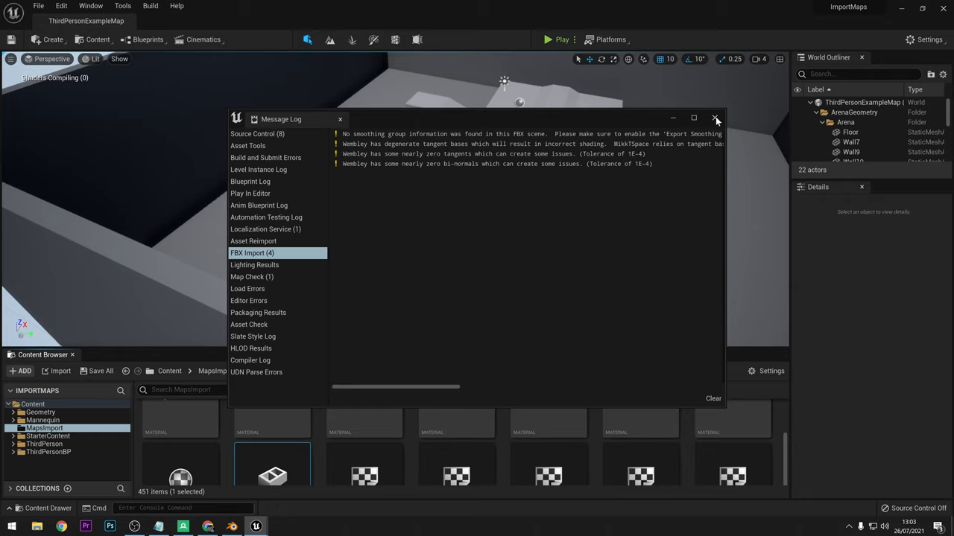
pyautogui.moveTo(695, 164)
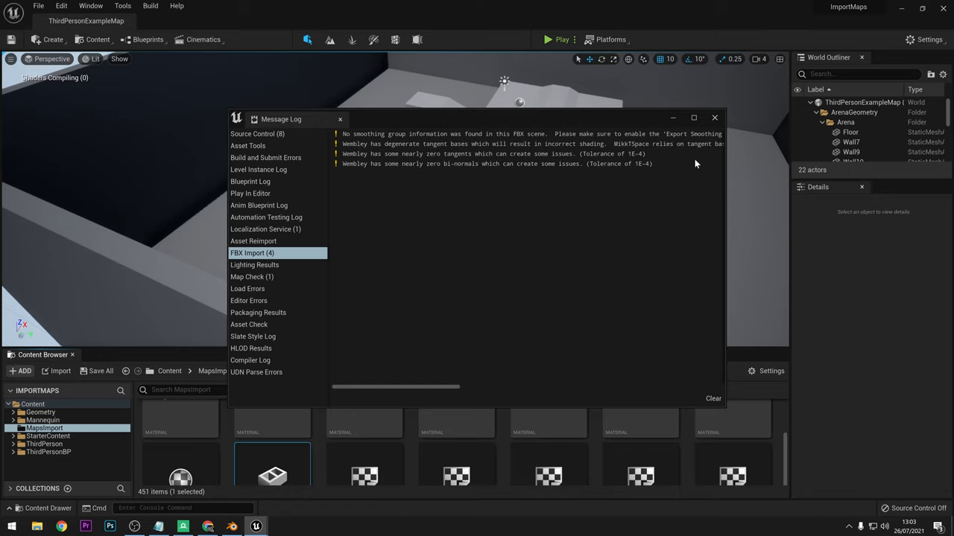
# - Dismiss the FBX import warnings Message Log
pyautogui.click(715, 117)
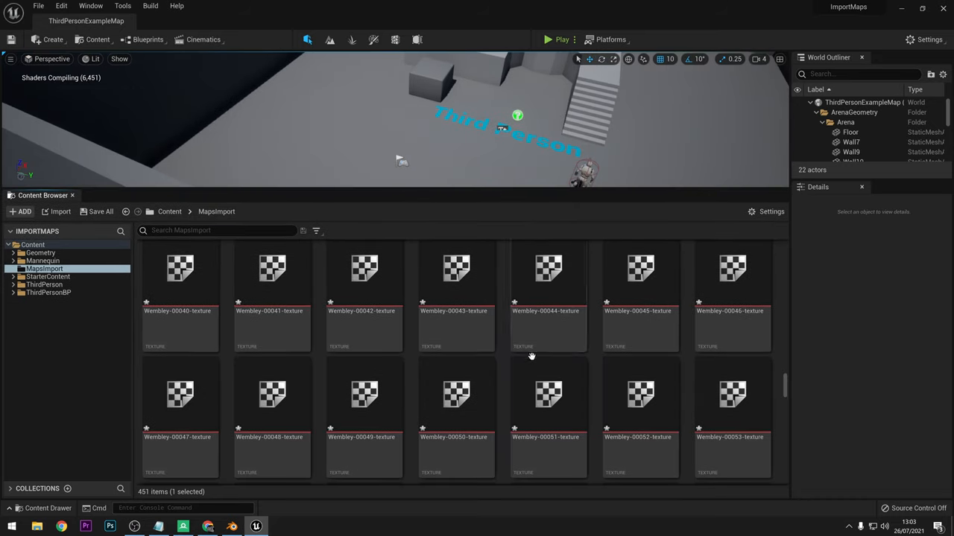
pyautogui.scroll(3)
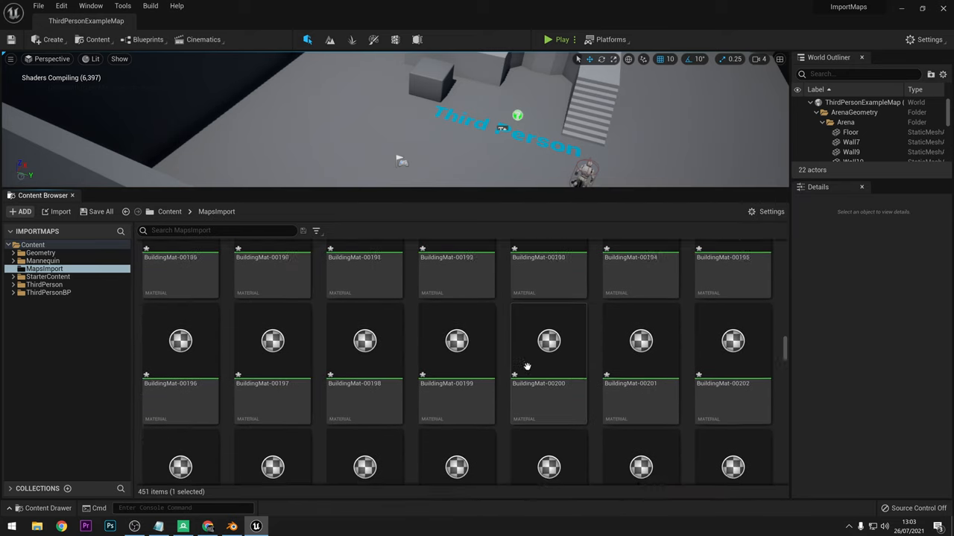
pyautogui.scroll(3)
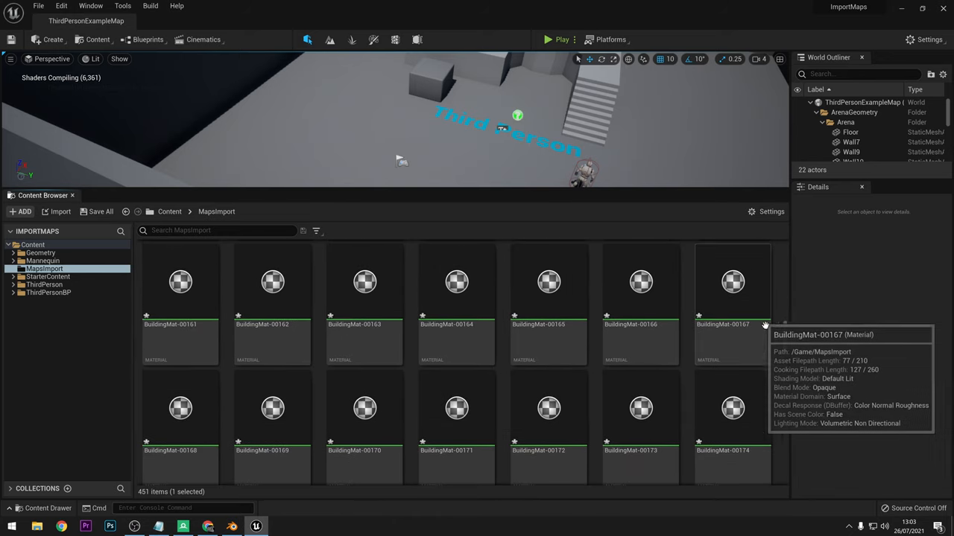
pyautogui.scroll(3)
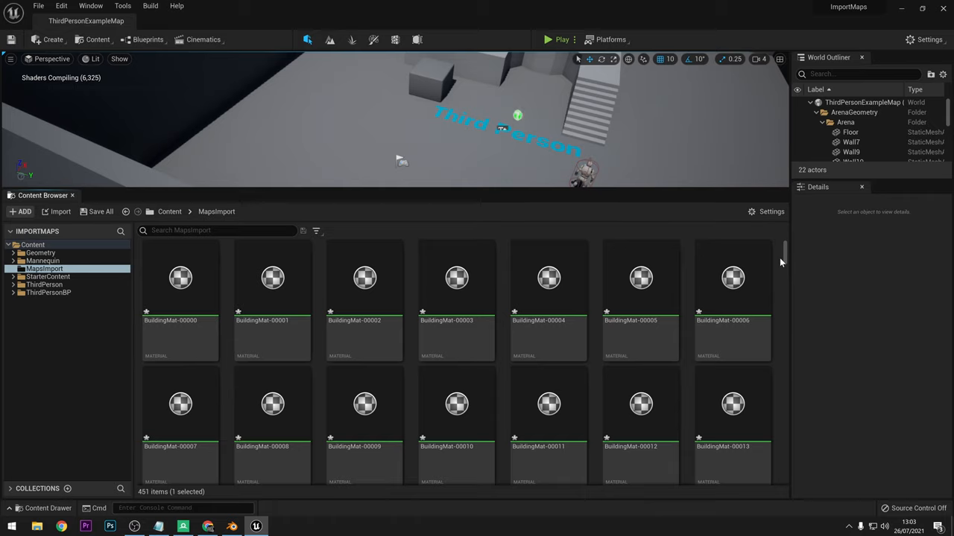
pyautogui.moveTo(742, 364)
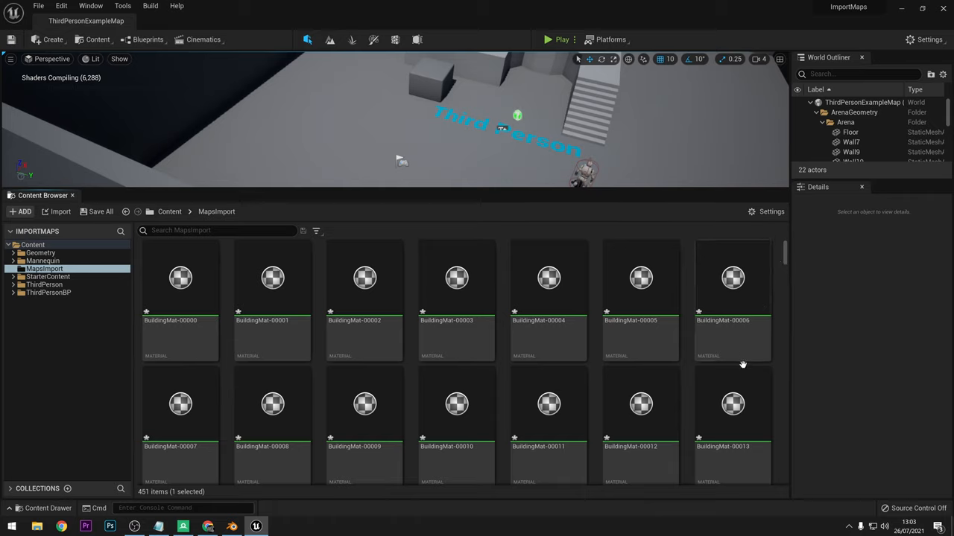
pyautogui.moveTo(730, 393)
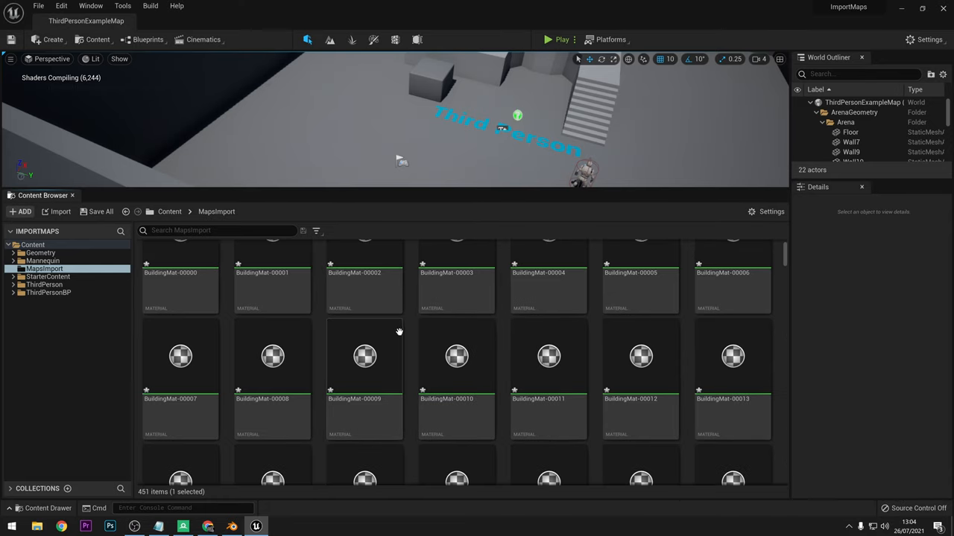
pyautogui.scroll(-3)
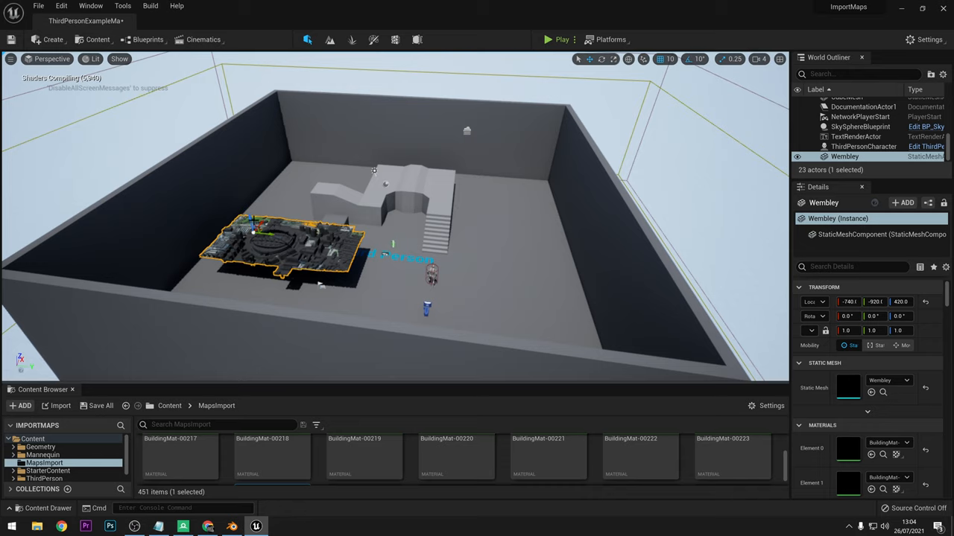
# - Place the Wembley static mesh in the level, set its Scale to 100 and look around it
pyautogui.moveTo(276, 245); pyautogui.dragTo(373, 89)
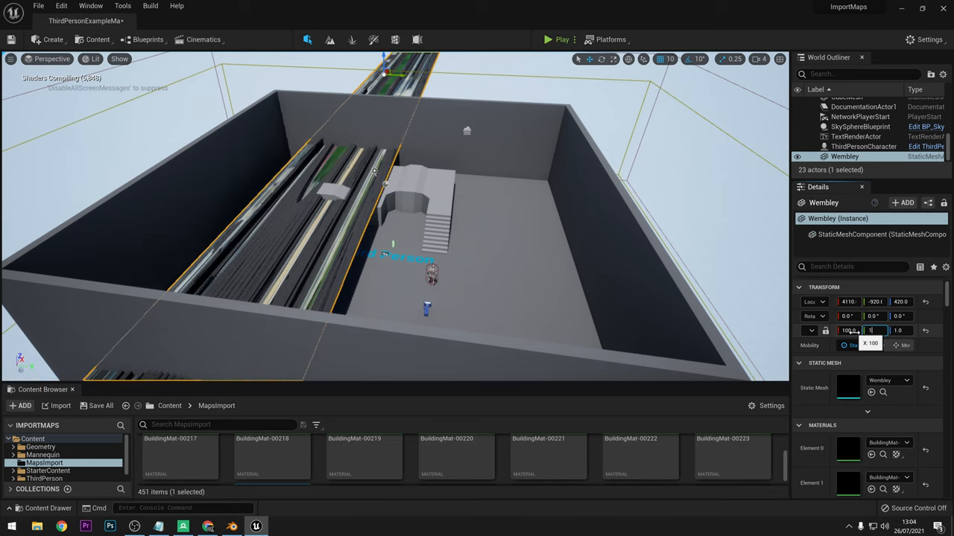
pyautogui.write('100.0')
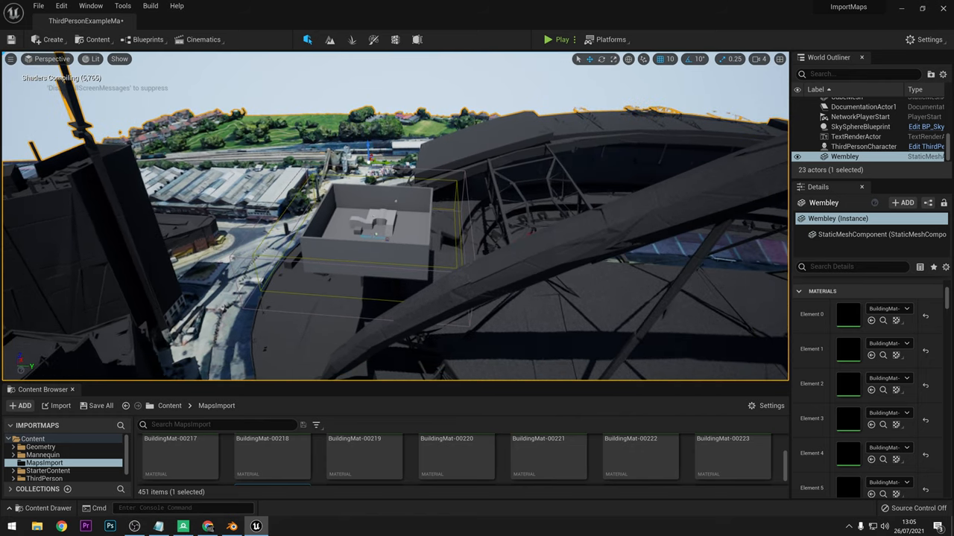
pyautogui.click(760, 59)
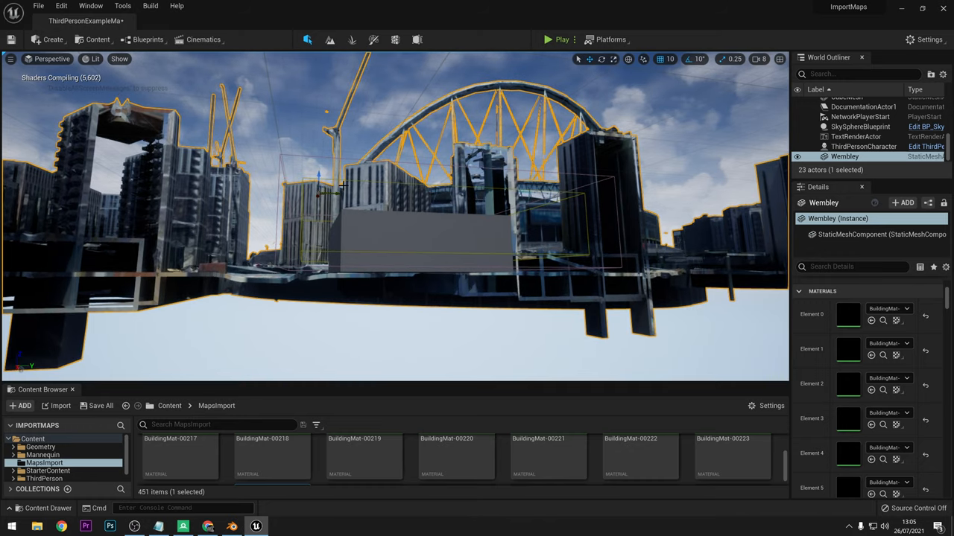
pyautogui.moveTo(395, 224); pyautogui.dragTo(395, 149)
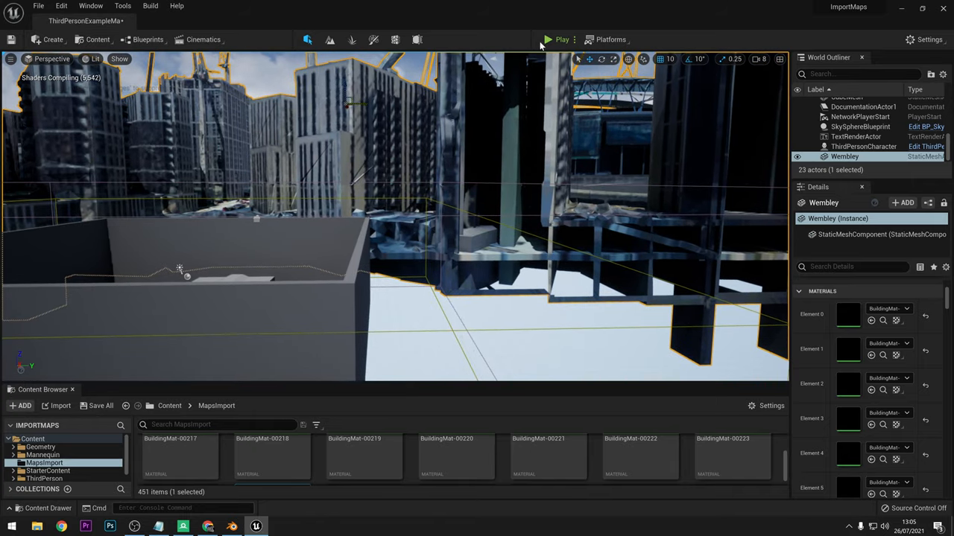
pyautogui.moveTo(549, 39)
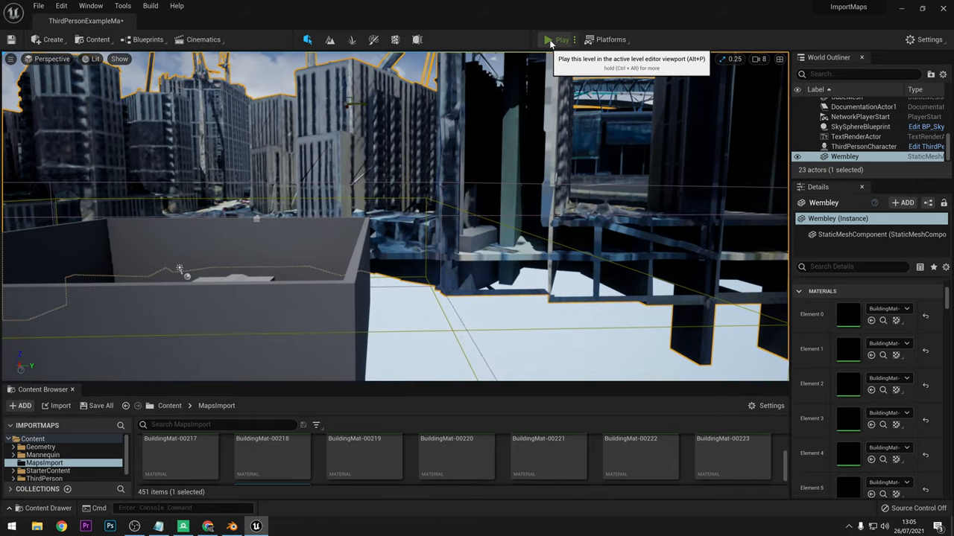
pyautogui.click(559, 39)
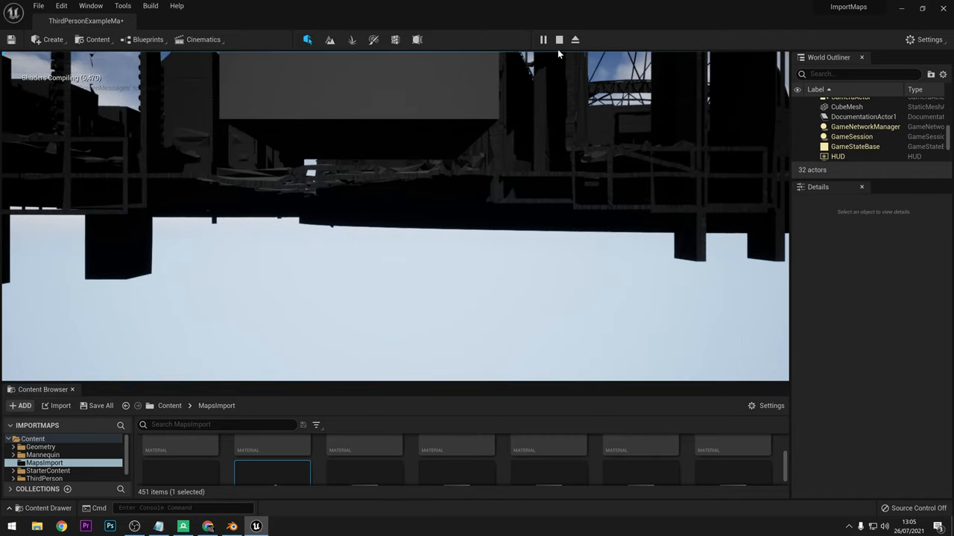
pyautogui.moveTo(559, 39)
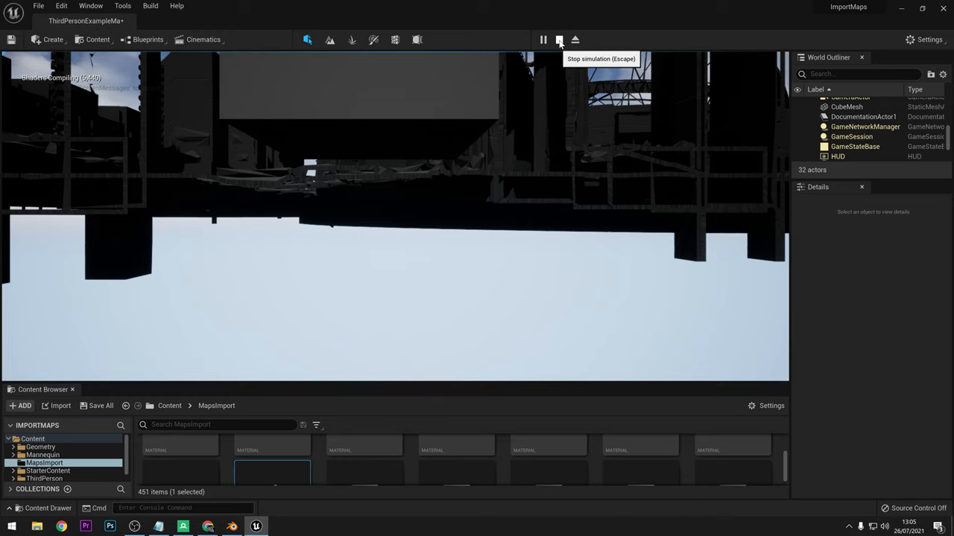
pyautogui.click(560, 38)
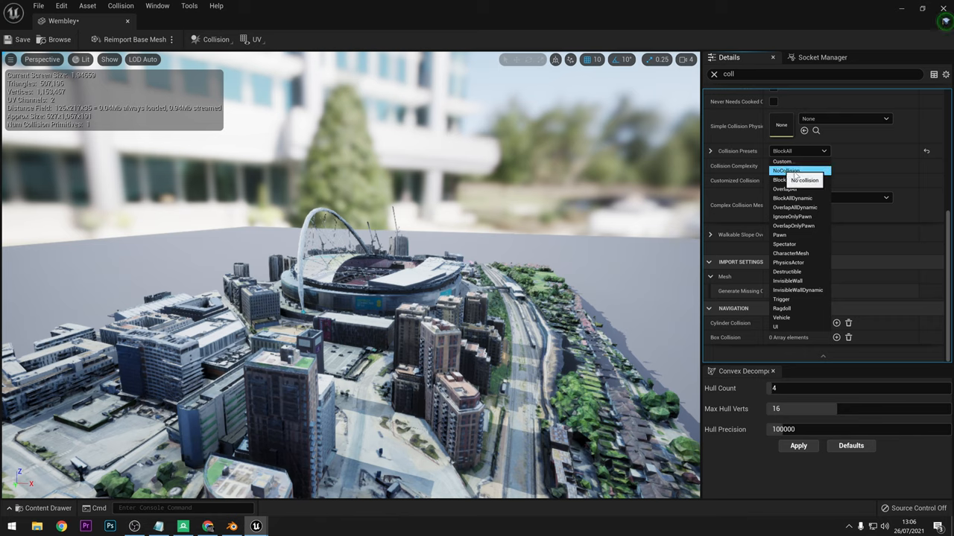
# - Set the Wembley mesh's Collision Presets to NoCollision, save it and close its editor
pyautogui.click(786, 169)
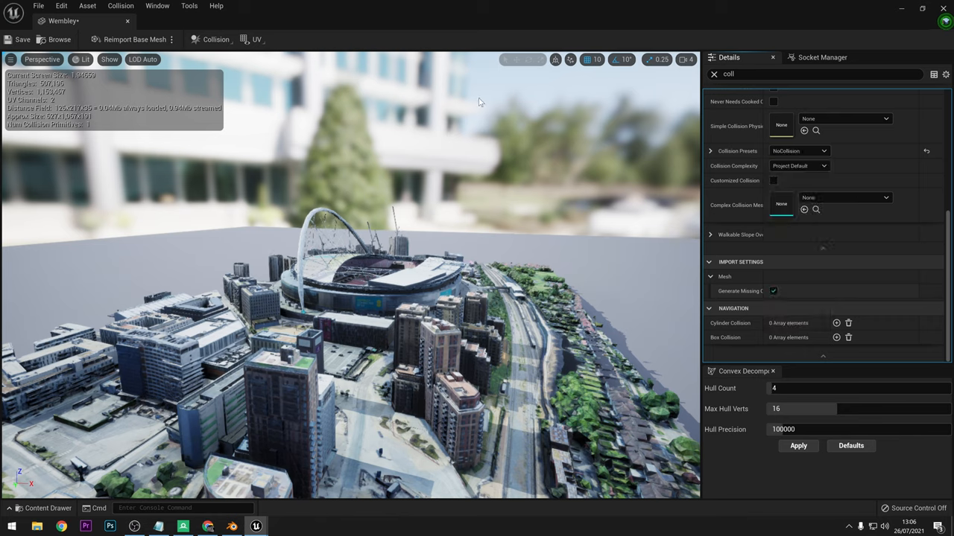
pyautogui.click(18, 38)
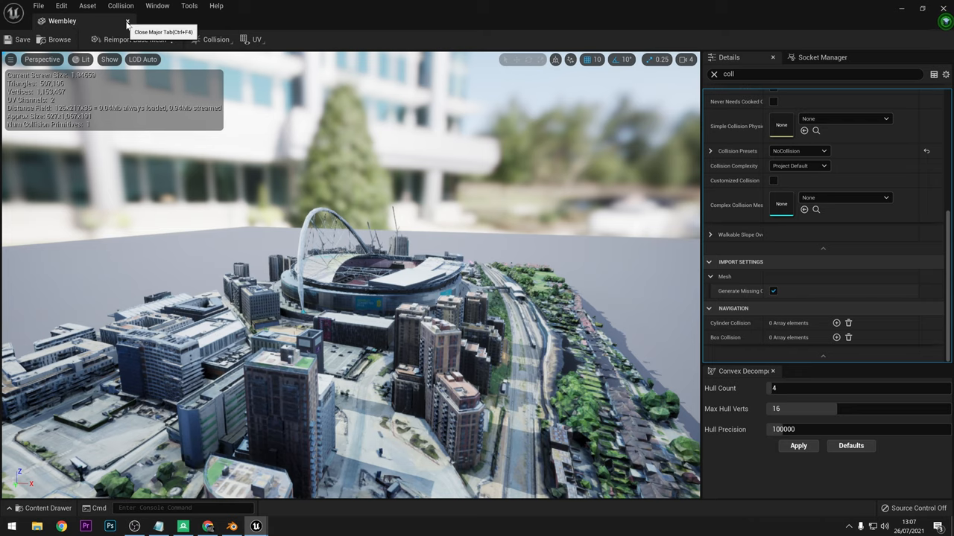
pyautogui.click(127, 21)
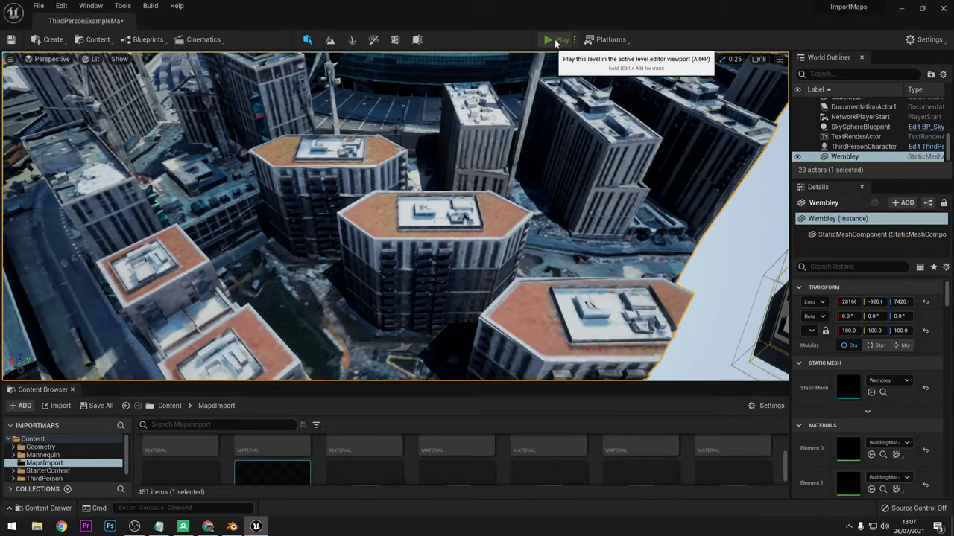
pyautogui.click(547, 39)
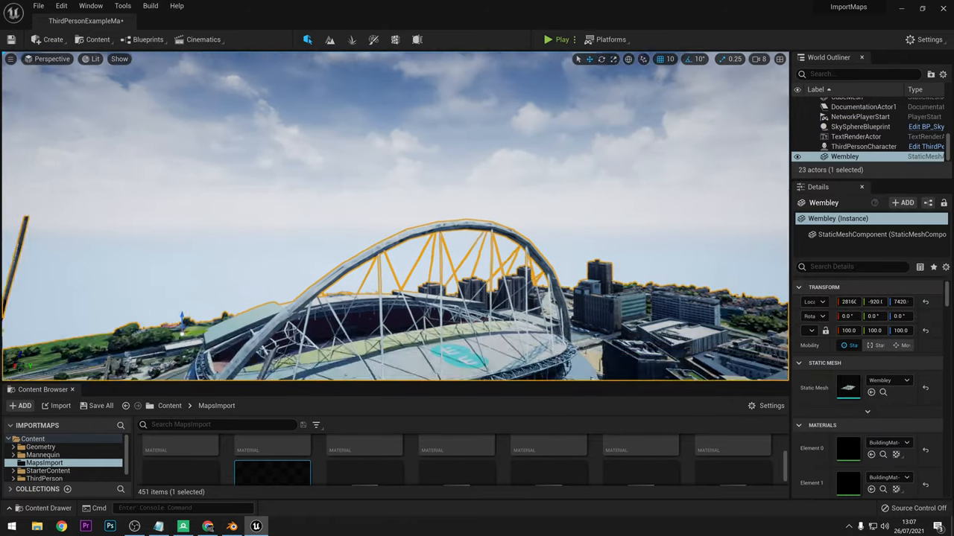
pyautogui.moveTo(395, 224); pyautogui.dragTo(395, 112)
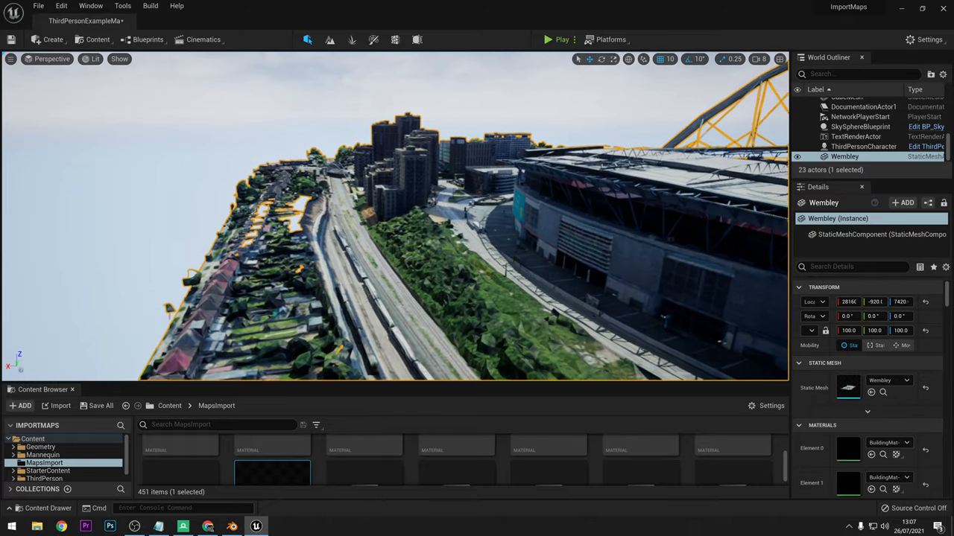
pyautogui.click(860, 127)
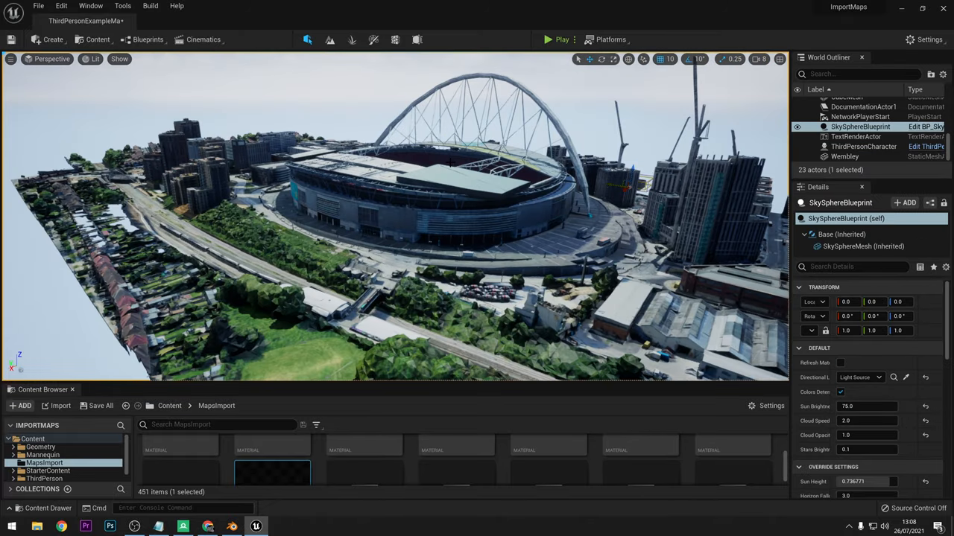